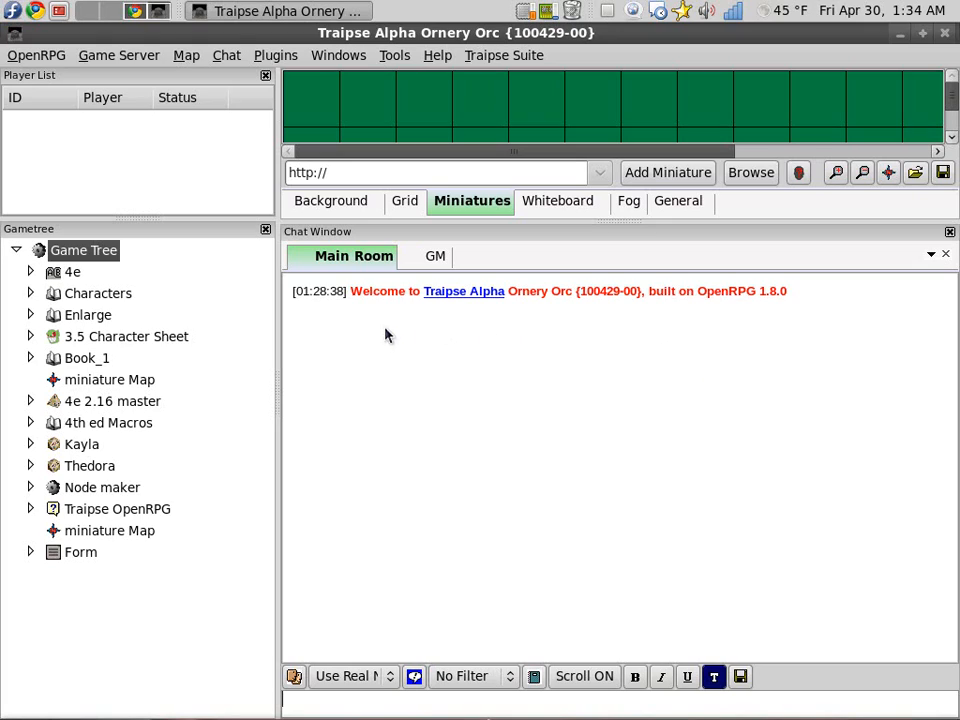
{"action": "mouse_move", "coordinate": [352, 328]}
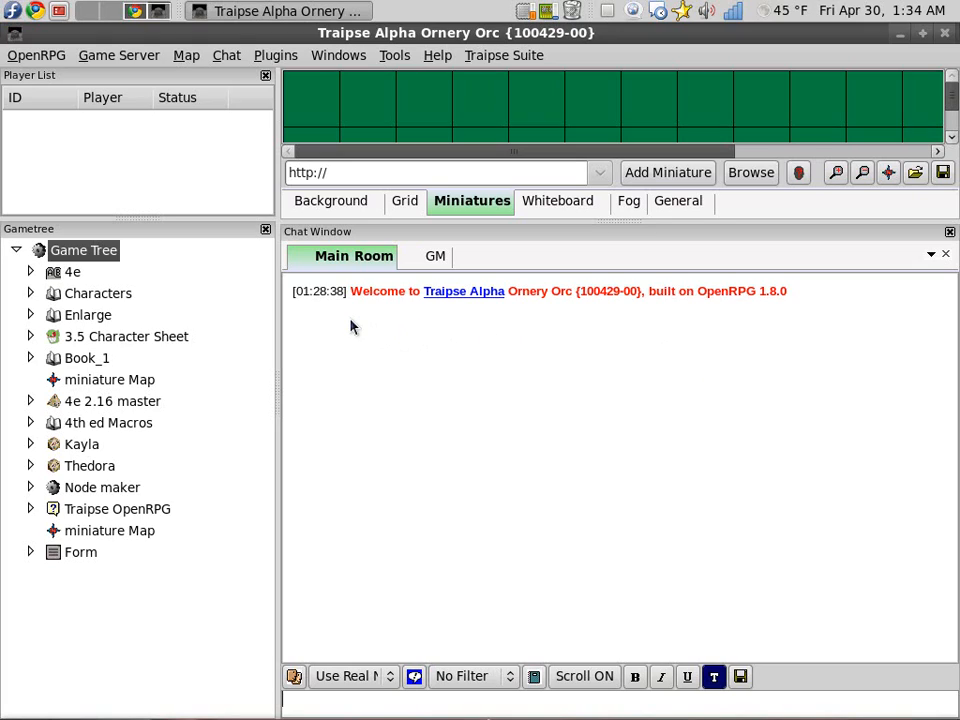
{"action": "mouse_move", "coordinate": [548, 328]}
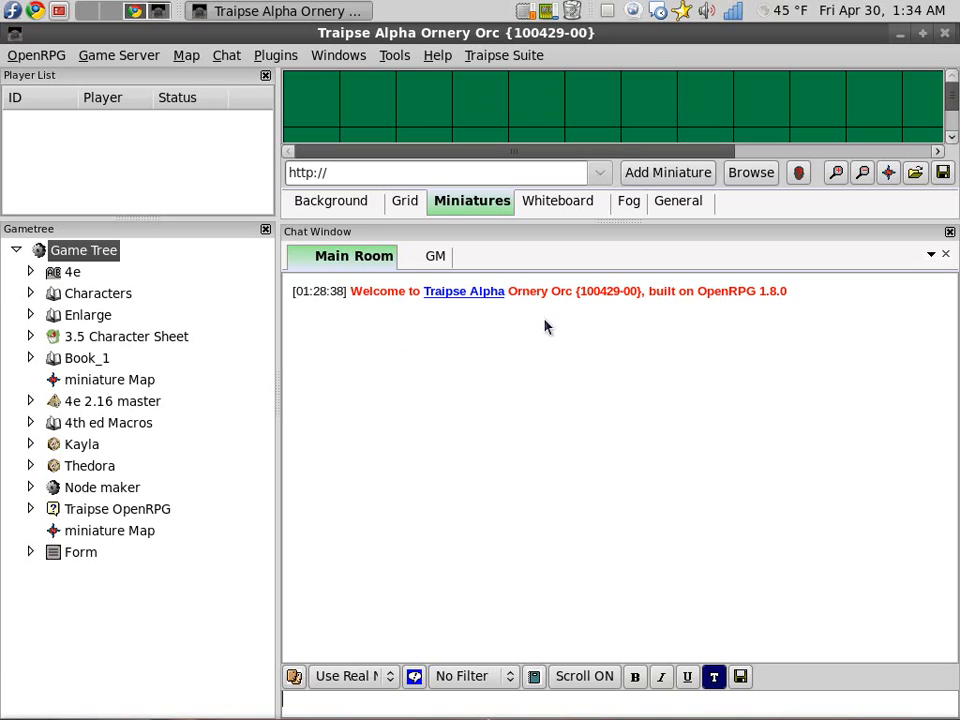
{"action": "mouse_move", "coordinate": [532, 314]}
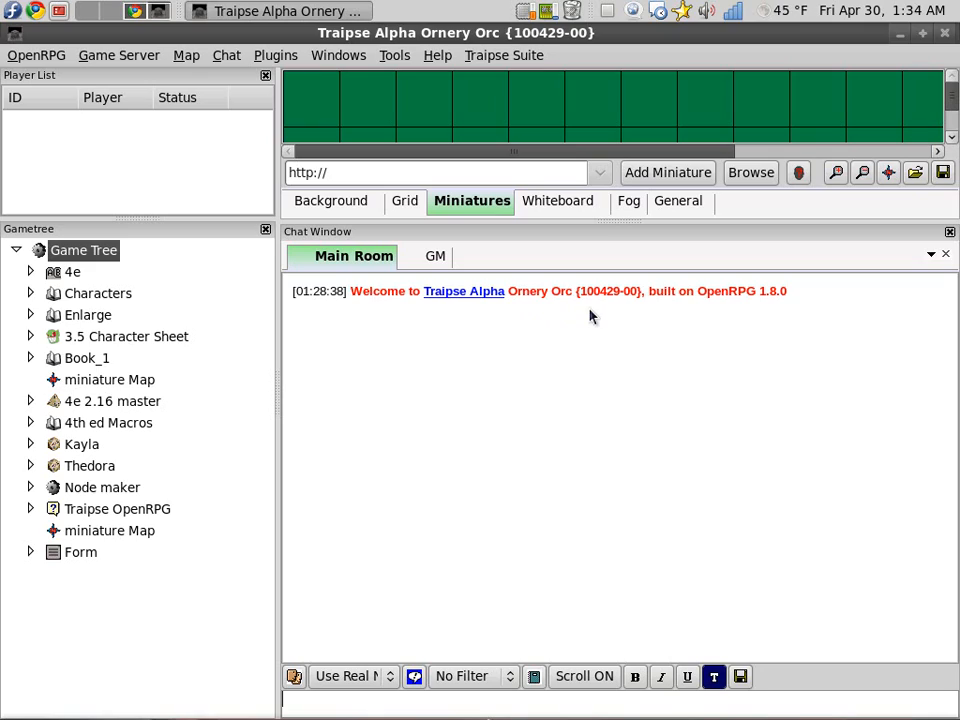
{"action": "mouse_move", "coordinate": [642, 312]}
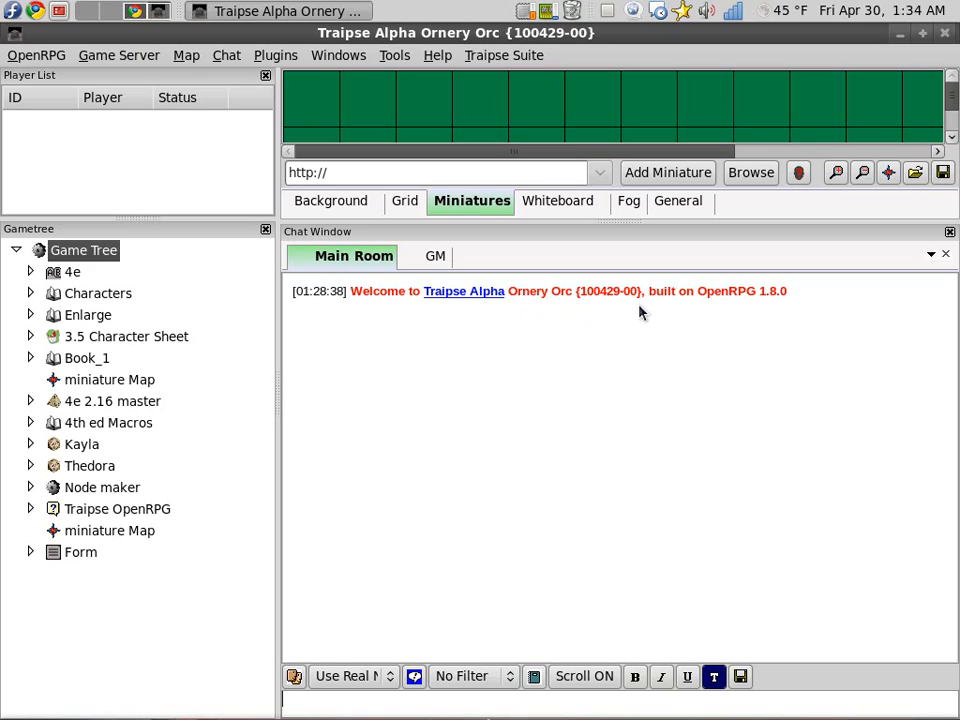
{"action": "mouse_move", "coordinate": [780, 308]}
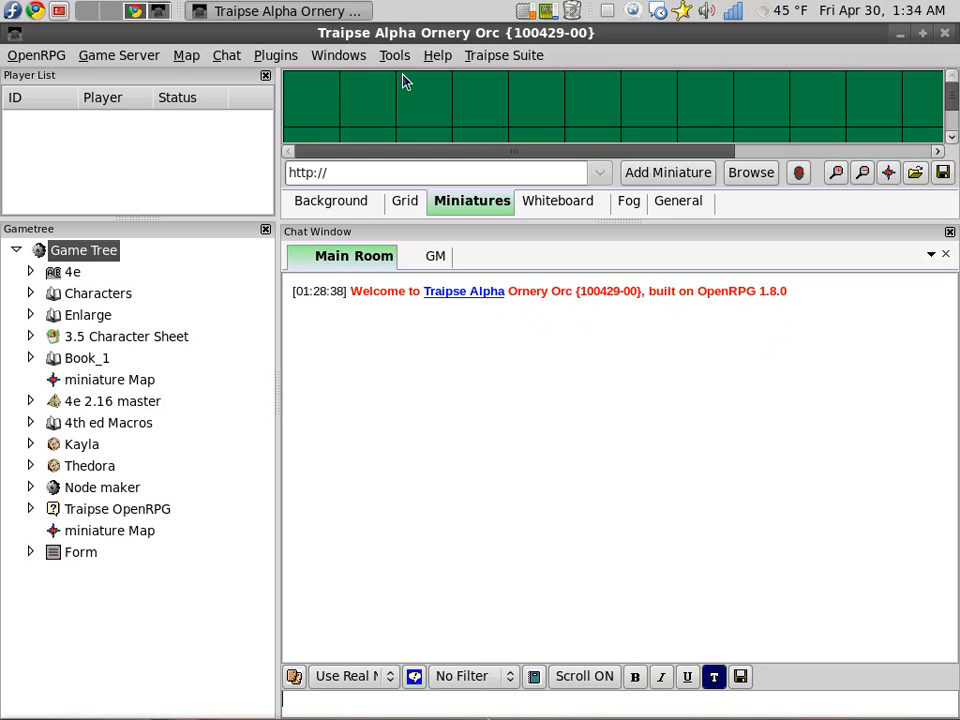
{"action": "mouse_move", "coordinate": [490, 408]}
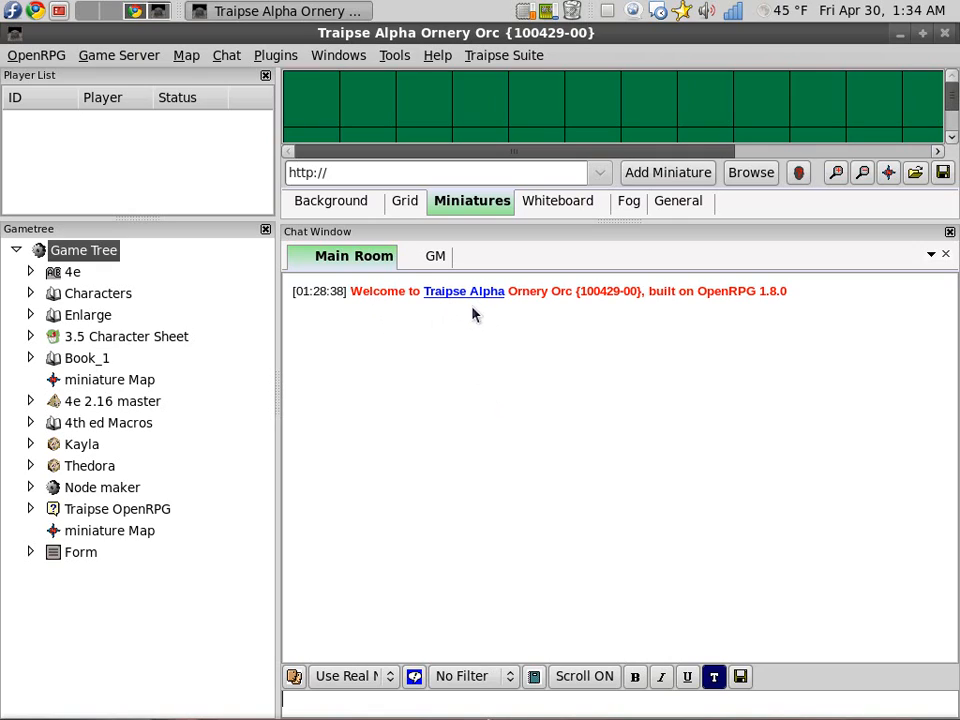
{"action": "mouse_move", "coordinate": [422, 328]}
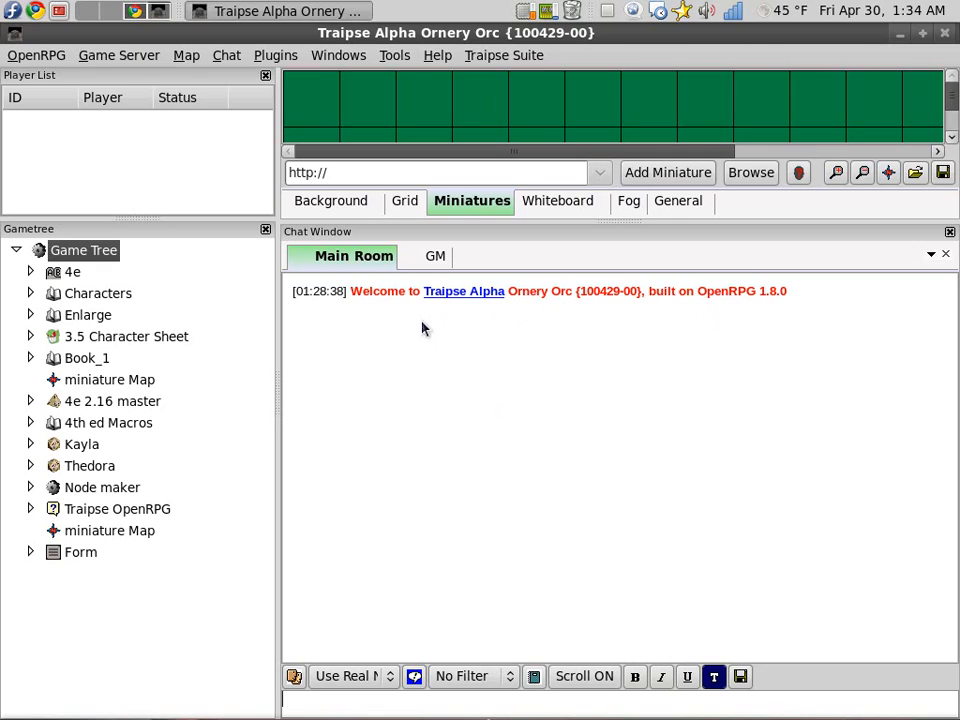
{"action": "mouse_move", "coordinate": [448, 298]}
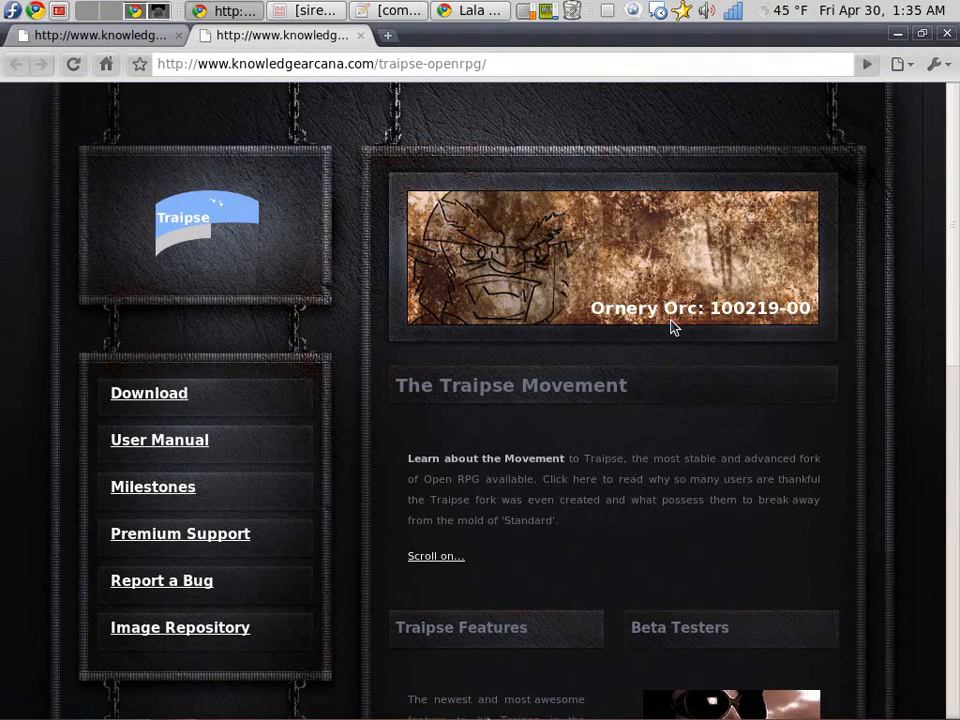
Scroll down through the Traipse project page news and back up.
{"action": "scroll", "scroll_direction": "down", "scroll_amount": 3}
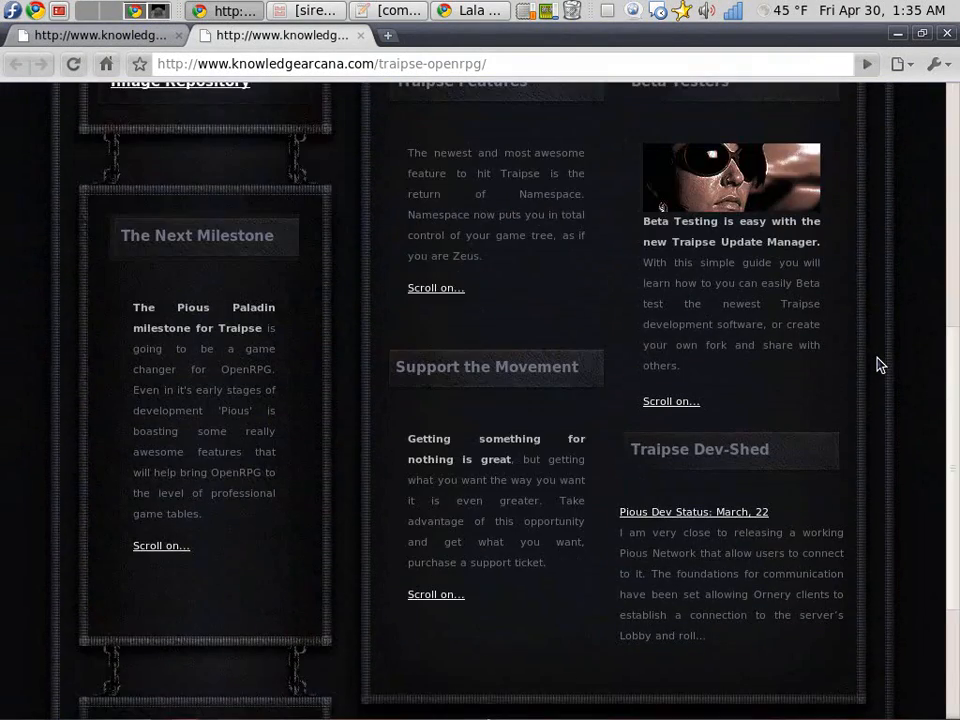
{"action": "scroll", "scroll_direction": "up", "scroll_amount": 3}
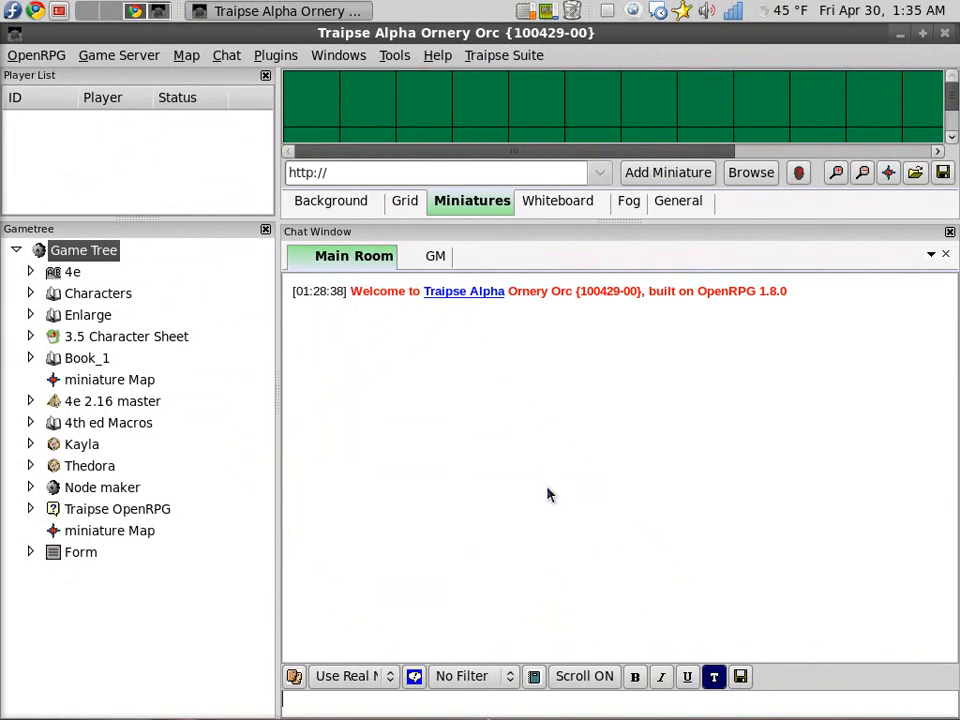
Send <font size="15">Prof Ebral</font> so the chat shows Prof Ebral in large text.
{"action": "type", "text": "<font"}
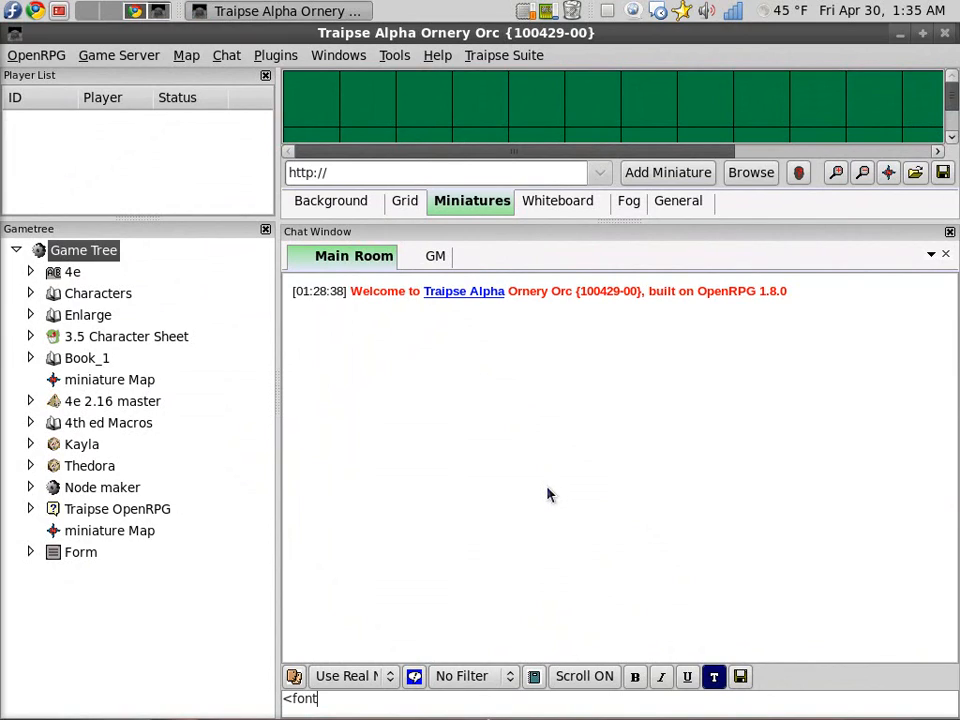
{"action": "type", "text": "size="}
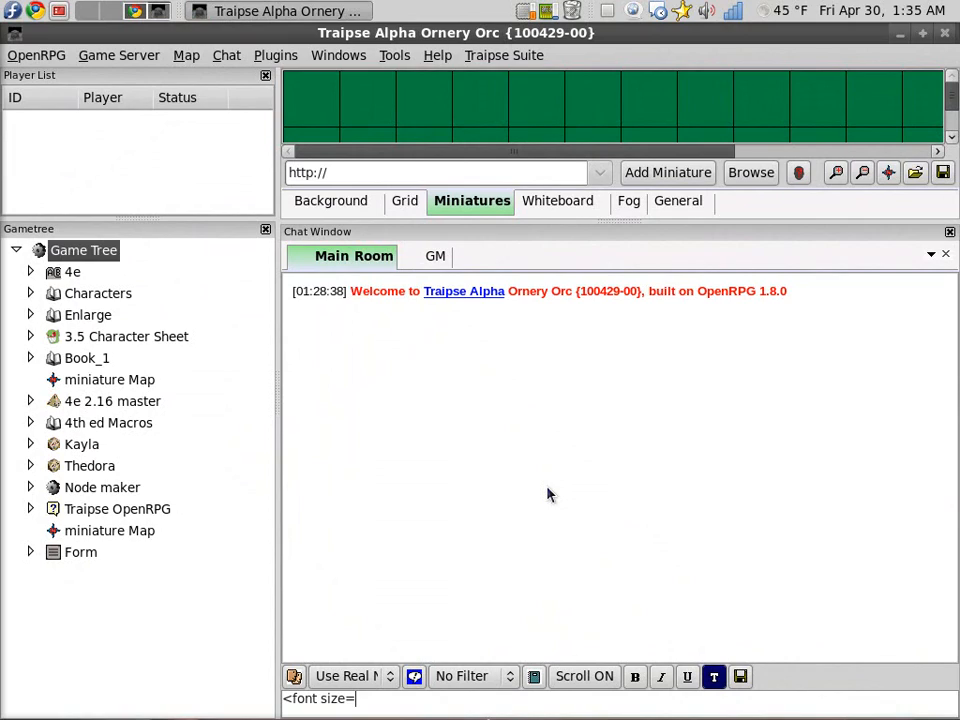
{"action": "type", "text": "\"15\""}
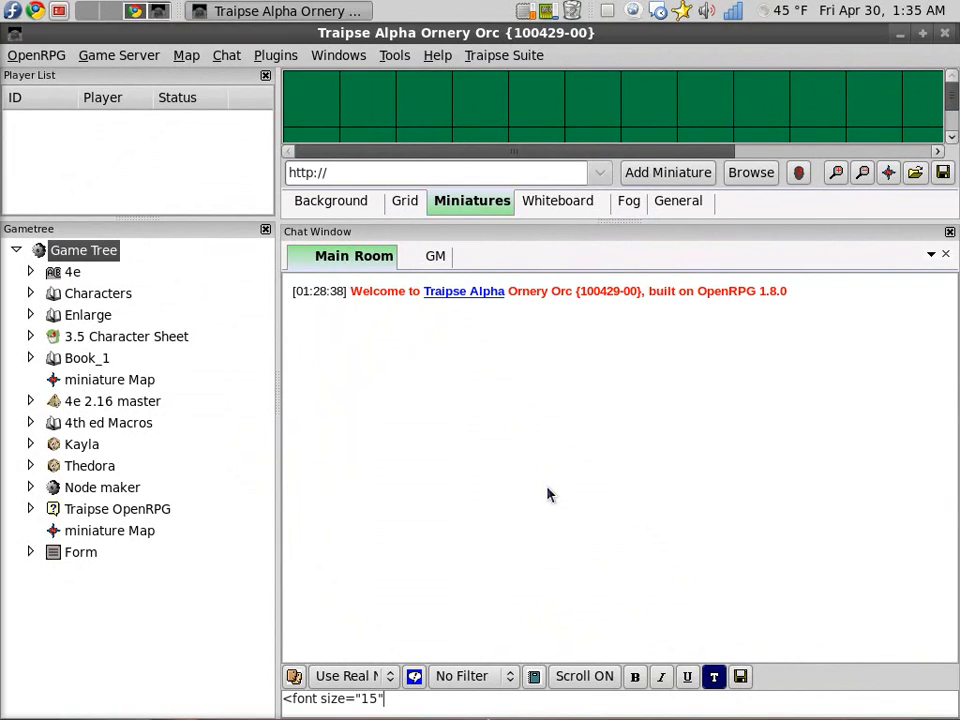
{"action": "type", "text": "Pr"}
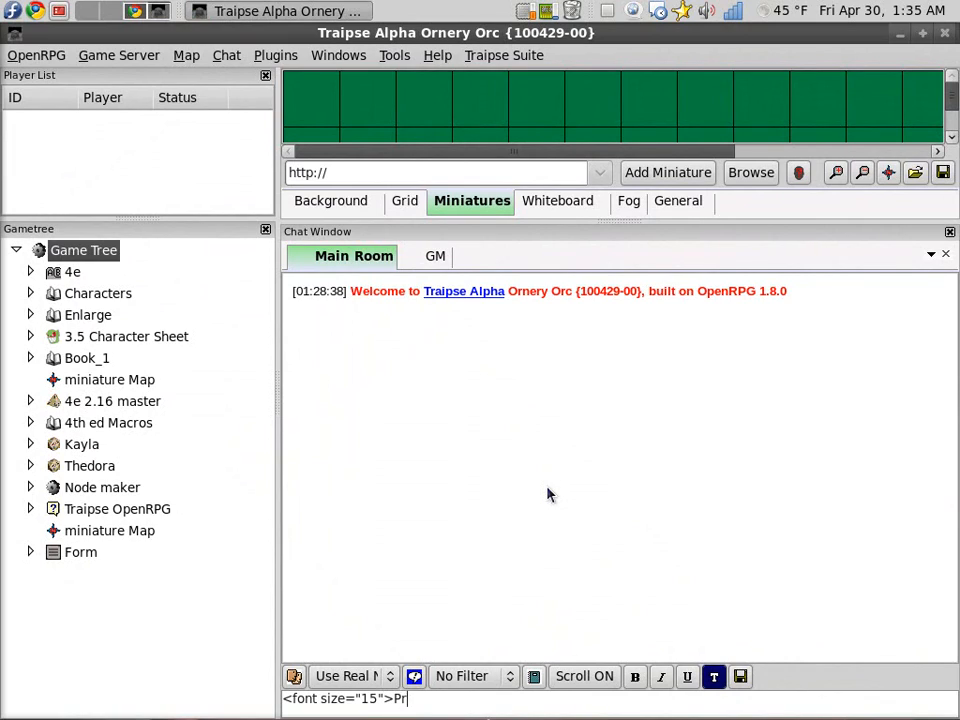
{"action": "type", "text": "of Ebral</"}
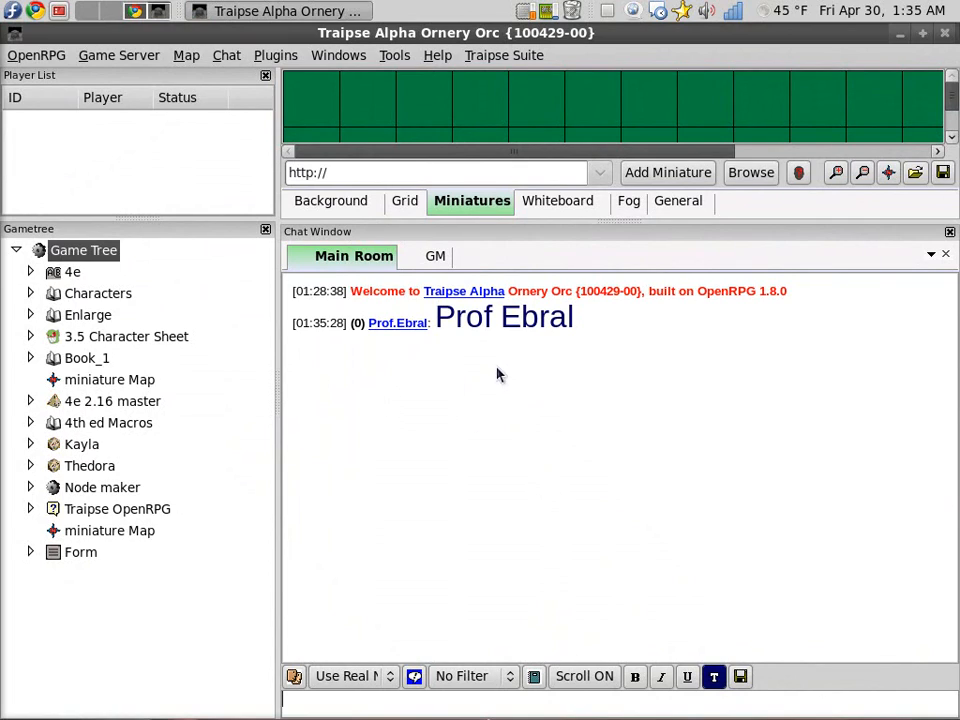
{"action": "mouse_move", "coordinate": [544, 360]}
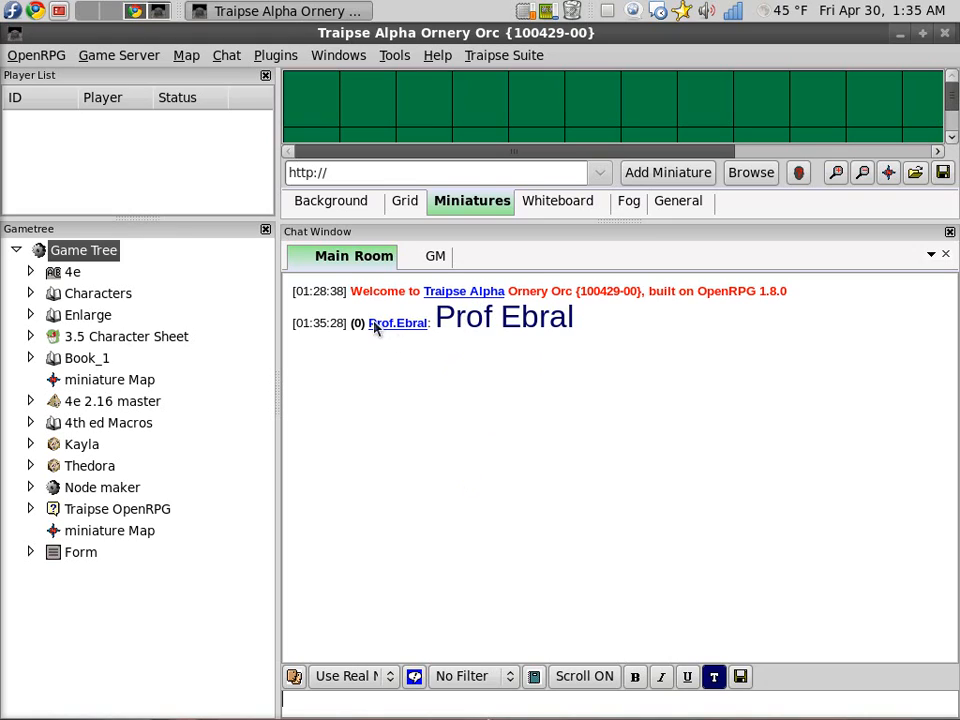
{"action": "mouse_move", "coordinate": [476, 472]}
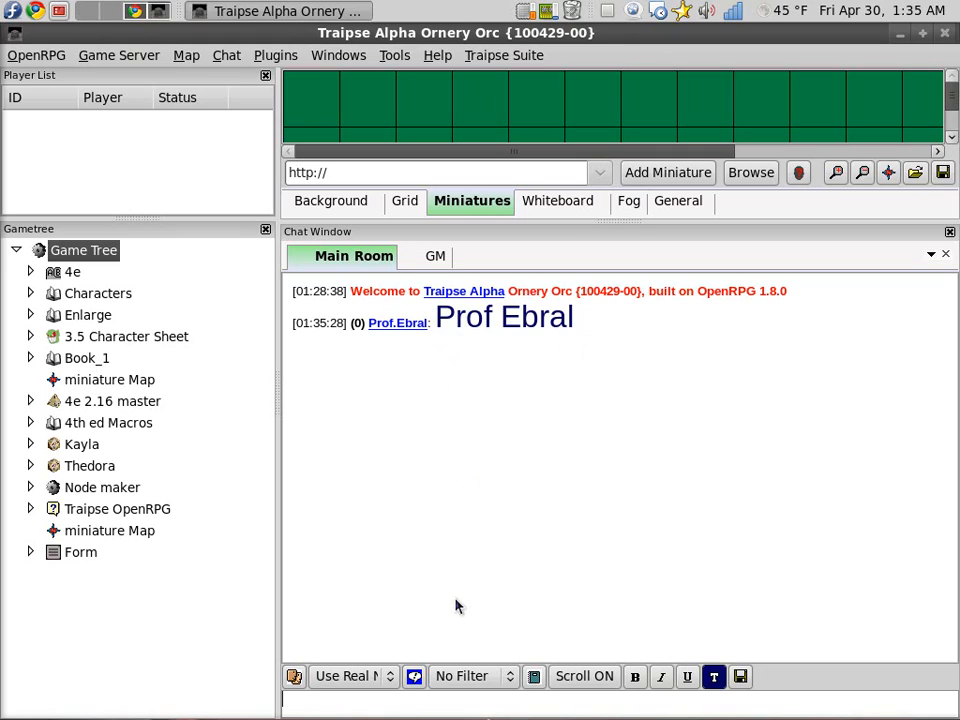
{"action": "mouse_move", "coordinate": [500, 594]}
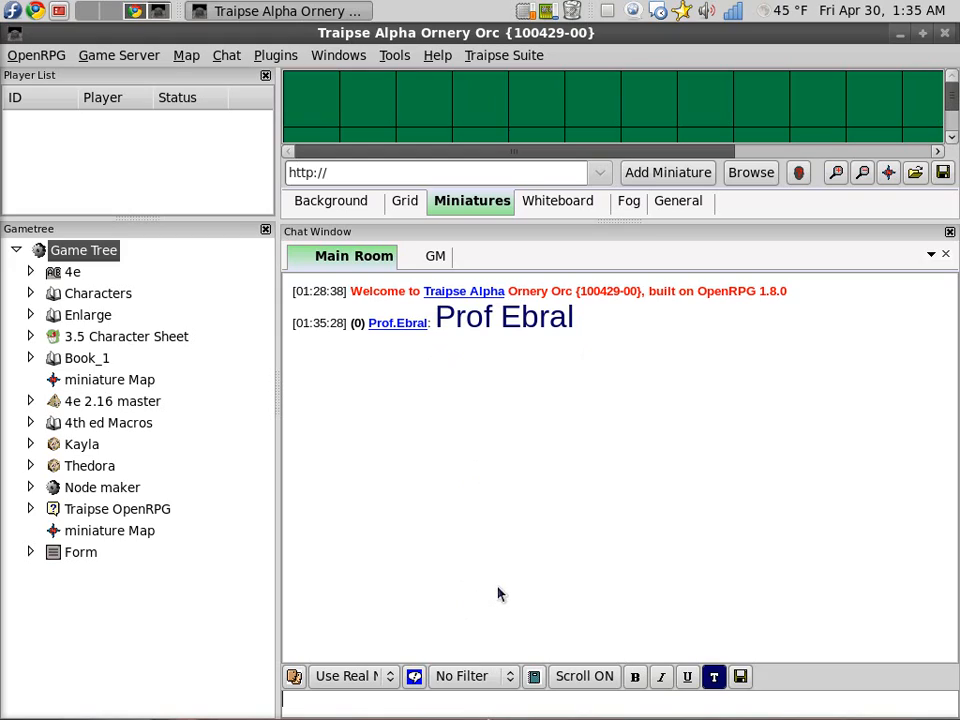
{"action": "mouse_move", "coordinate": [506, 572]}
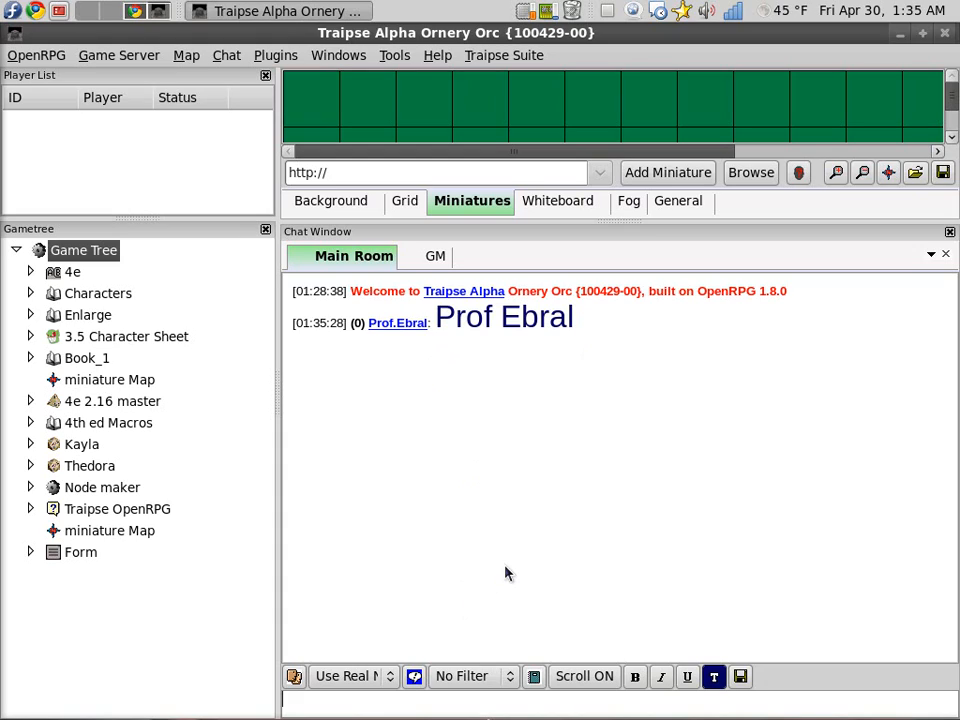
Roll [1d20], [1d20+10] and [2d10] in the chat, giving 3, 11 and 10.
{"action": "type", "text": "1d"}
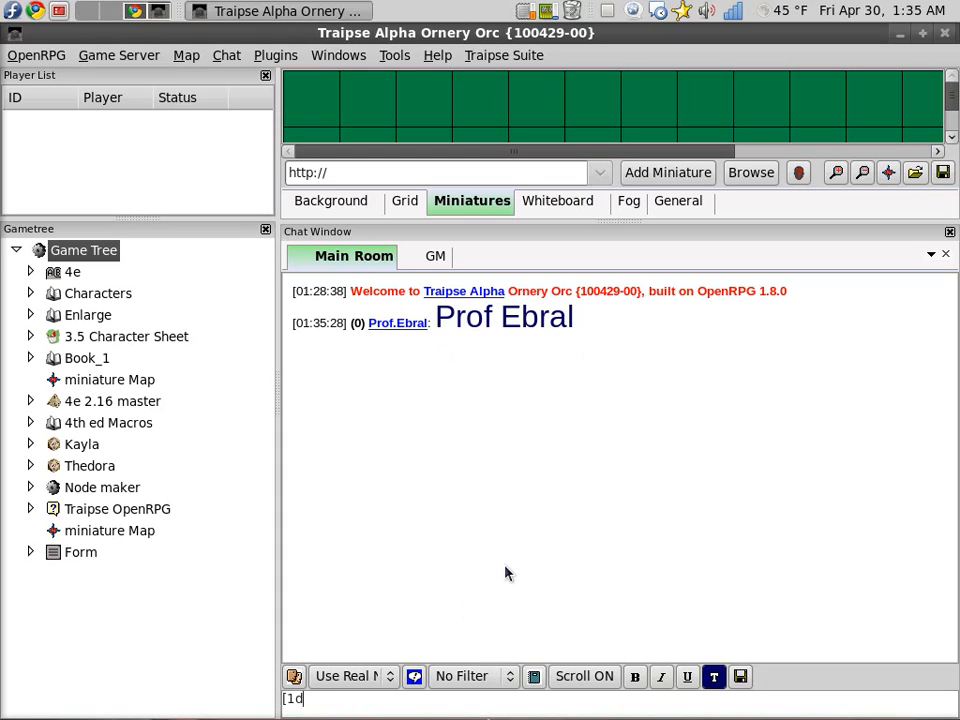
{"action": "type", "text": "20"}
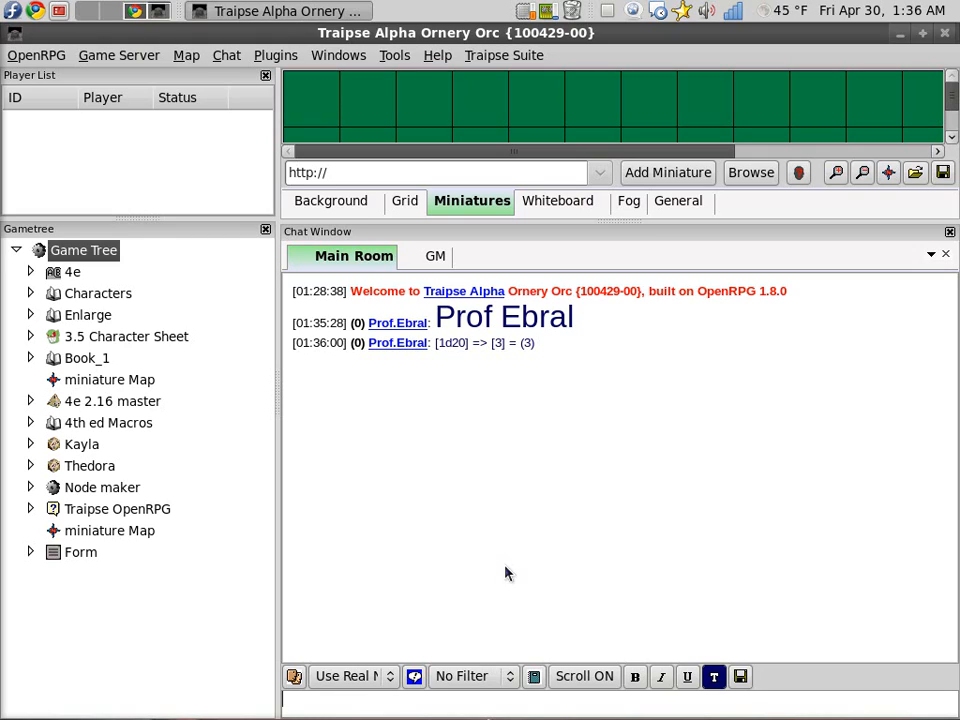
{"action": "type", "text": "[1d20]"}
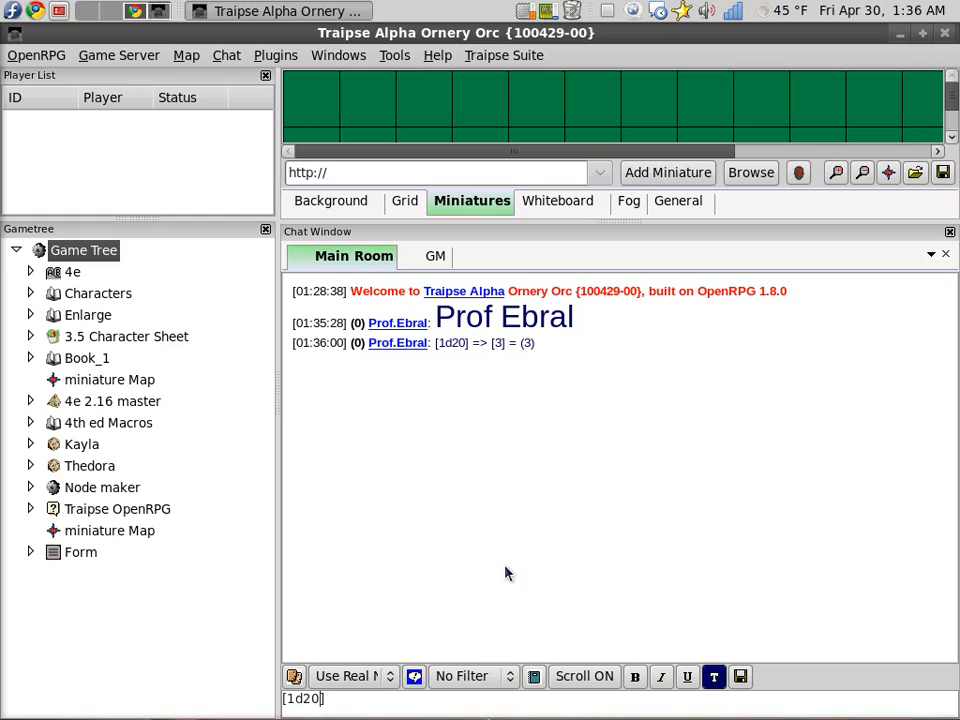
{"action": "type", "text": "+10"}
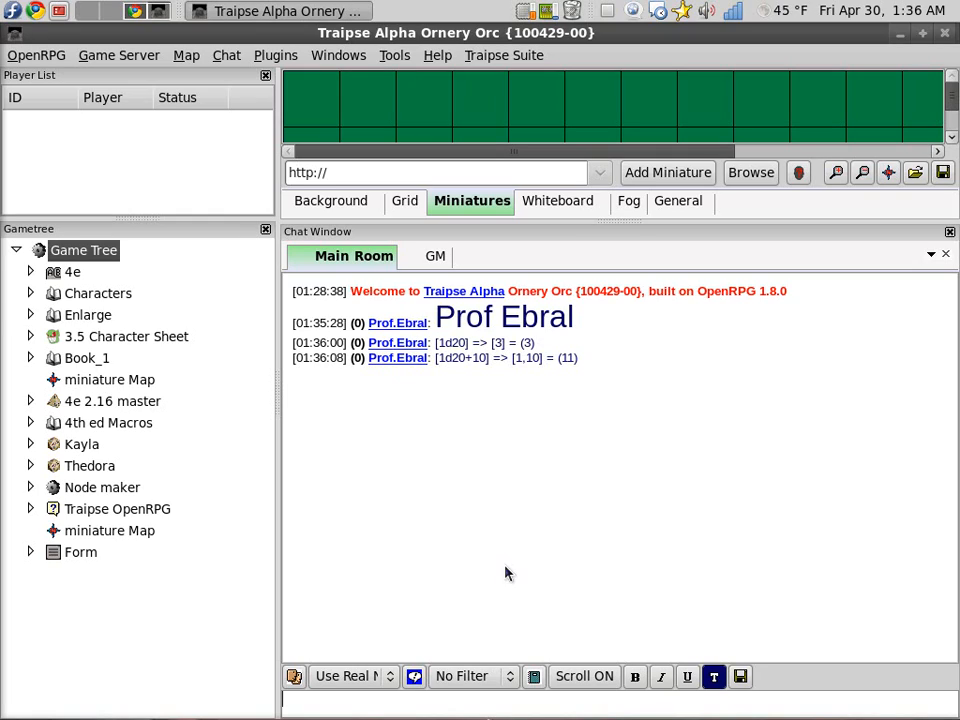
{"action": "type", "text": "2"}
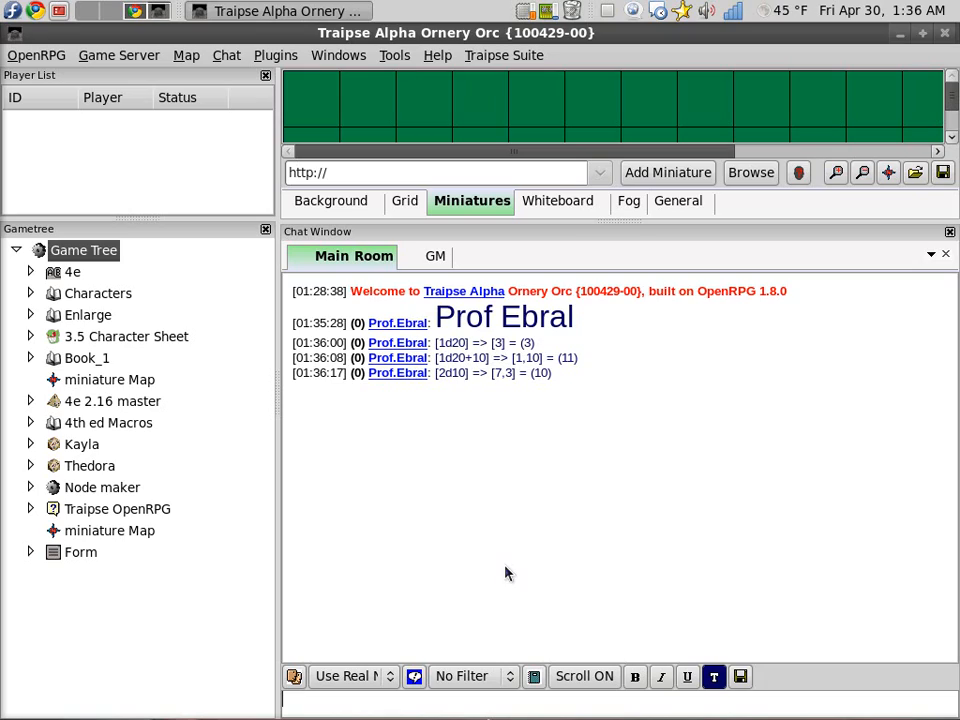
{"action": "type", "text": "/"}
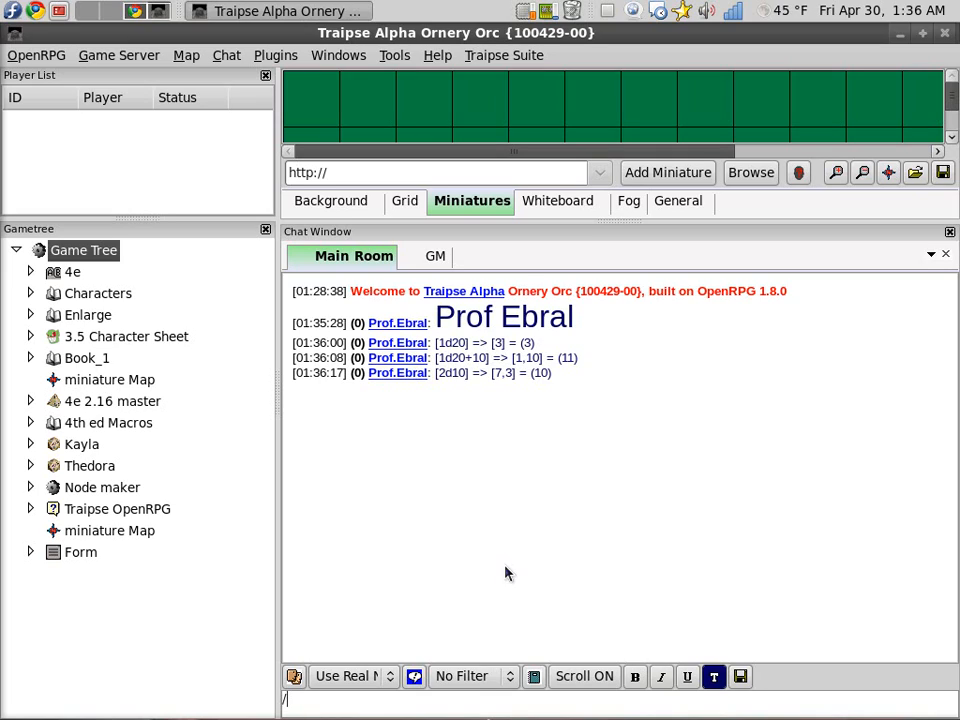
Switch the die roller to std with /dieroller std, then start a [1d20 roll.
{"action": "type", "text": "dierolle"}
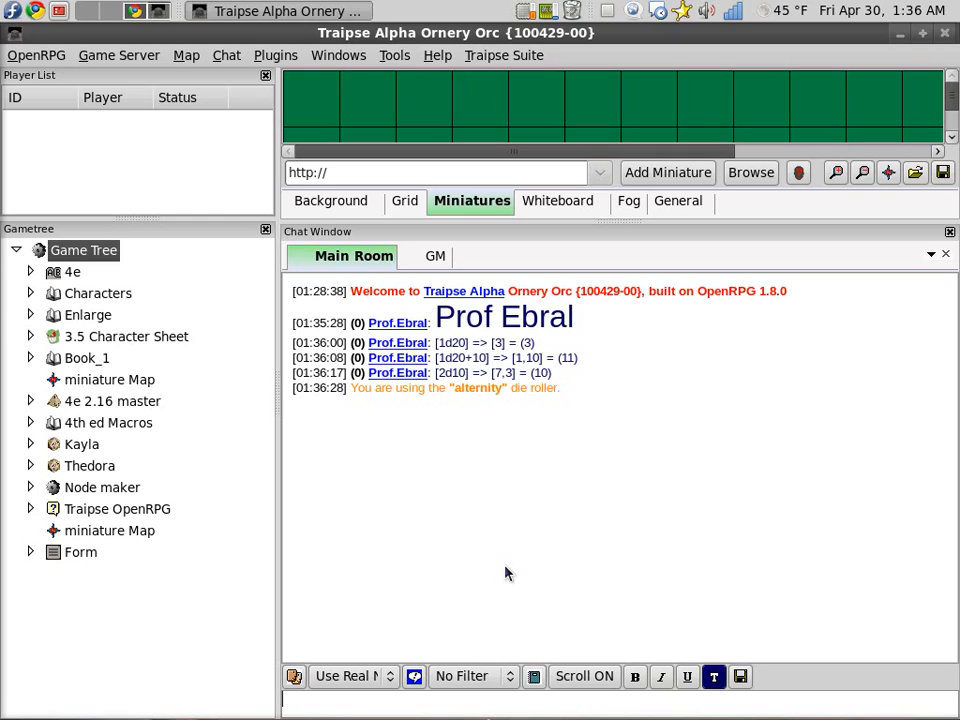
{"action": "type", "text": "/dierol"}
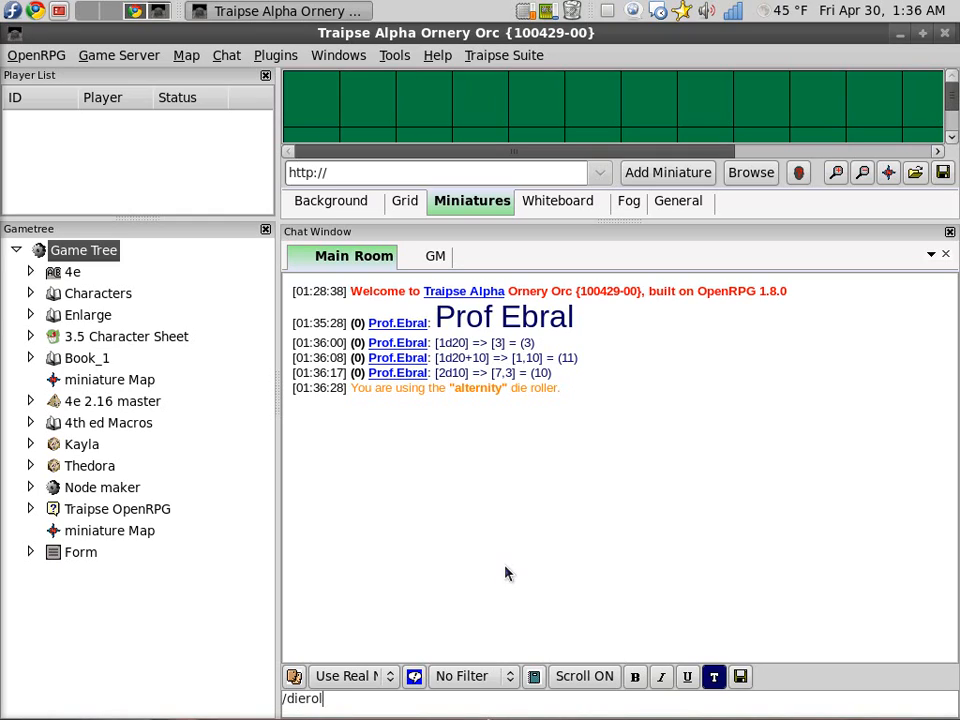
{"action": "type", "text": "ler"}
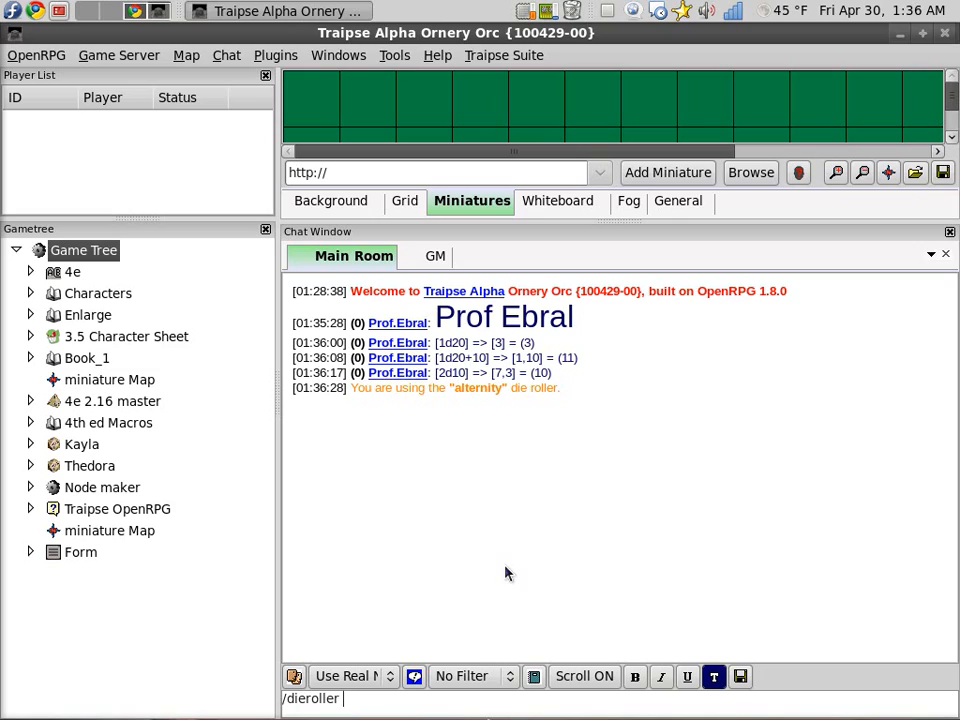
{"action": "type", "text": "std"}
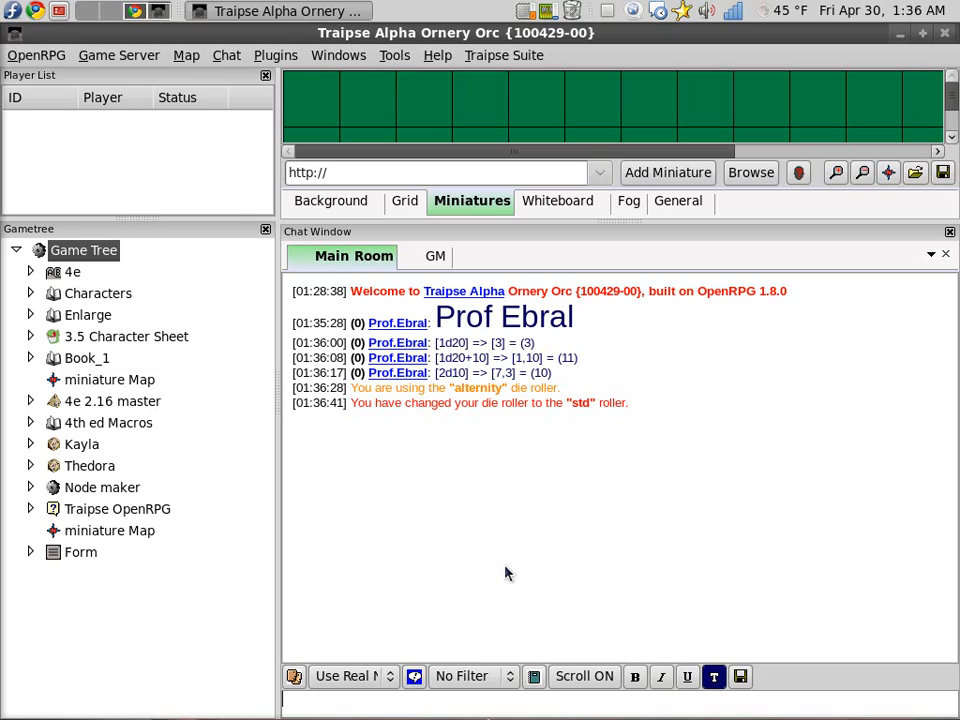
{"action": "type", "text": "[1d20."}
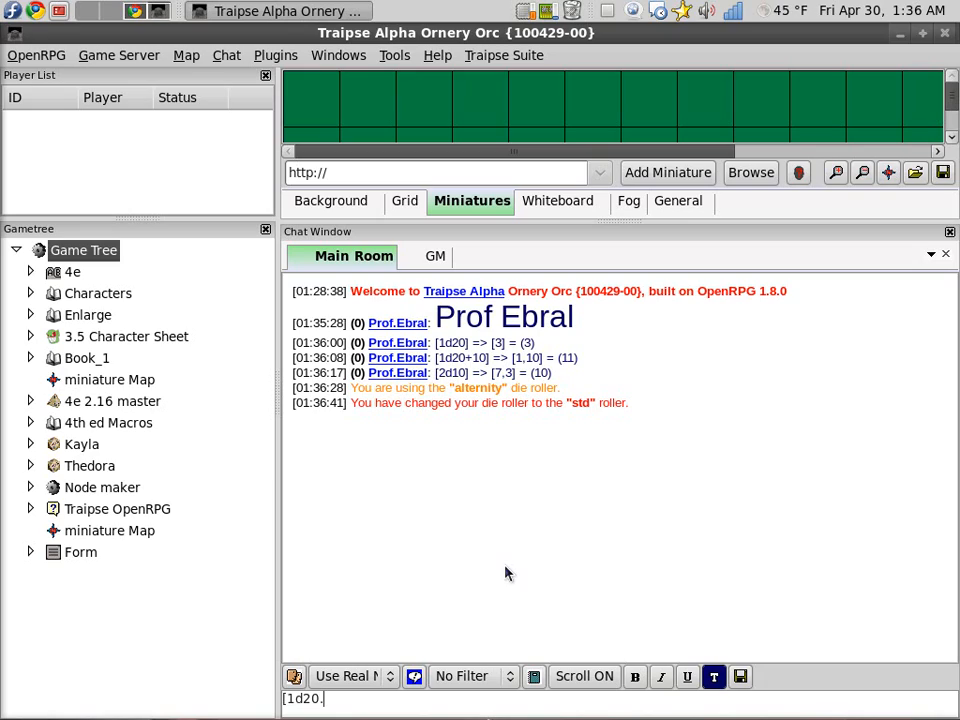
Roll [3d20.open(3)], an open-ended 3d20 roll totalling 290.
{"action": "type", "text": "open"}
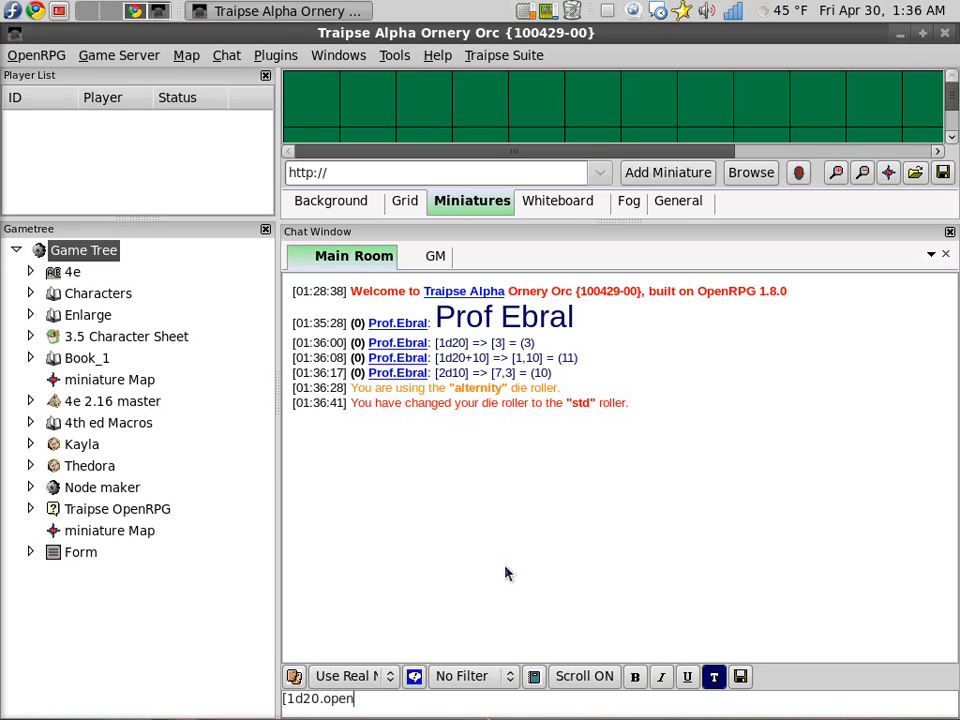
{"action": "type", "text": "(3"}
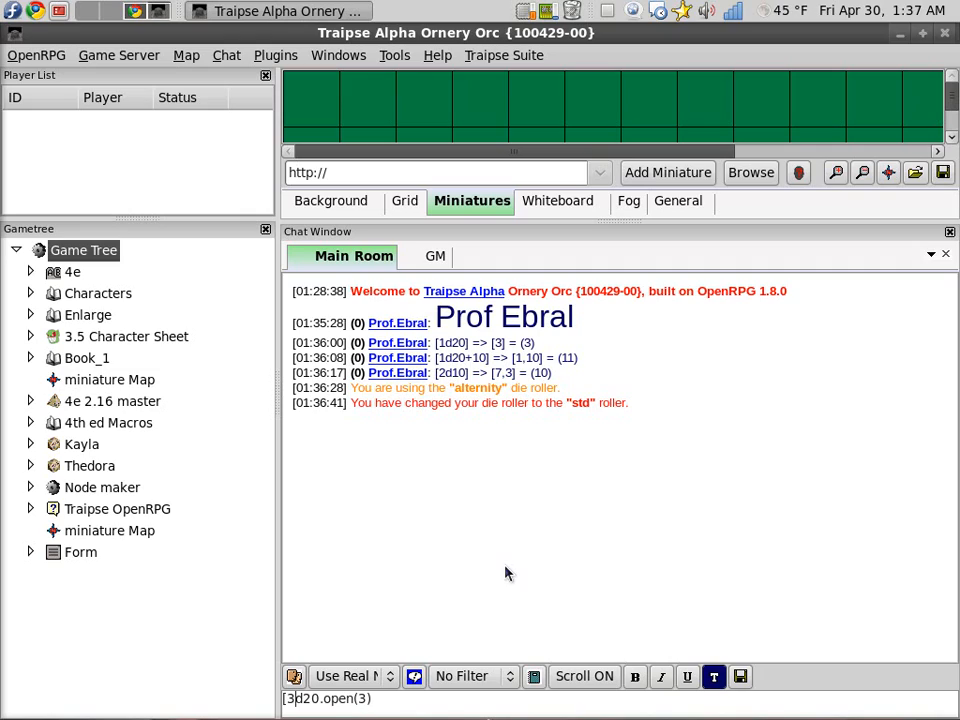
{"action": "type", "text": "]"}
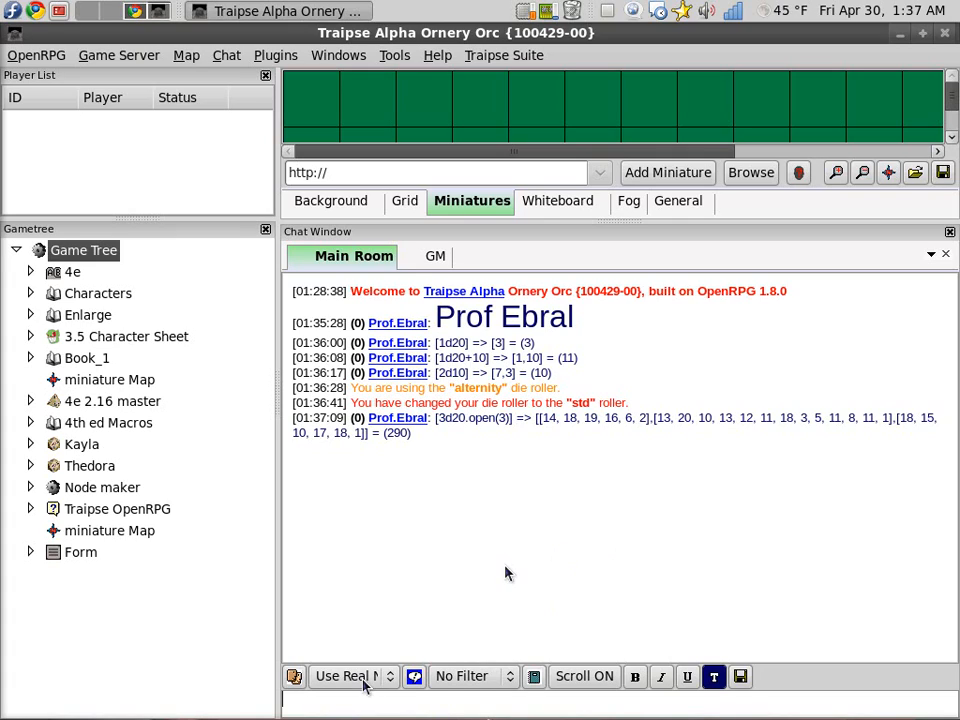
Post 'prof ebral' and 'I am Jon' as Jon, then return to the real name.
{"action": "left_click", "coordinate": [348, 676]}
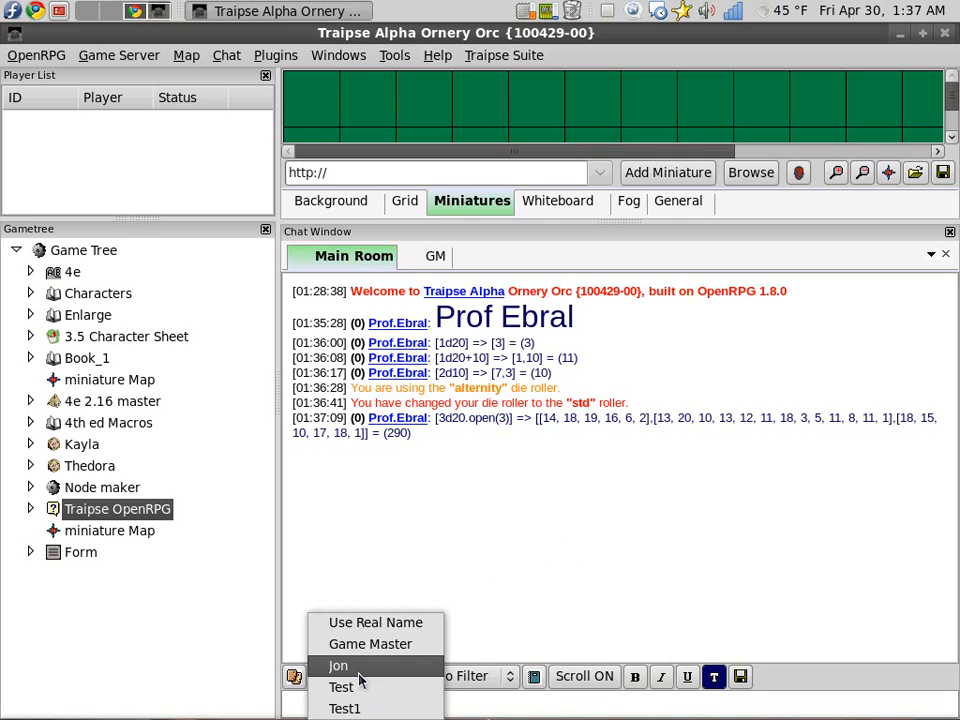
{"action": "left_click", "coordinate": [338, 664]}
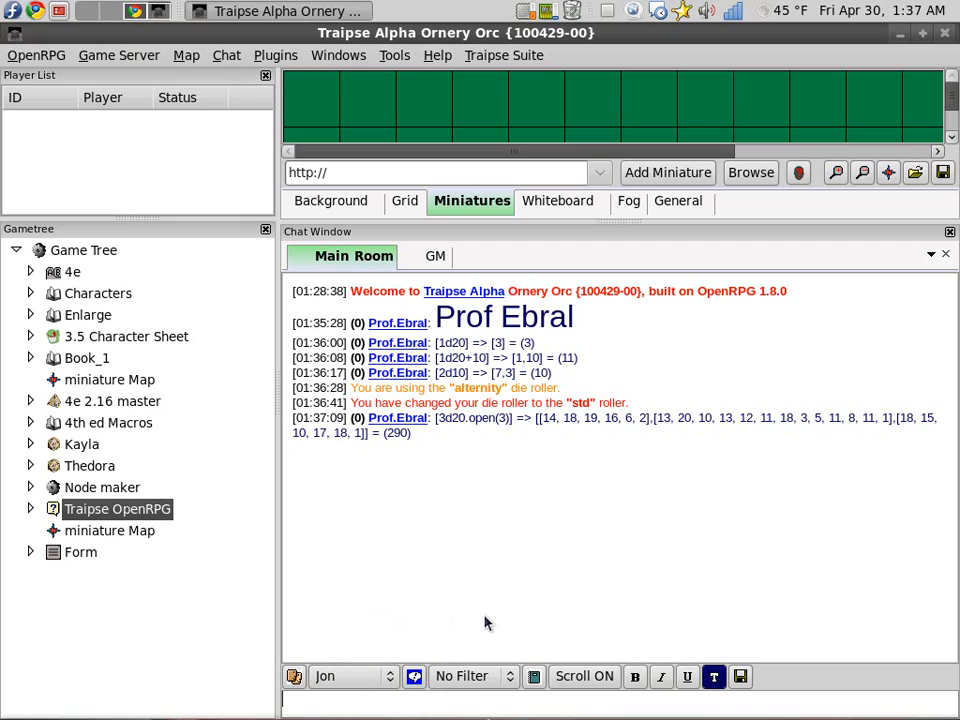
{"action": "type", "text": "prof"}
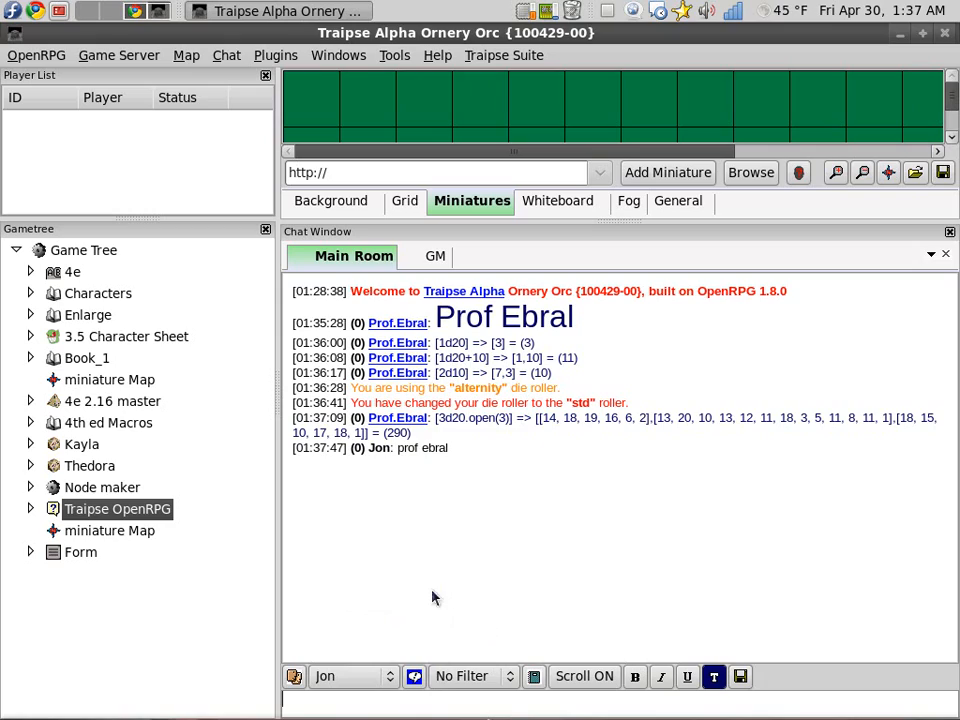
{"action": "mouse_move", "coordinate": [388, 486]}
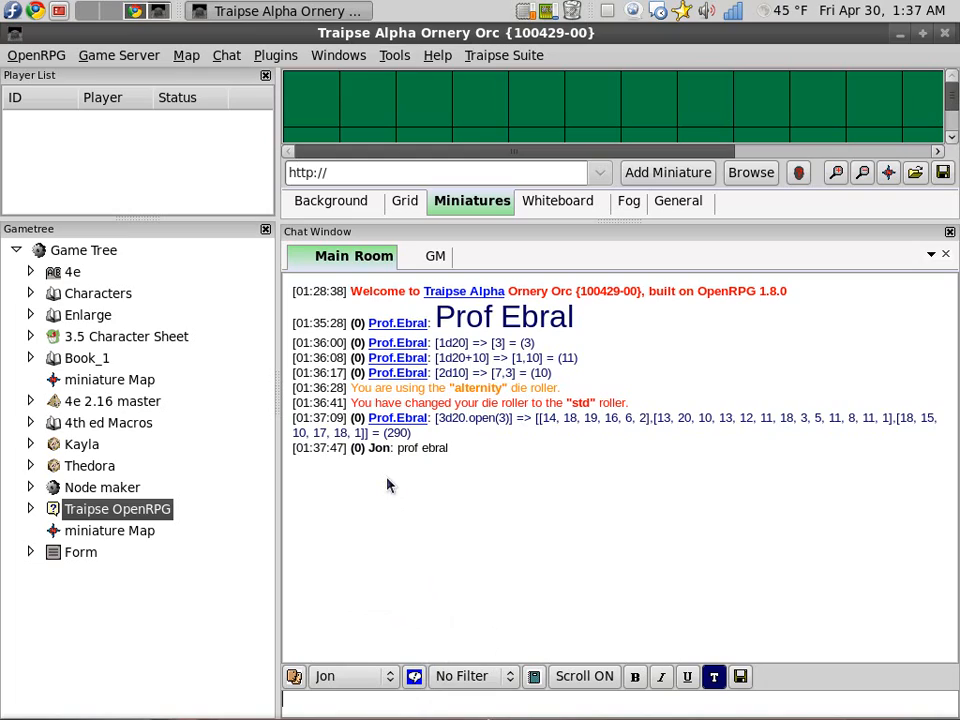
{"action": "type", "text": "e"}
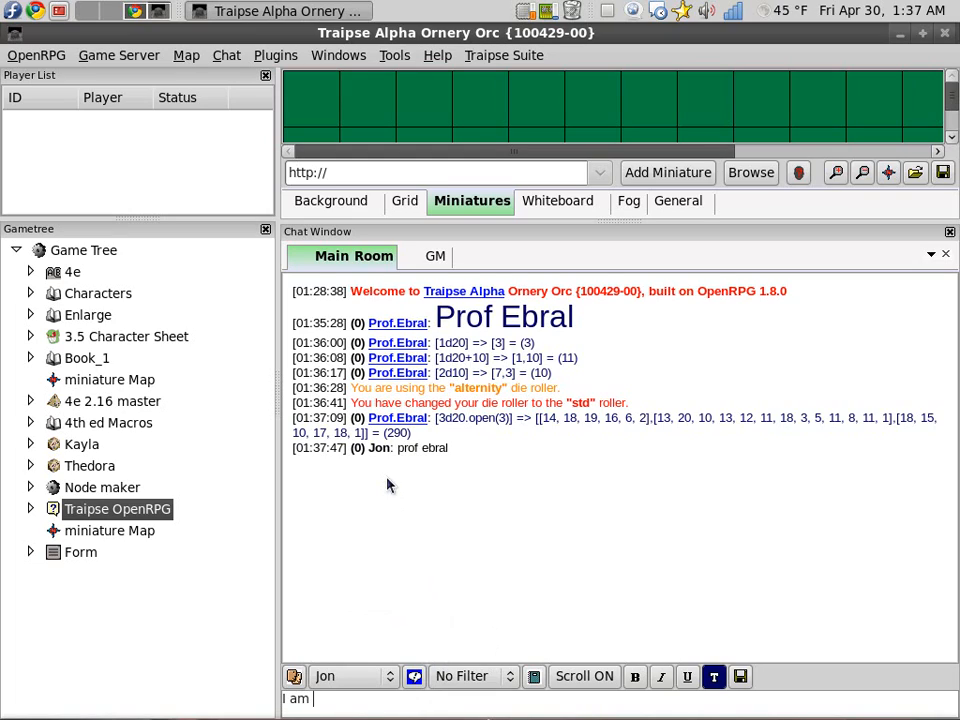
{"action": "type", "text": "J"}
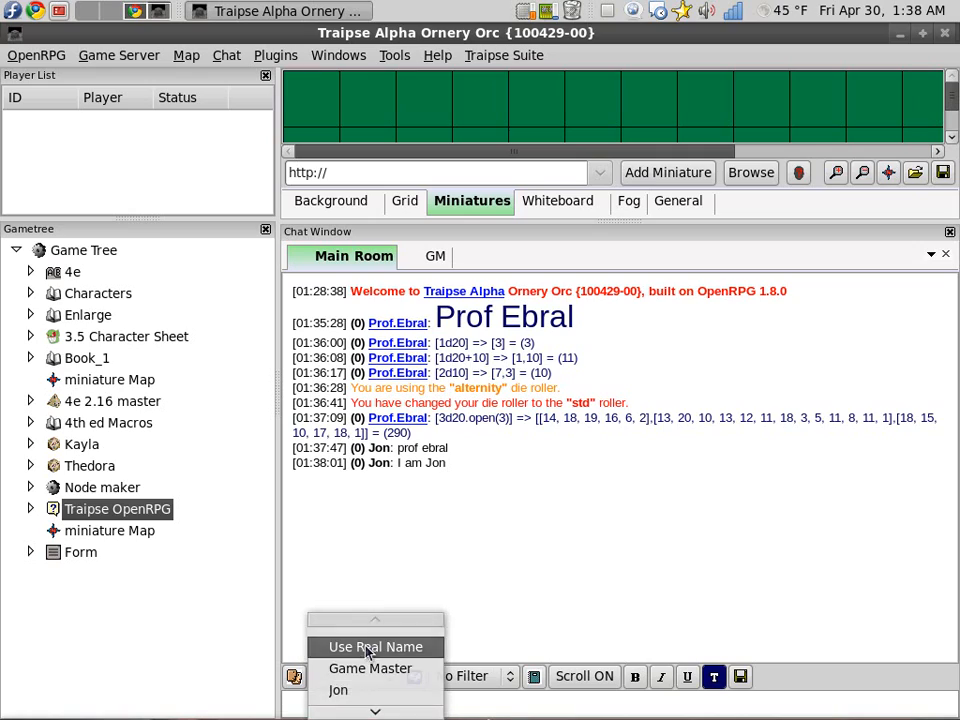
{"action": "left_click", "coordinate": [376, 648]}
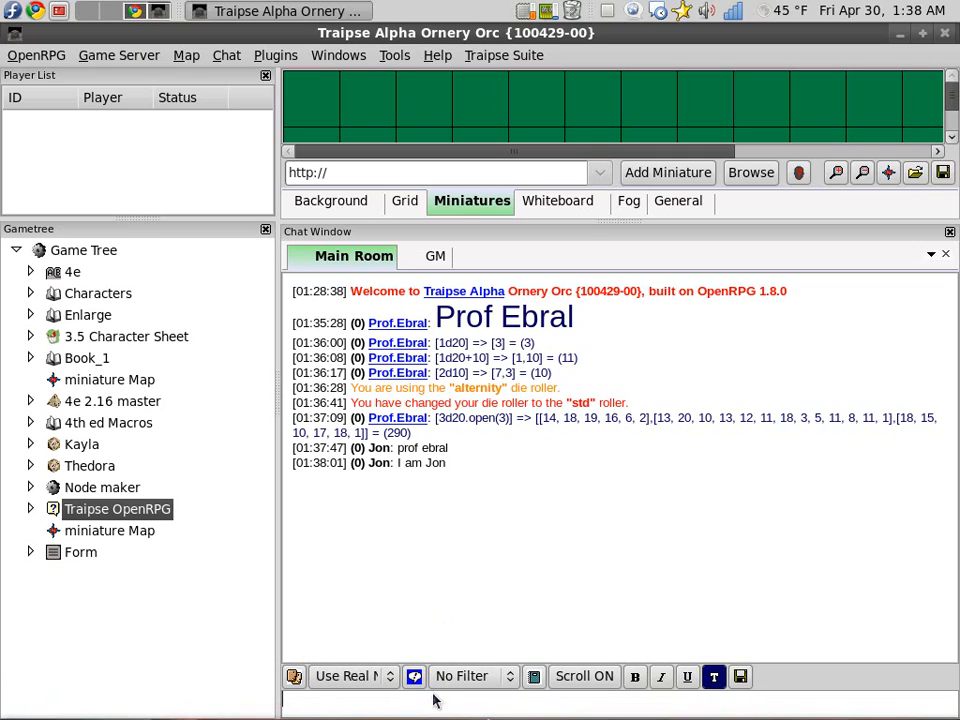
Show the /help output and scroll through the command alias and command lists.
{"action": "type", "text": "/hel"}
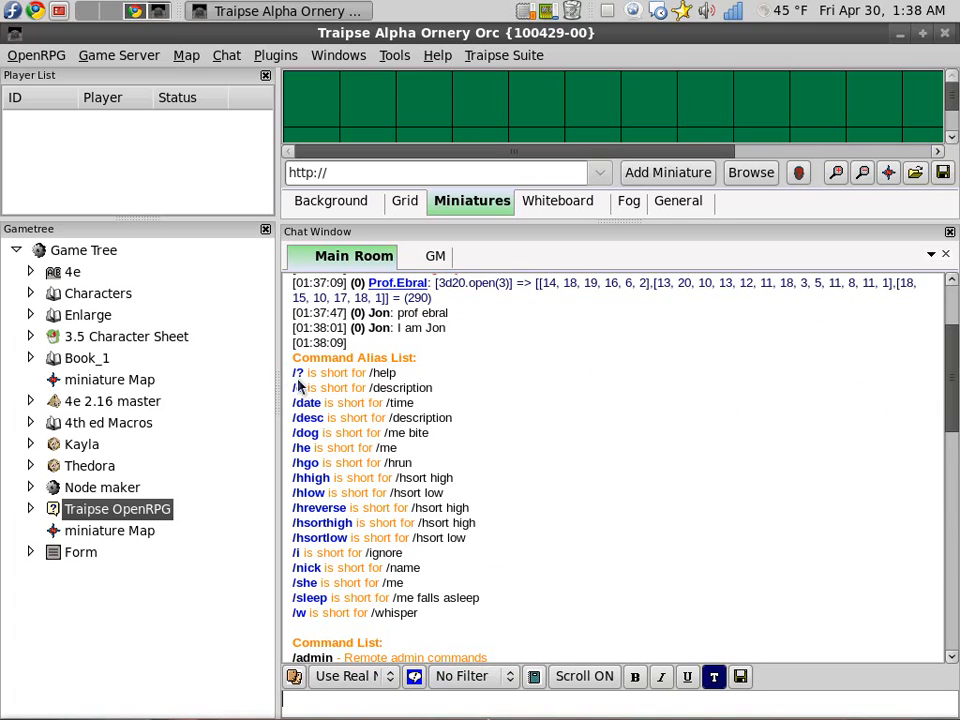
{"action": "scroll", "scroll_direction": "down", "scroll_amount": 3}
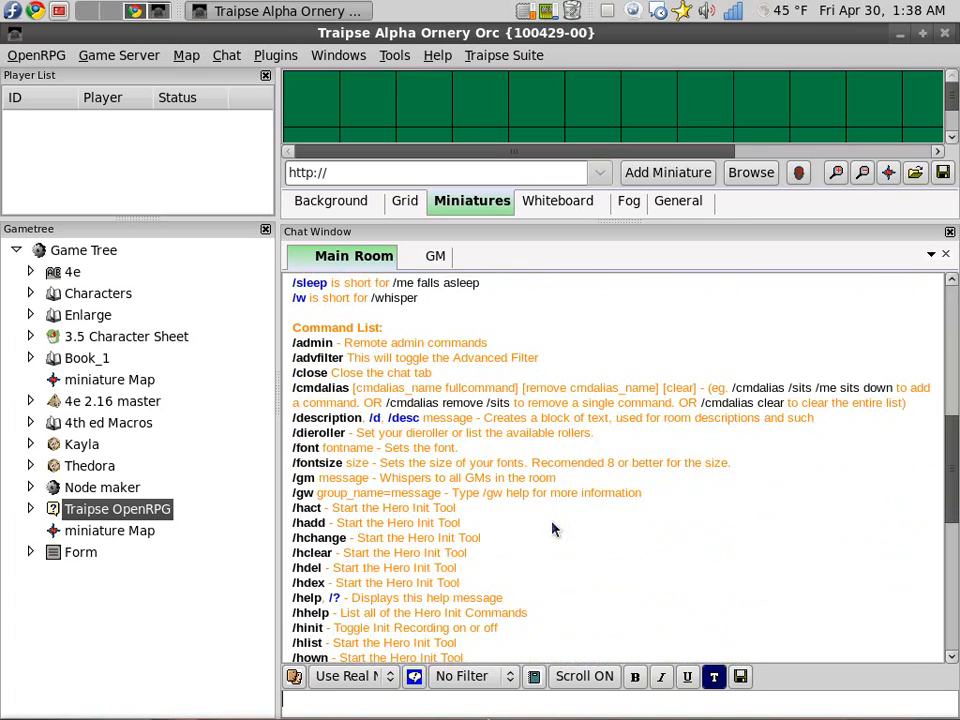
{"action": "scroll", "scroll_direction": "down", "scroll_amount": 3}
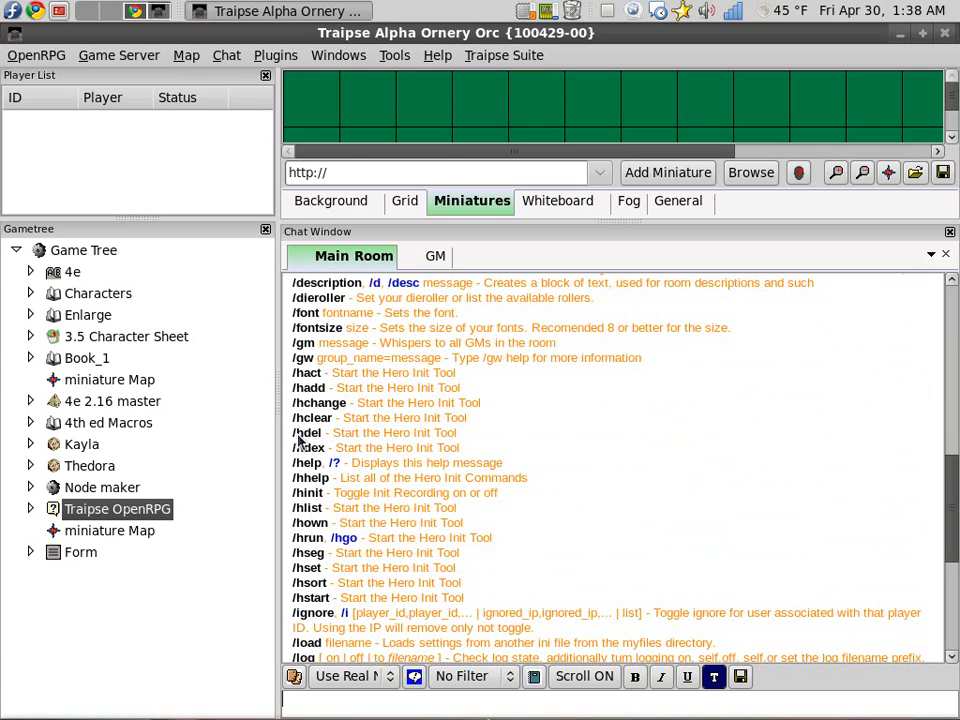
{"action": "scroll", "scroll_direction": "down", "scroll_amount": 3}
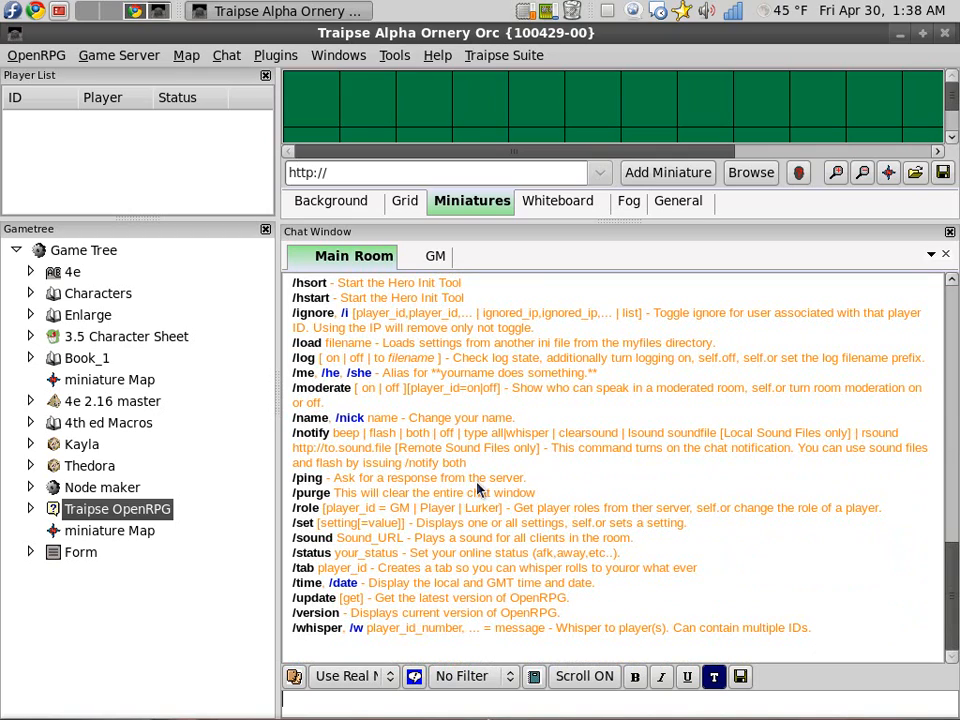
{"action": "type", "text": "/pr"}
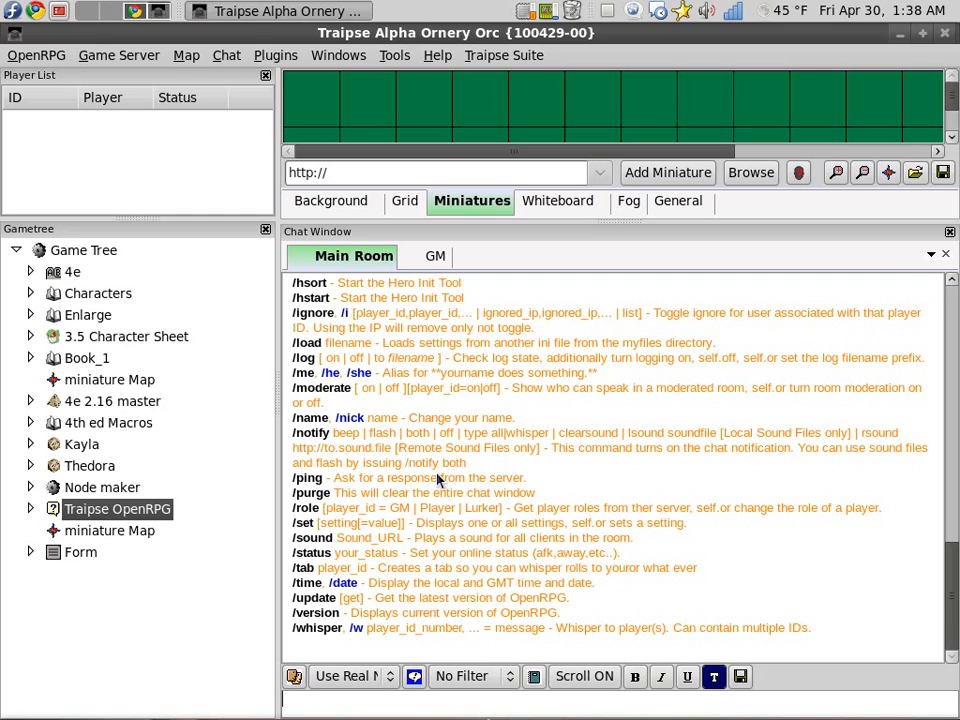
{"action": "mouse_move", "coordinate": [510, 472]}
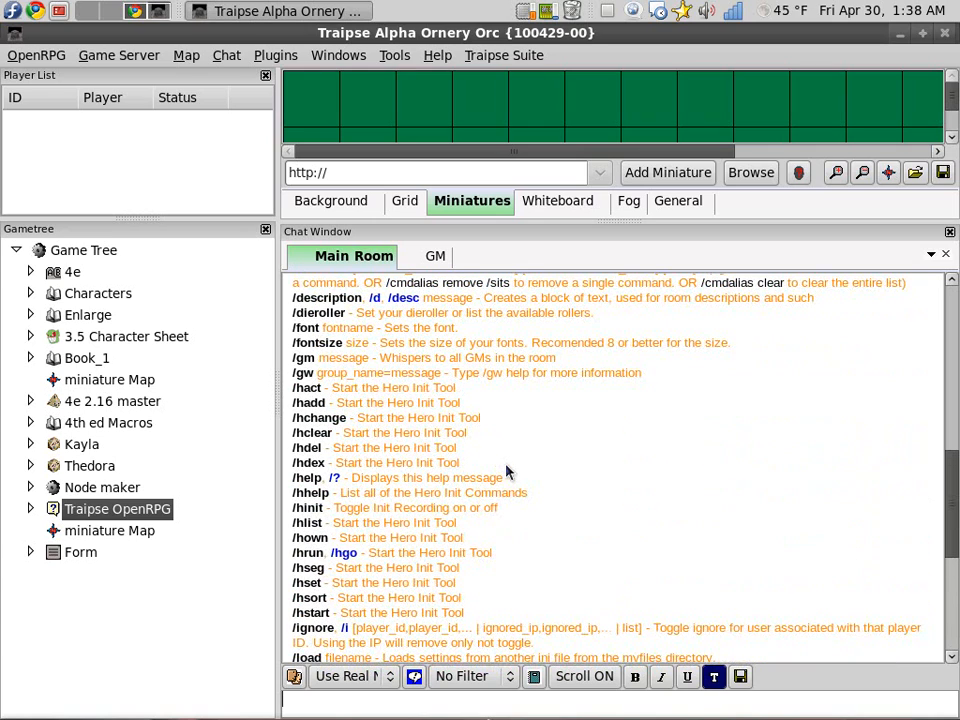
{"action": "scroll", "scroll_direction": "down", "scroll_amount": 3}
{"action": "type", "text": "<fon"}
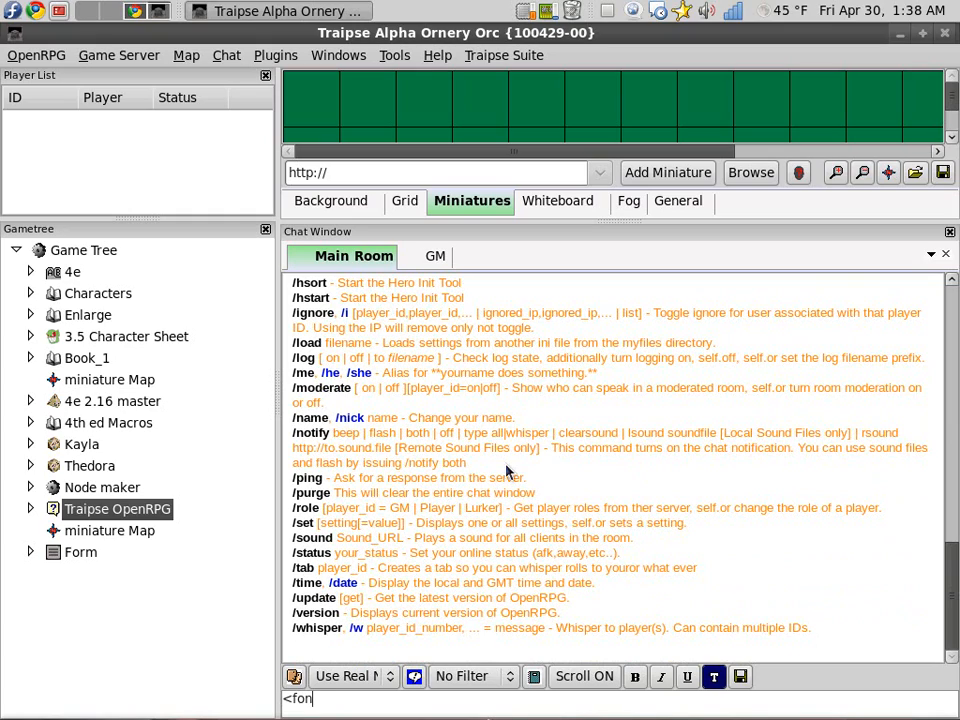
Set the chat text colour to dark grey #1A1A1A in the Choose colour dialog.
{"action": "type", "text": "t"}
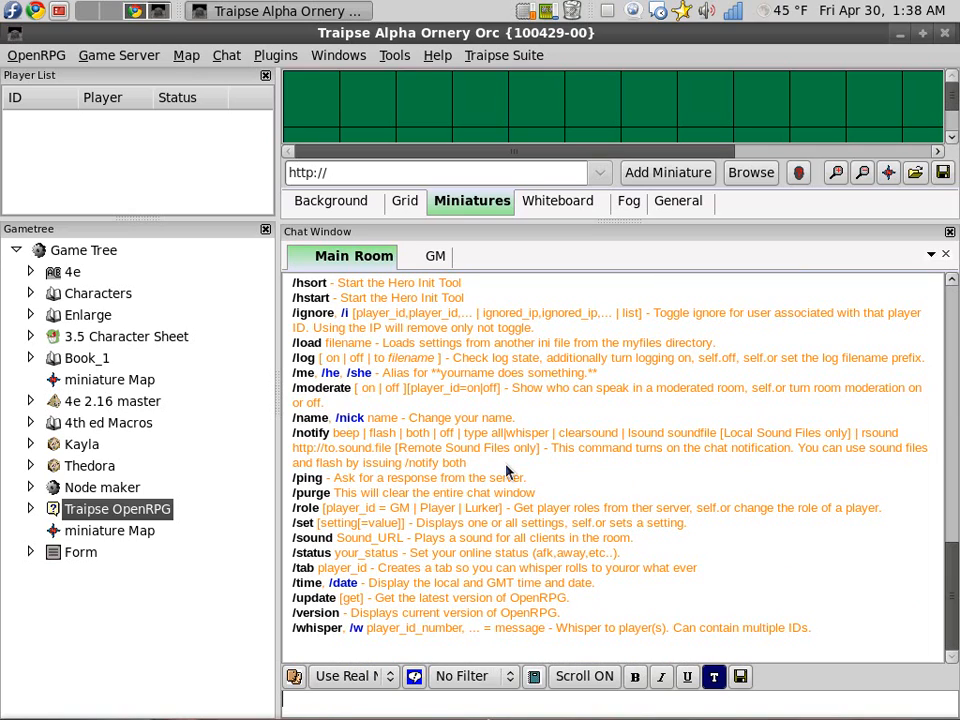
{"action": "left_click", "coordinate": [714, 676]}
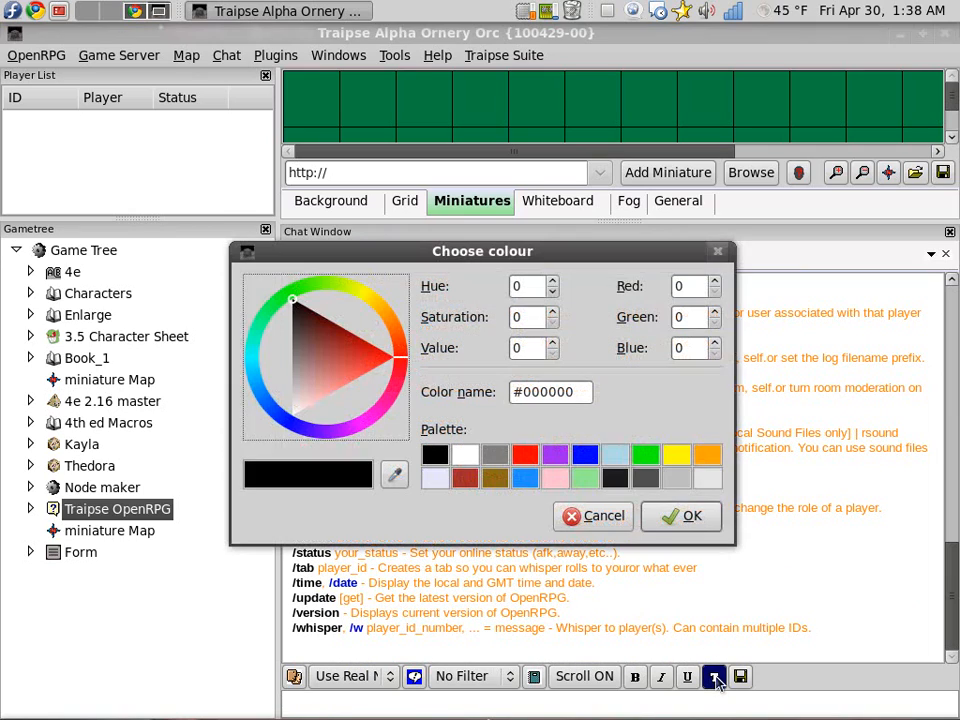
{"action": "mouse_move", "coordinate": [640, 520]}
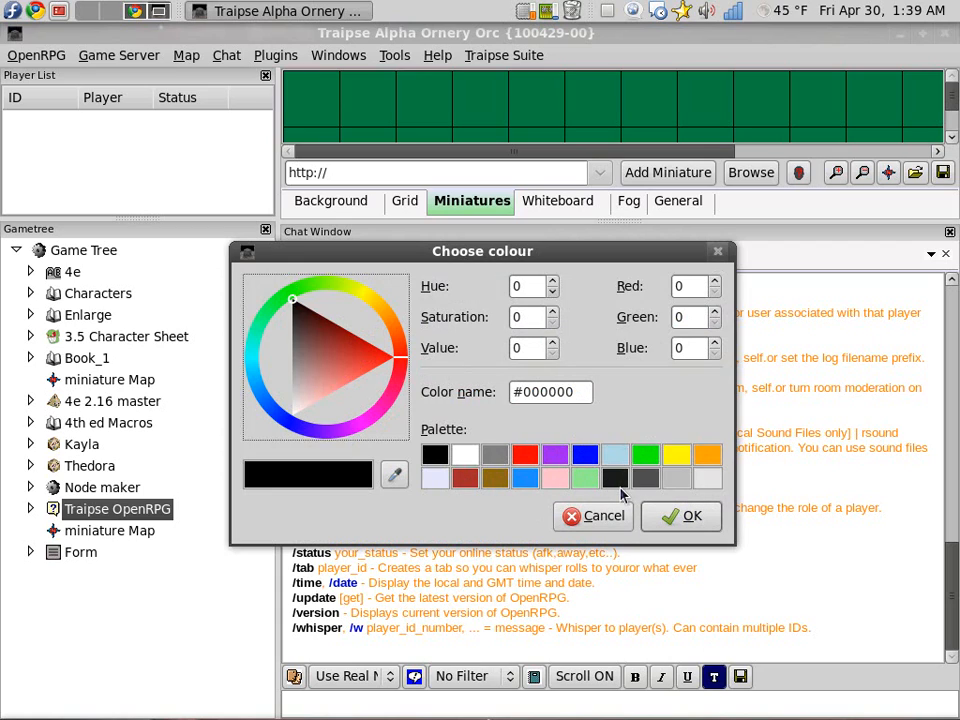
{"action": "left_click", "coordinate": [616, 478]}
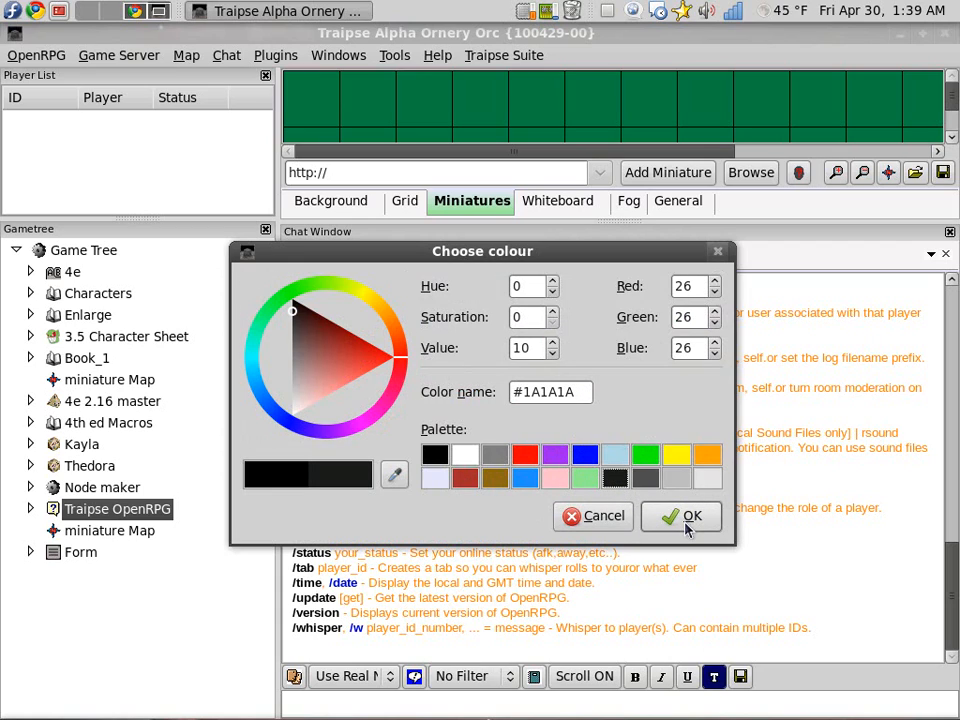
{"action": "left_click", "coordinate": [692, 516]}
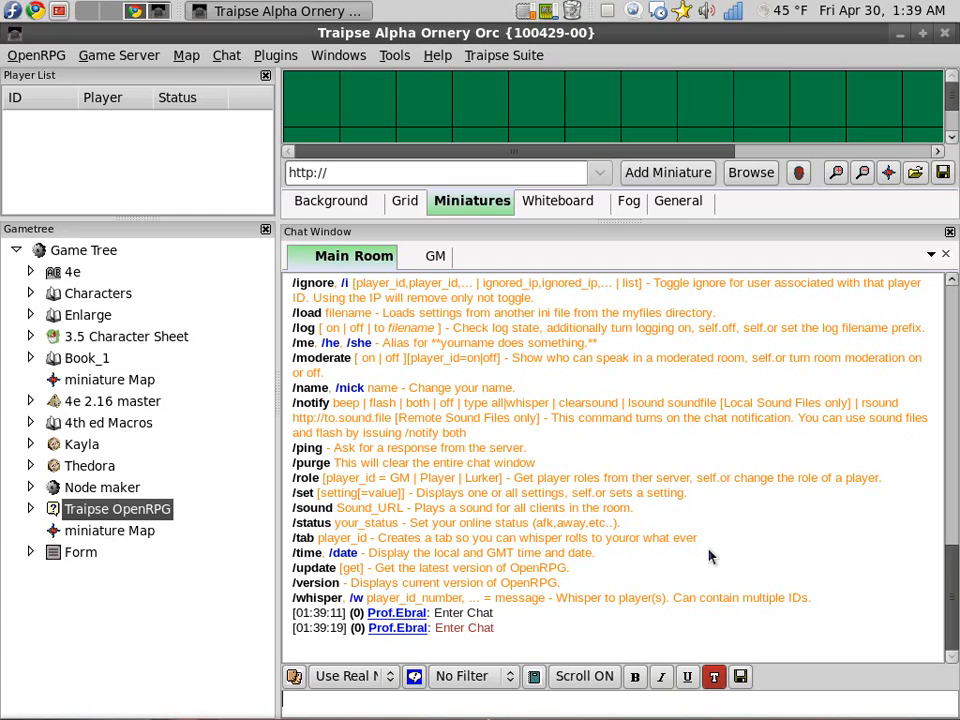
{"action": "mouse_move", "coordinate": [698, 548]}
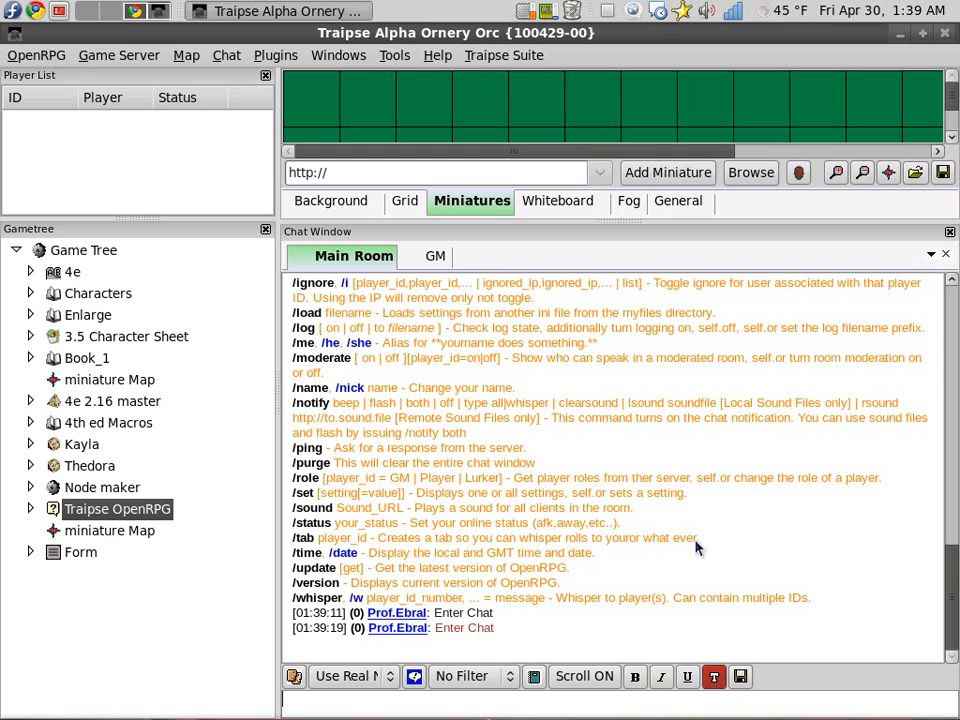
Collapse the Traipse OpenRPG node in the game tree, hiding the User Manual pages.
{"action": "left_click", "coordinate": [32, 510]}
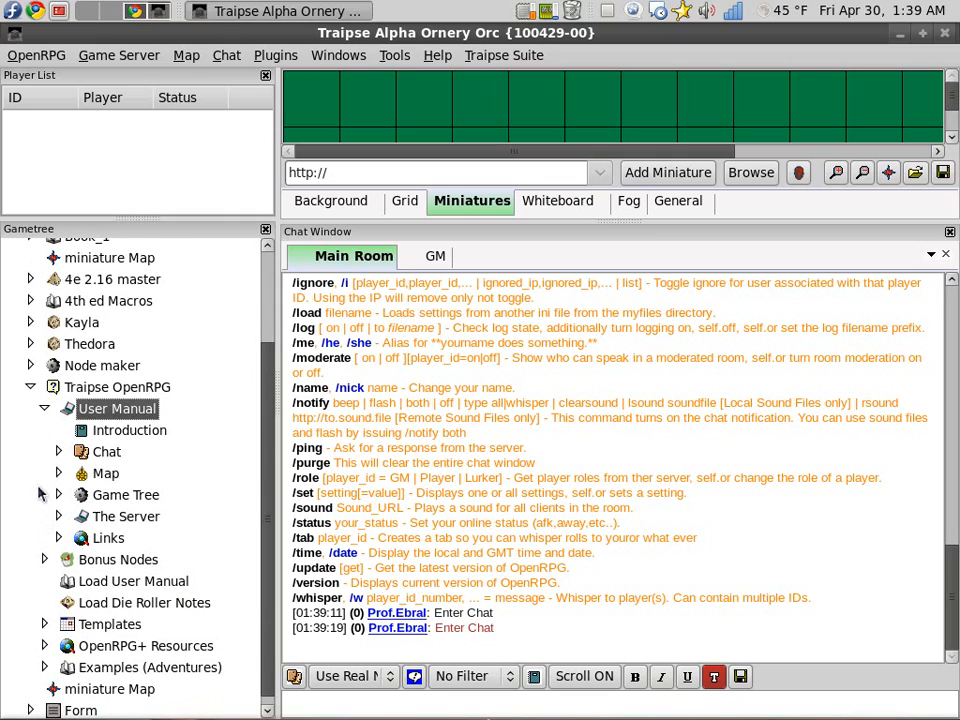
{"action": "left_click", "coordinate": [58, 452]}
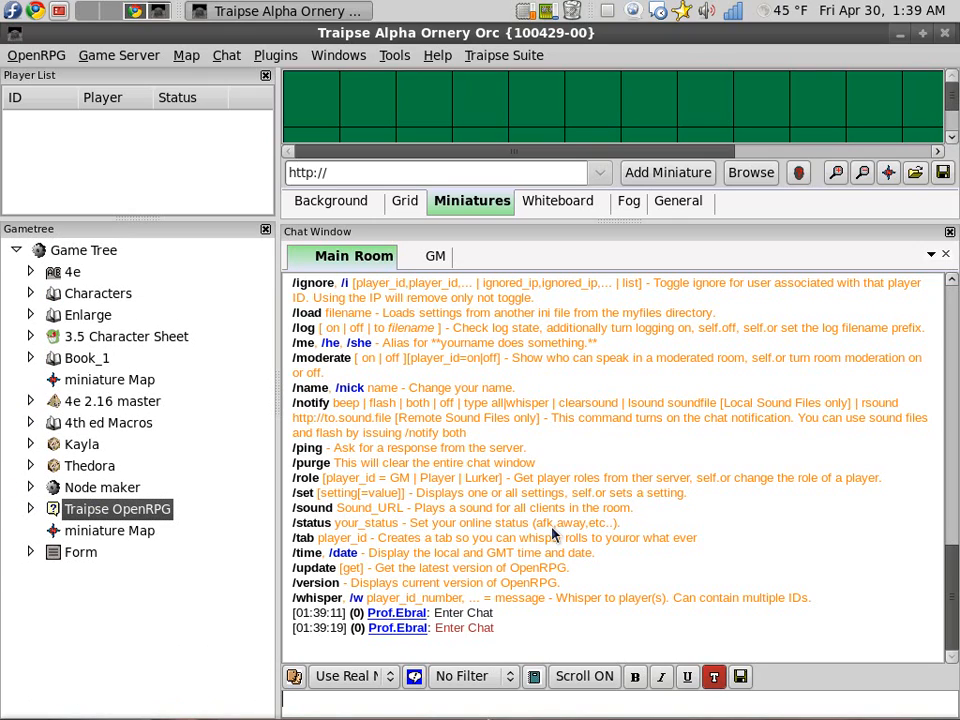
Clear the chat history with /purge, leaving only the purged notice.
{"action": "type", "text": "/urpg"}
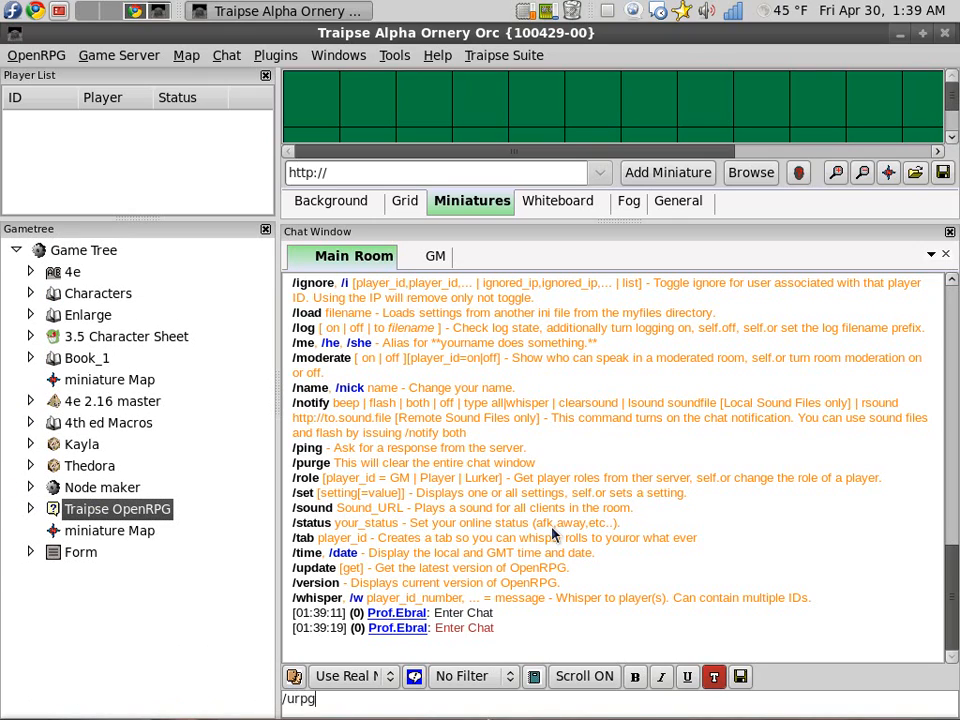
{"action": "key", "text": "BackSpace"}
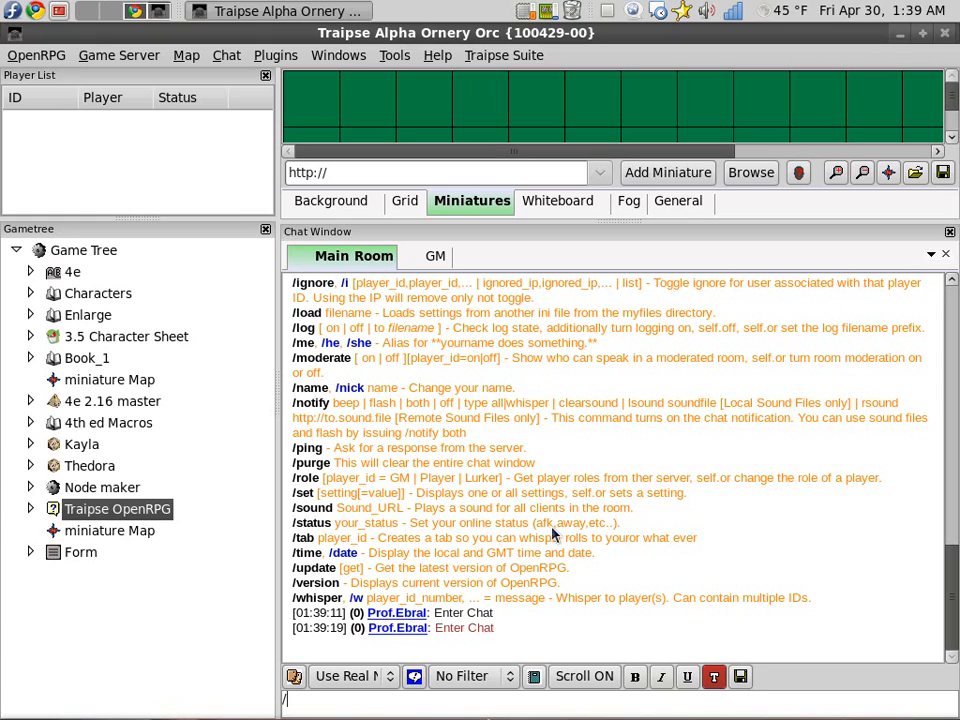
{"action": "key", "text": "Return"}
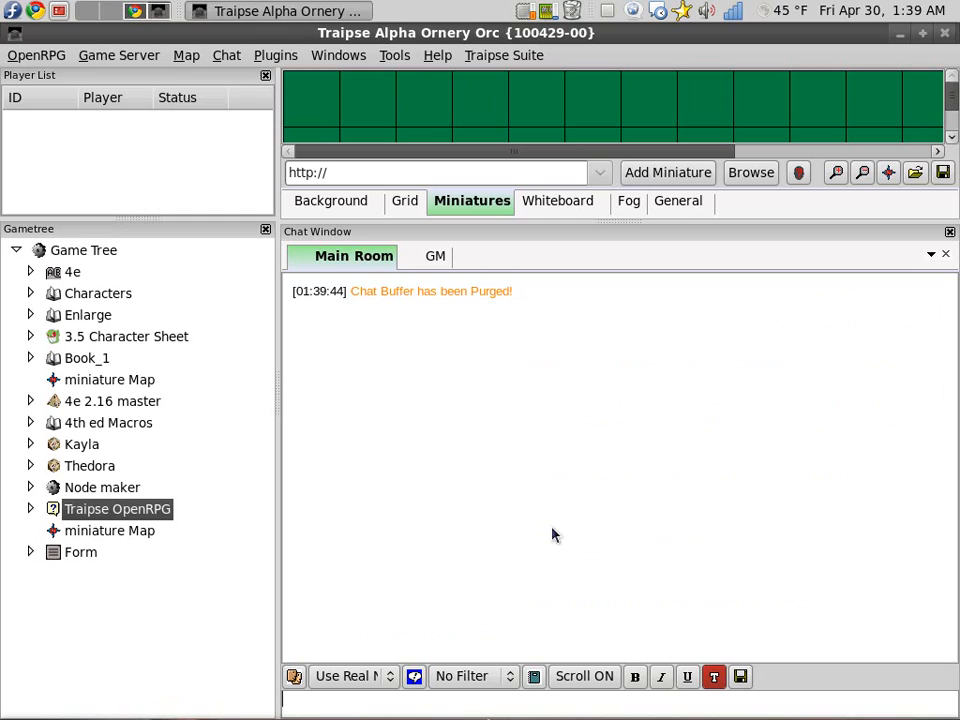
{"action": "mouse_move", "coordinate": [520, 516]}
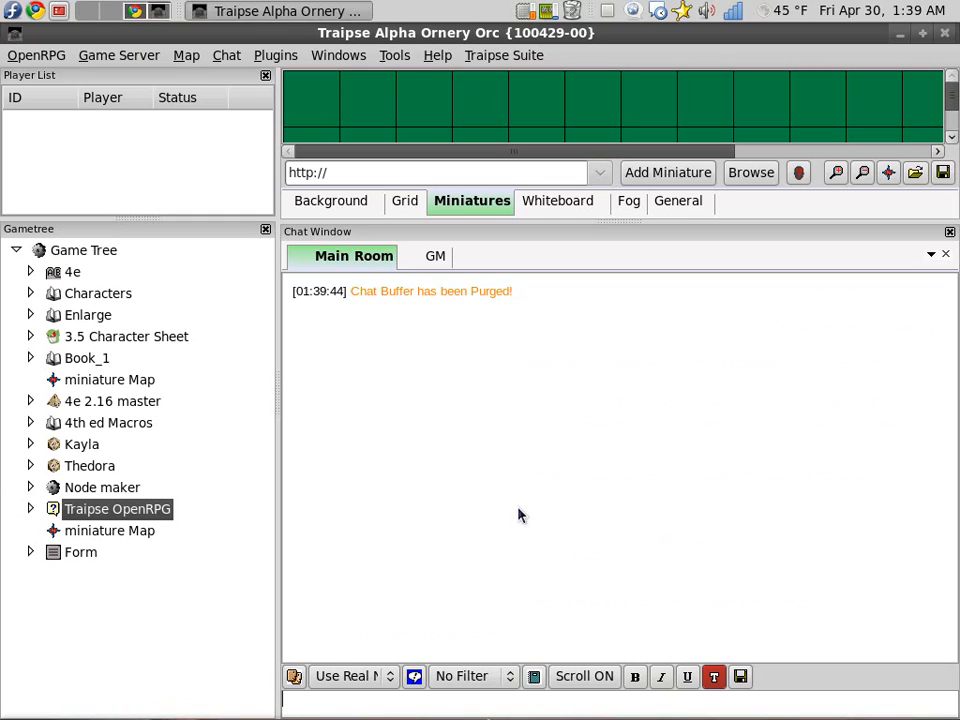
{"action": "mouse_move", "coordinate": [500, 552]}
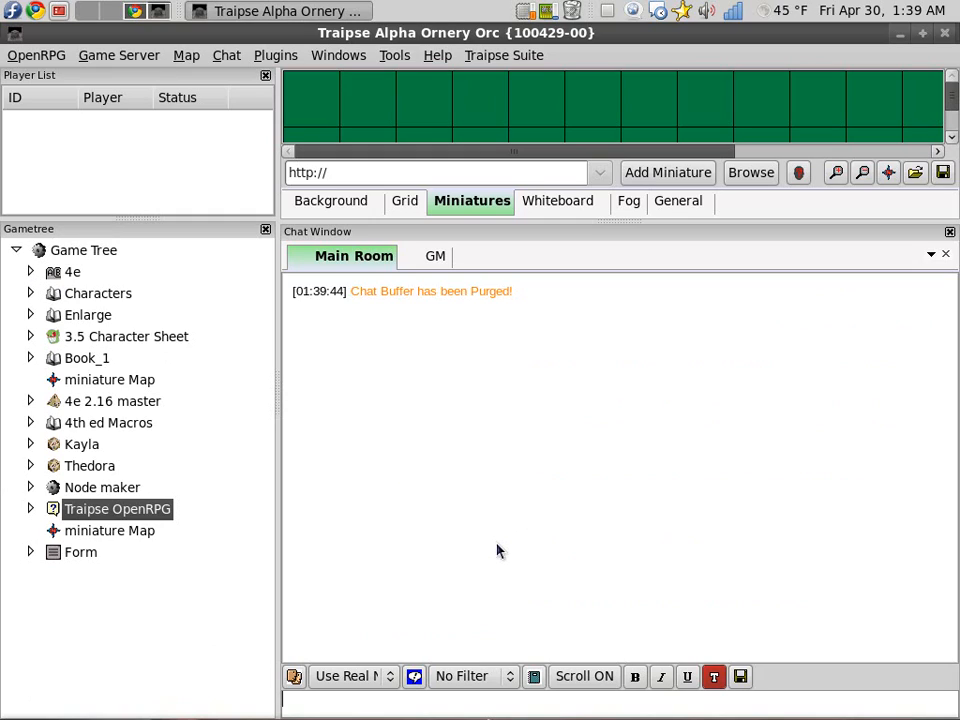
{"action": "mouse_move", "coordinate": [464, 456]}
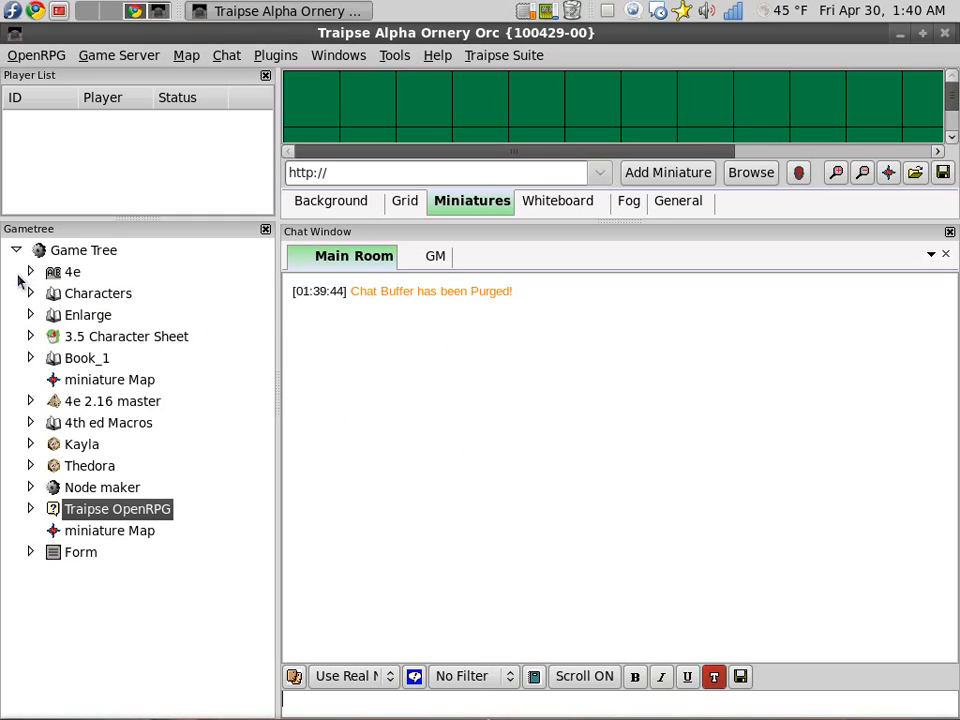
Expand the 4e node and point out its Abilities and Rollers entries.
{"action": "left_click", "coordinate": [30, 272]}
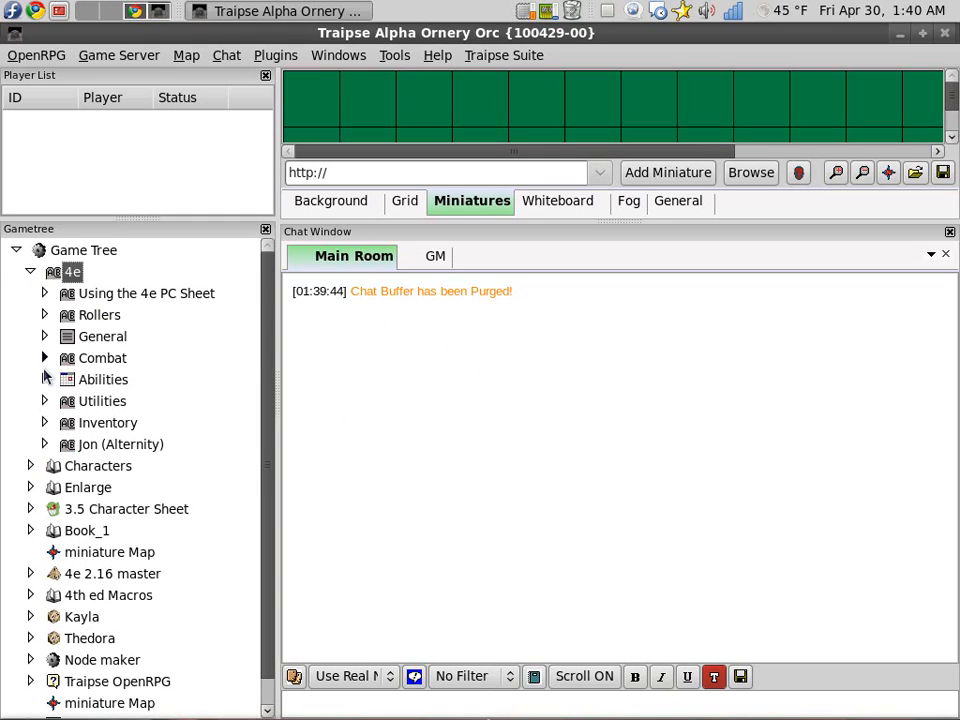
{"action": "left_click", "coordinate": [104, 380]}
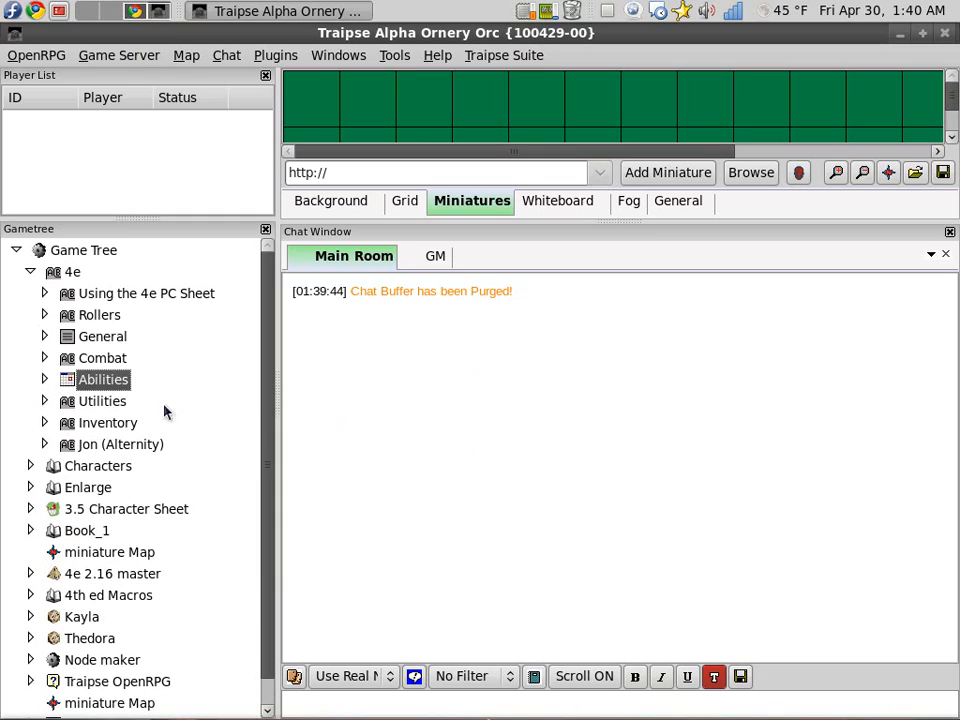
{"action": "mouse_move", "coordinate": [516, 510]}
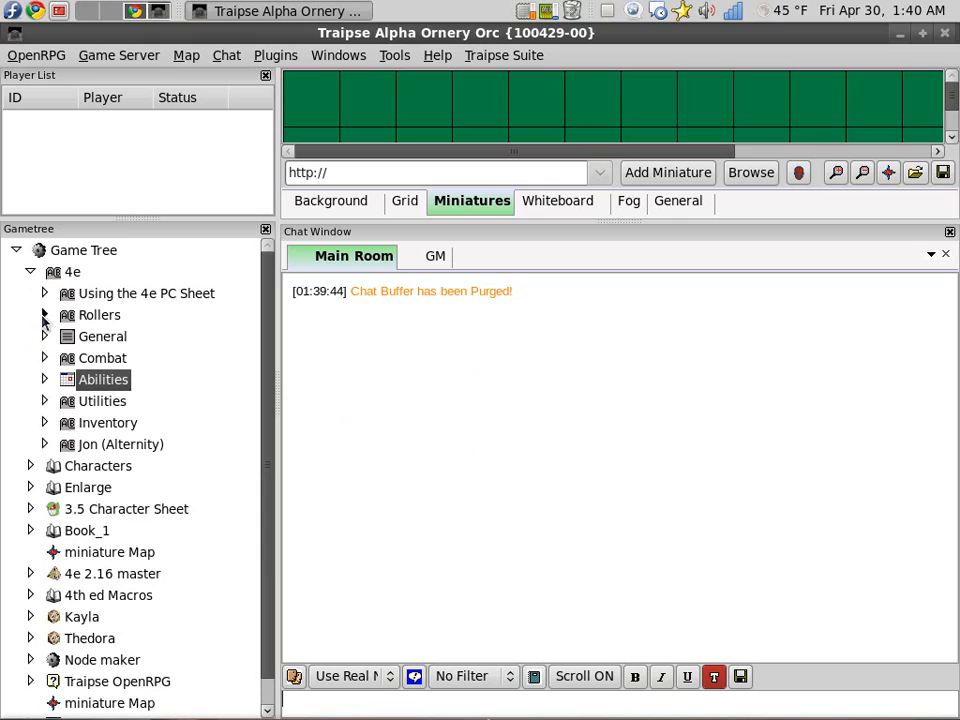
{"action": "left_click", "coordinate": [100, 314]}
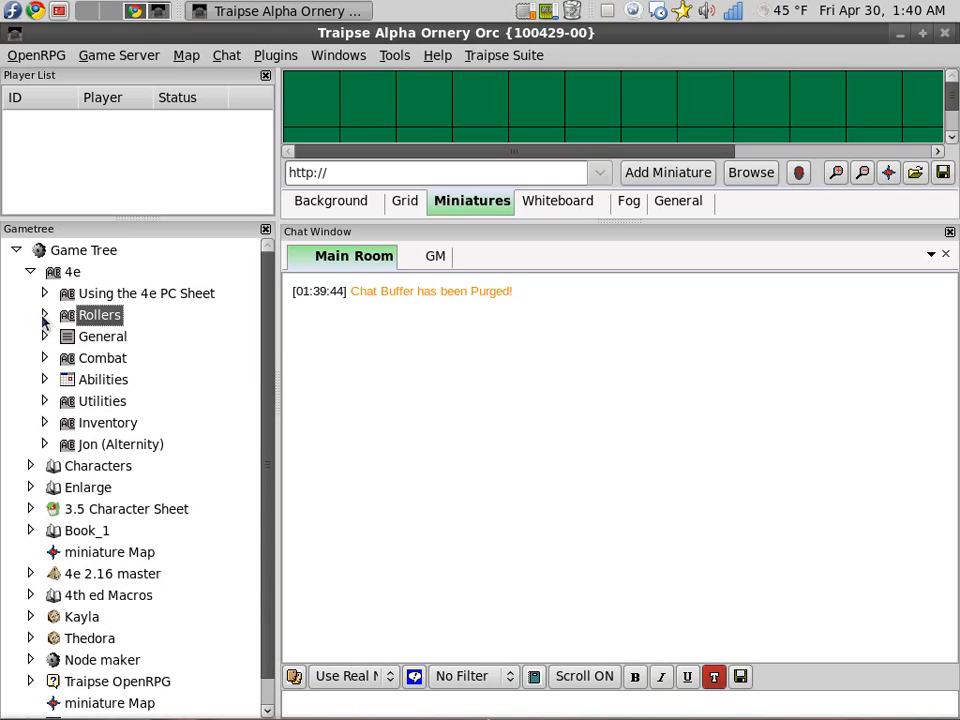
{"action": "mouse_move", "coordinate": [348, 410]}
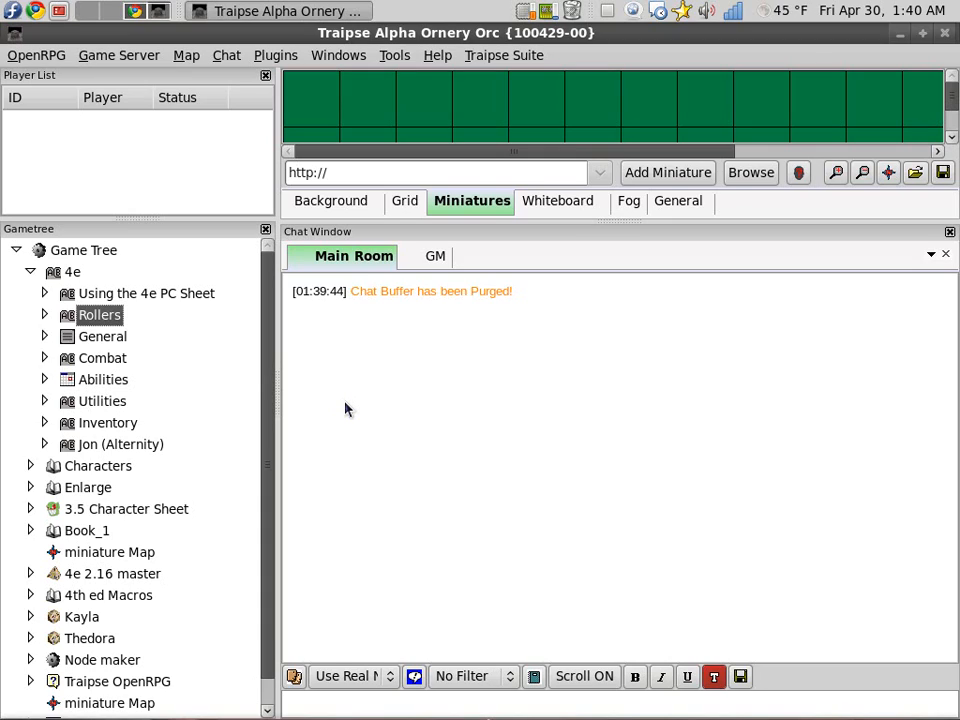
{"action": "mouse_move", "coordinate": [410, 584]}
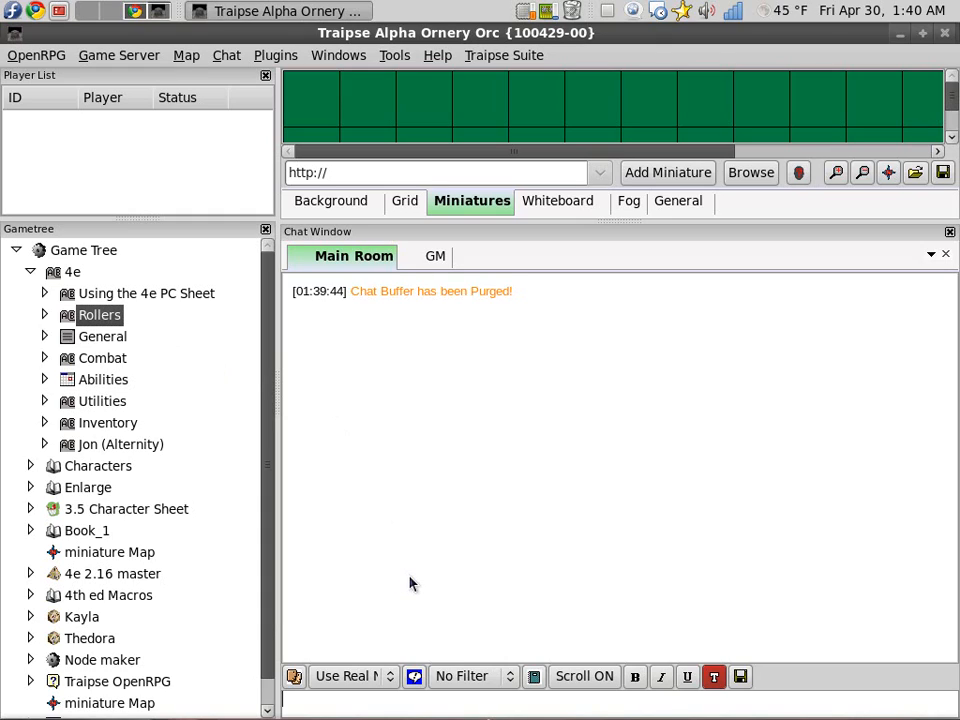
{"action": "mouse_move", "coordinate": [418, 574]}
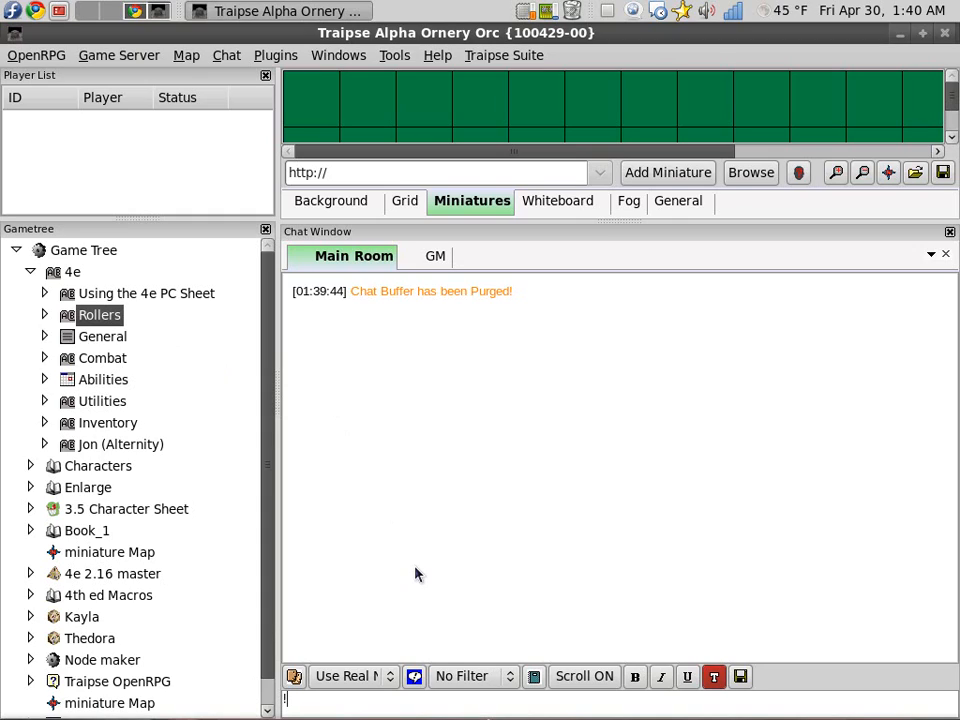
Send the node reference !&4e::Abilites&! in chat, posting the Abilities Grid explanation after an Invalid Reference notice.
{"action": "type", "text": "&"}
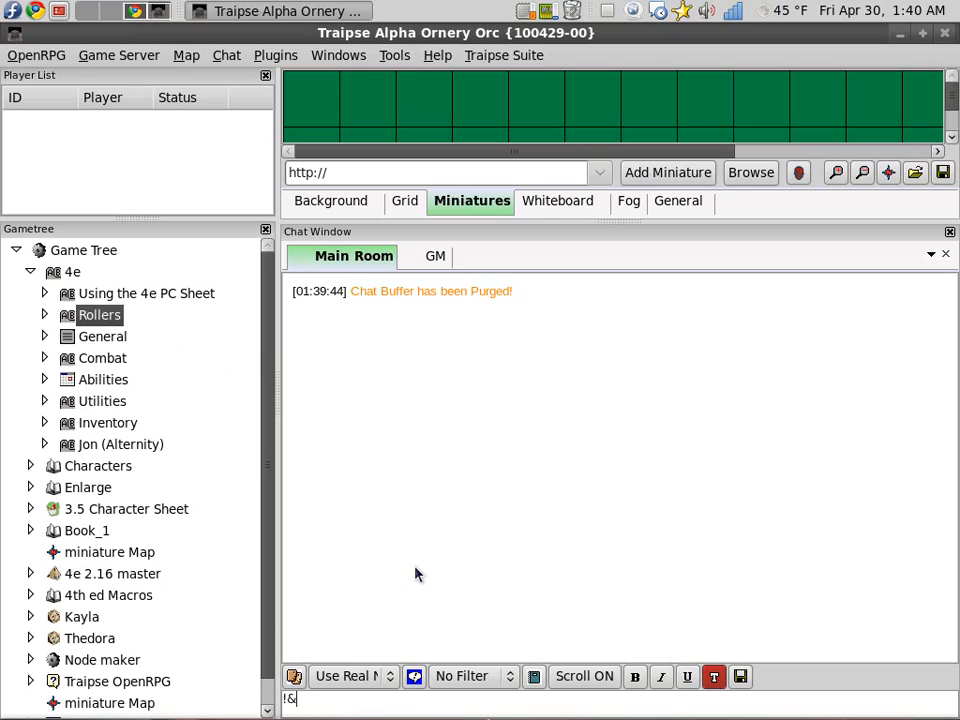
{"action": "type", "text": "4e"}
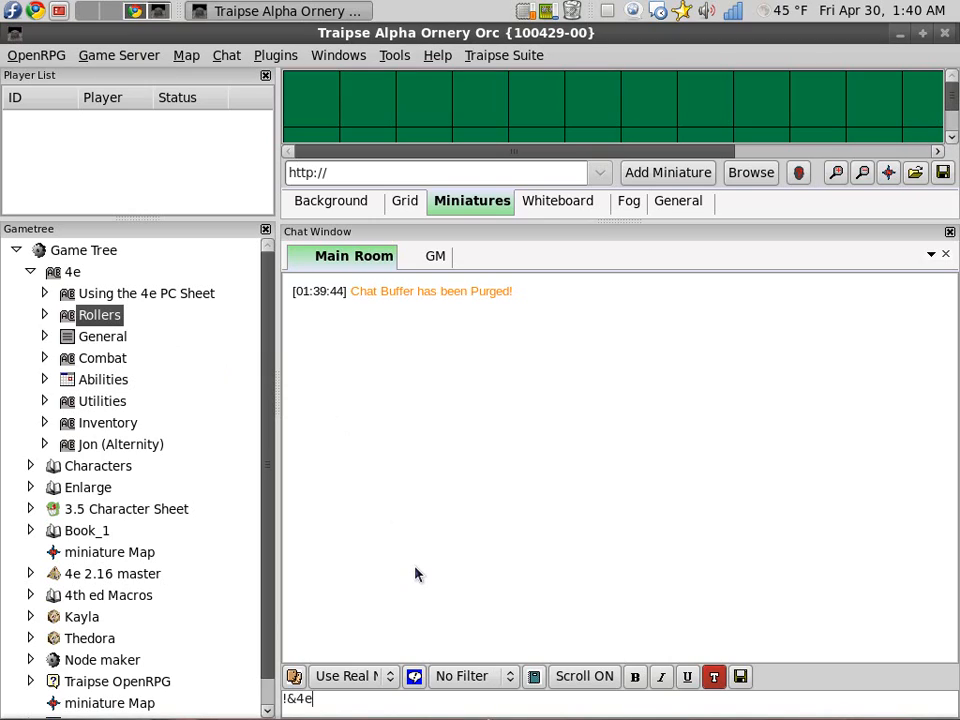
{"action": "type", "text": "::"}
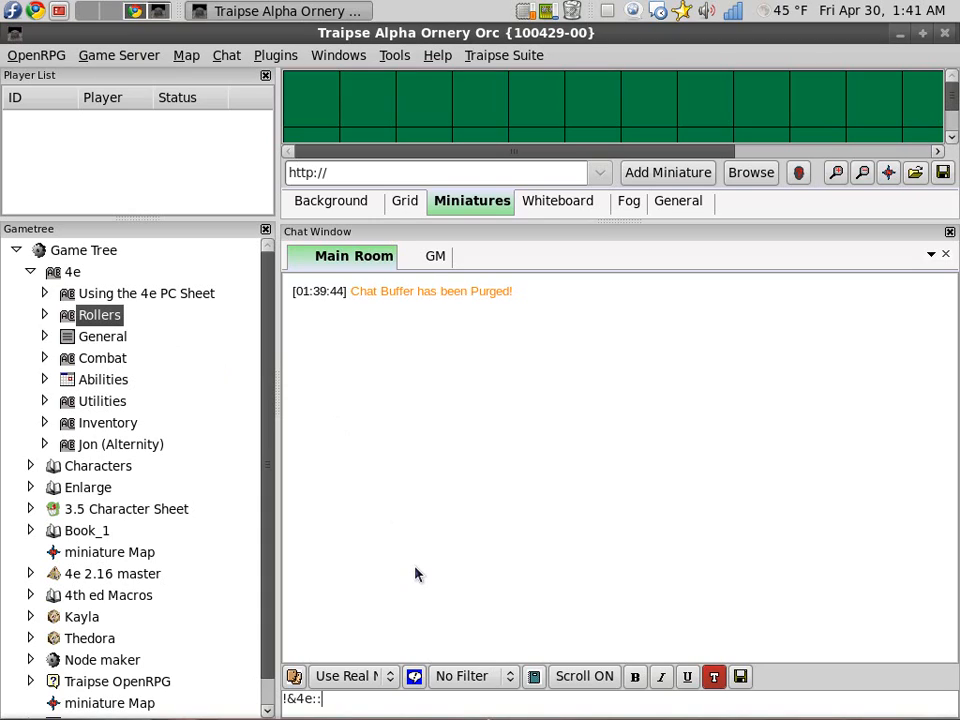
{"action": "type", "text": "Abilites"}
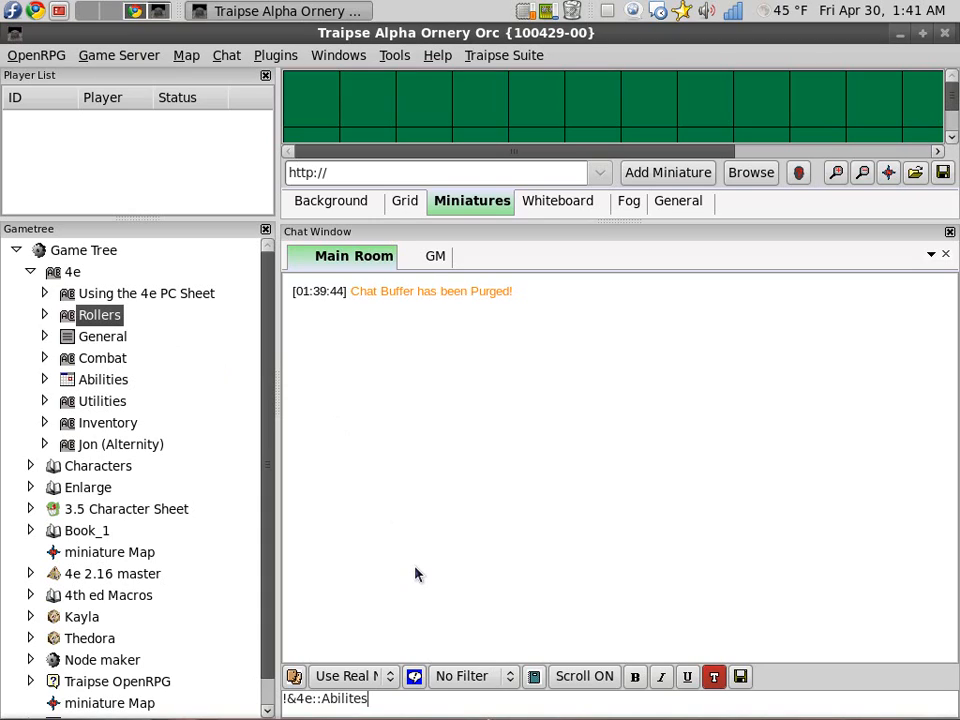
{"action": "type", "text": "&"}
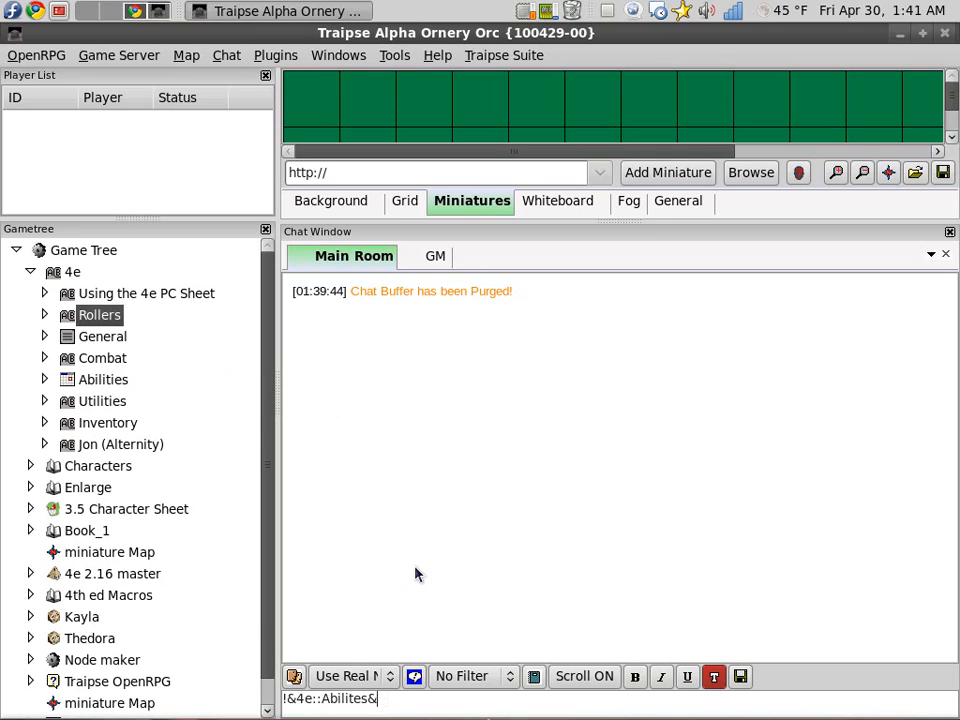
{"action": "type", "text": "!"}
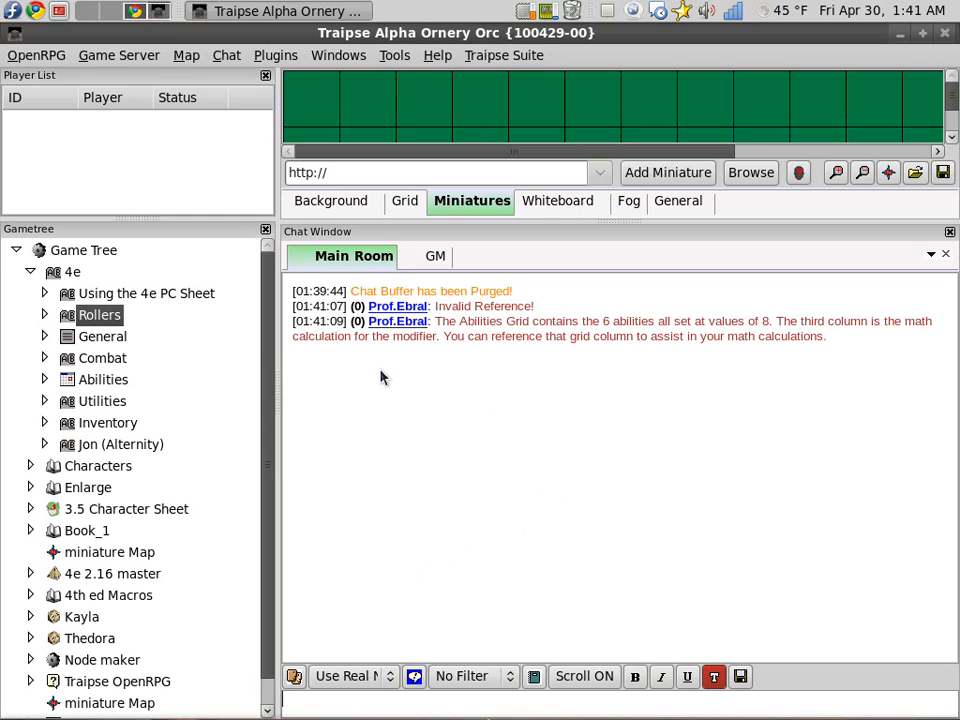
{"action": "left_click", "coordinate": [44, 292]}
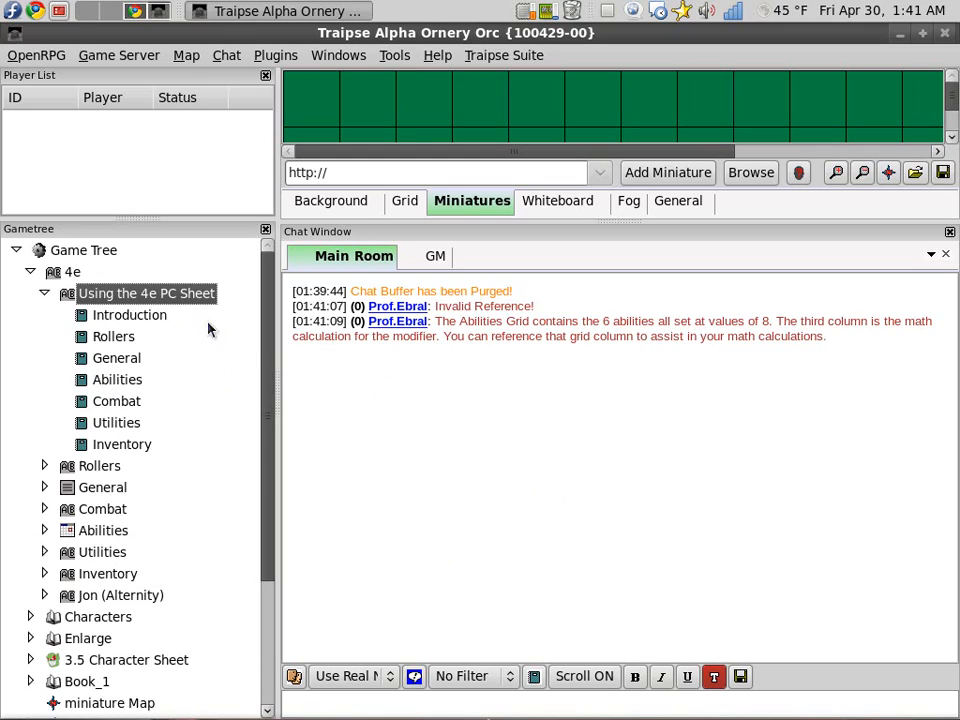
{"action": "mouse_move", "coordinate": [604, 628]}
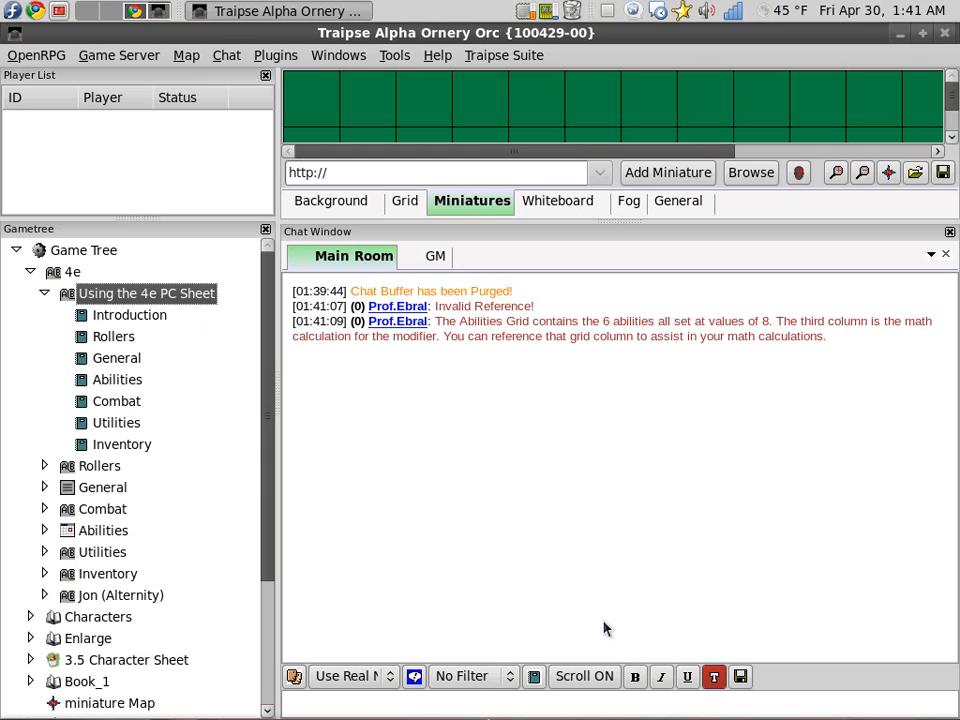
{"action": "mouse_move", "coordinate": [610, 614]}
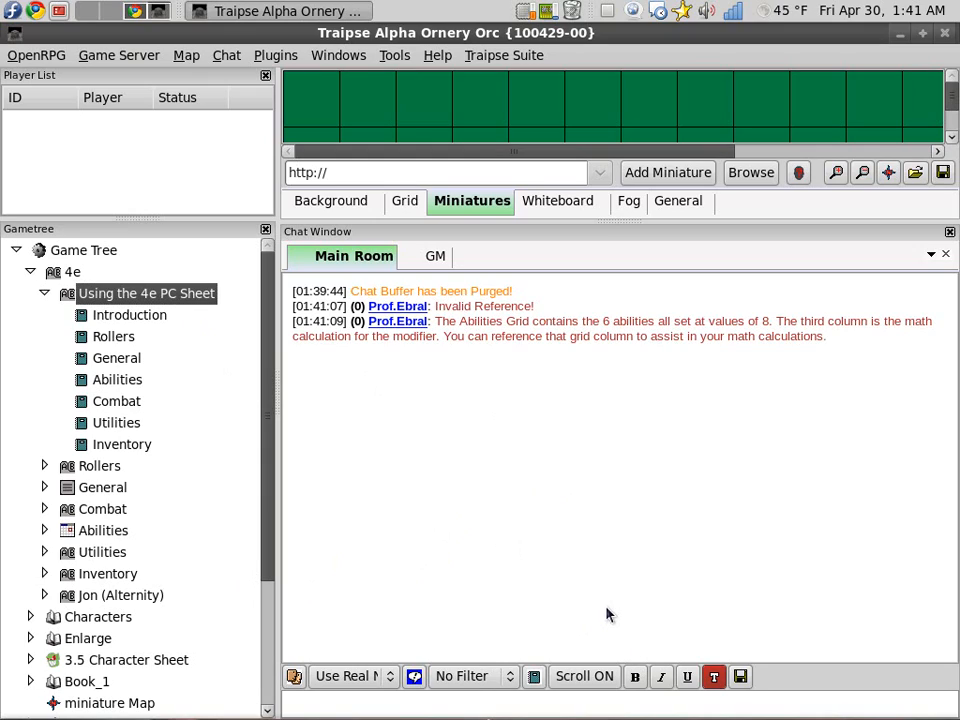
Send the grid reference !&4e::Abilities::3,2&! so chat posts the cell value 14.
{"action": "type", "text": "!&"}
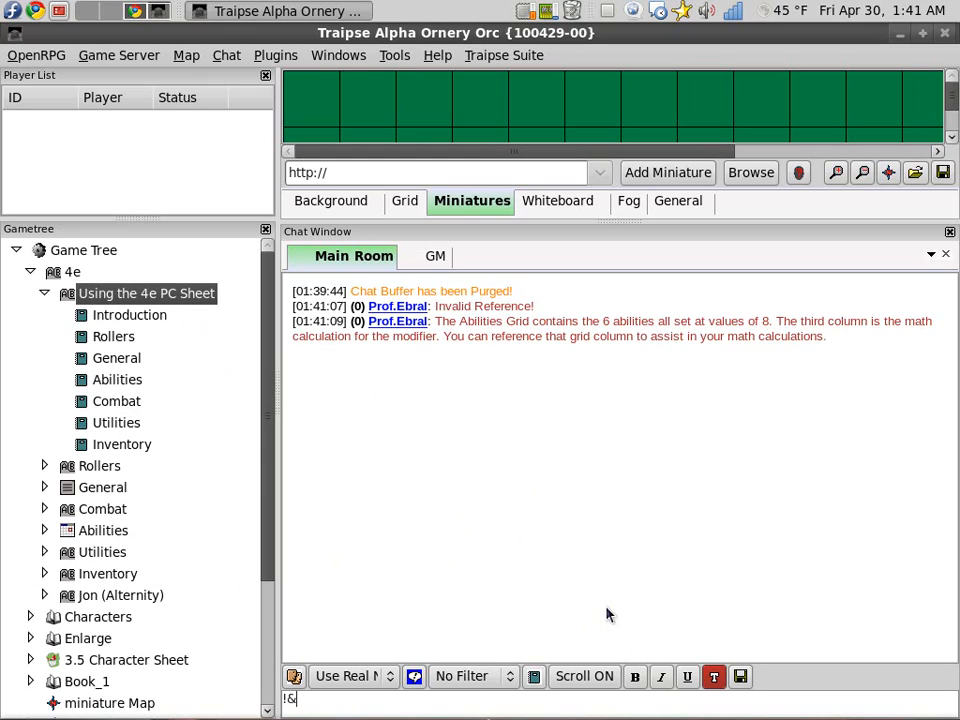
{"action": "type", "text": "4e::A"}
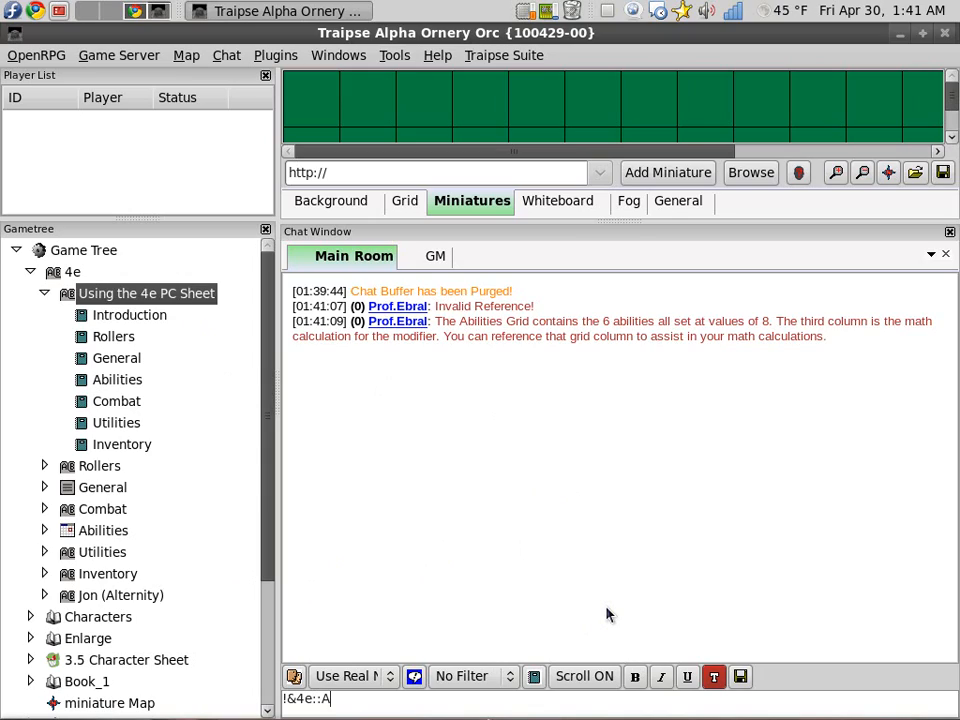
{"action": "type", "text": "bilities"}
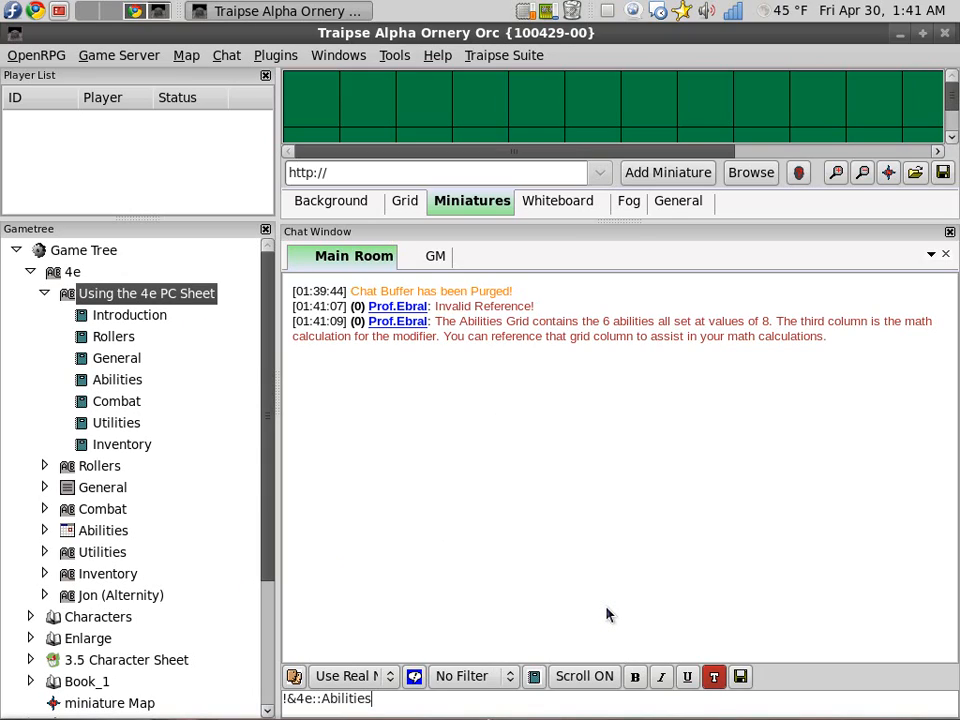
{"action": "type", "text": "::3,2"}
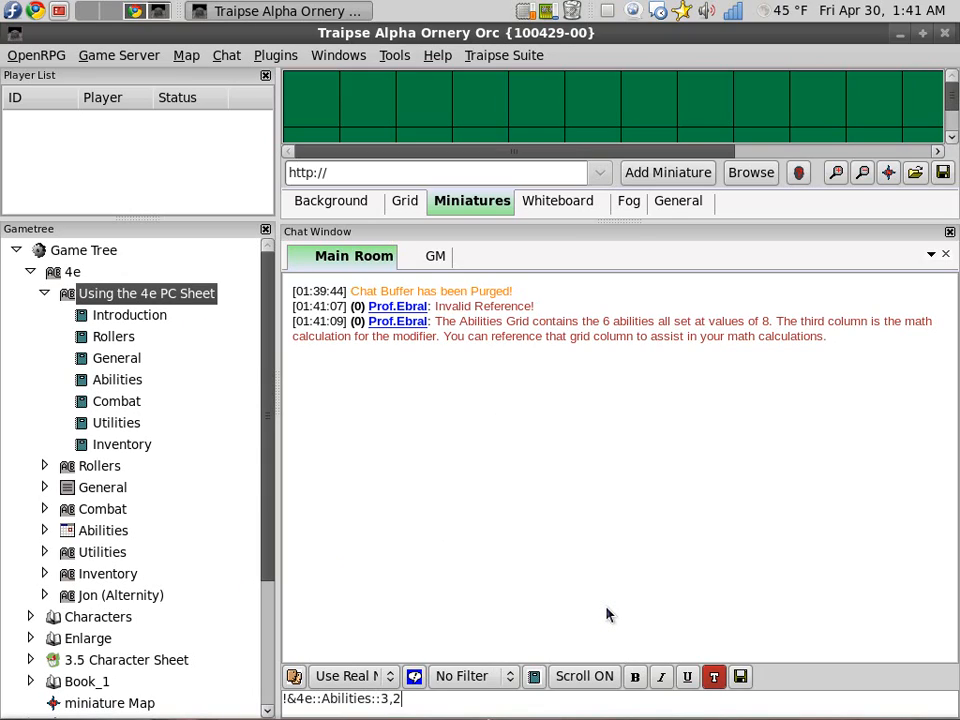
{"action": "type", "text": "&!"}
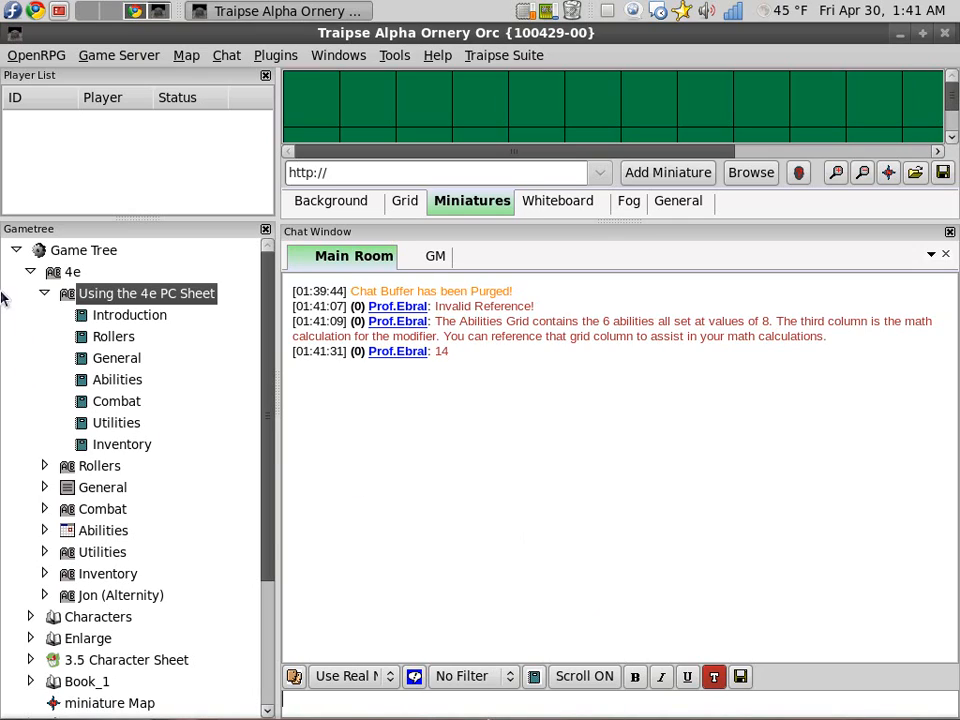
Collapse 'Using the 4e PC Sheet', view the Abilities grid confirming Con 14, then close it.
{"action": "left_click", "coordinate": [44, 292]}
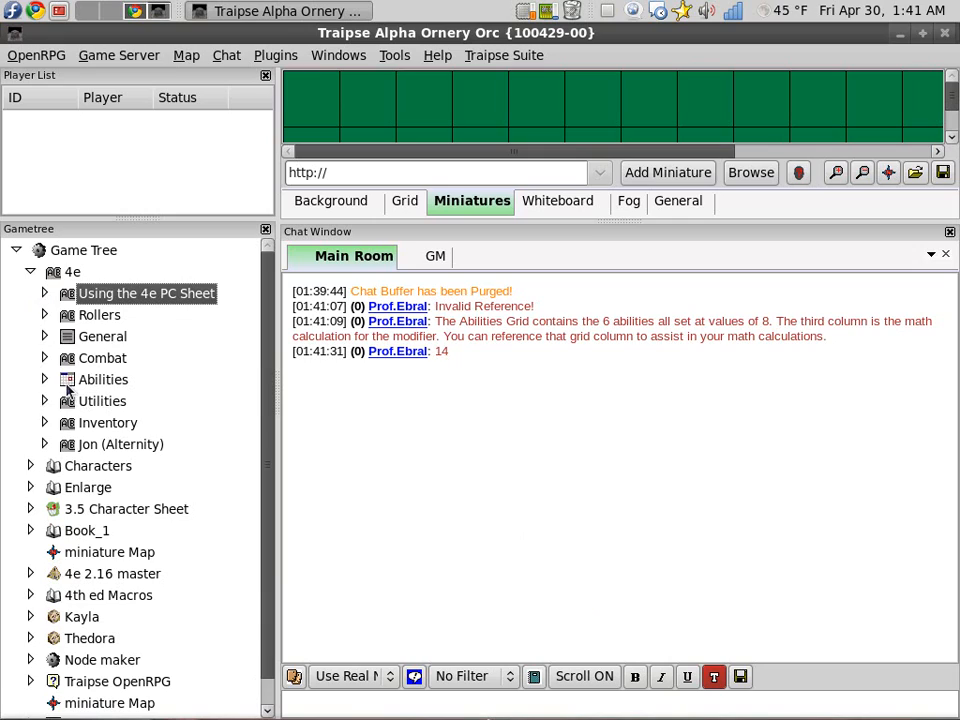
{"action": "double_click", "coordinate": [102, 380]}
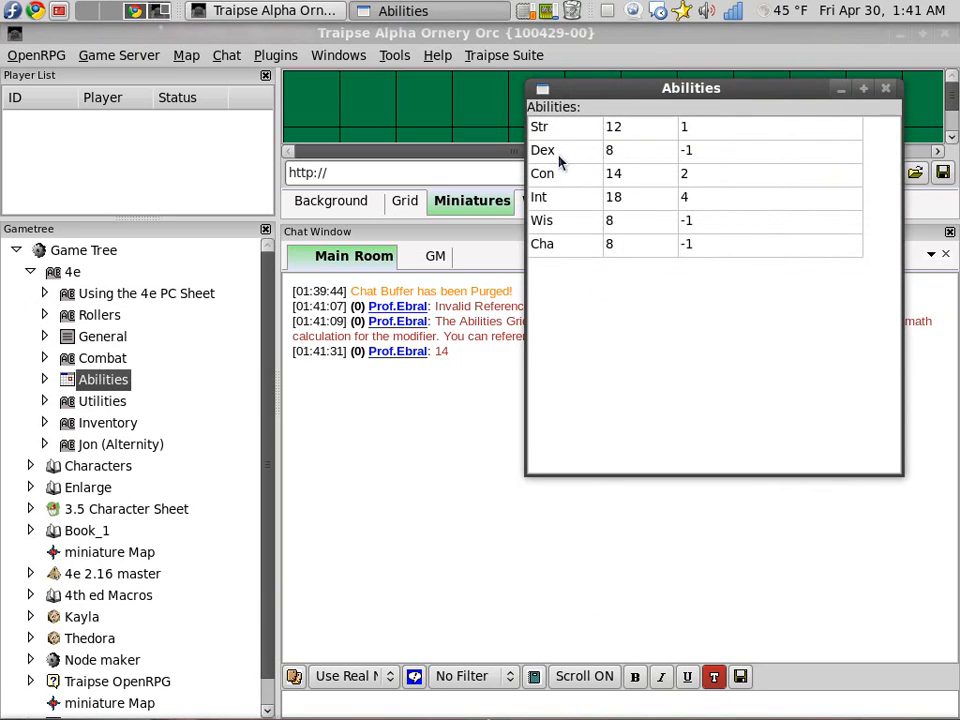
{"action": "mouse_move", "coordinate": [560, 168]}
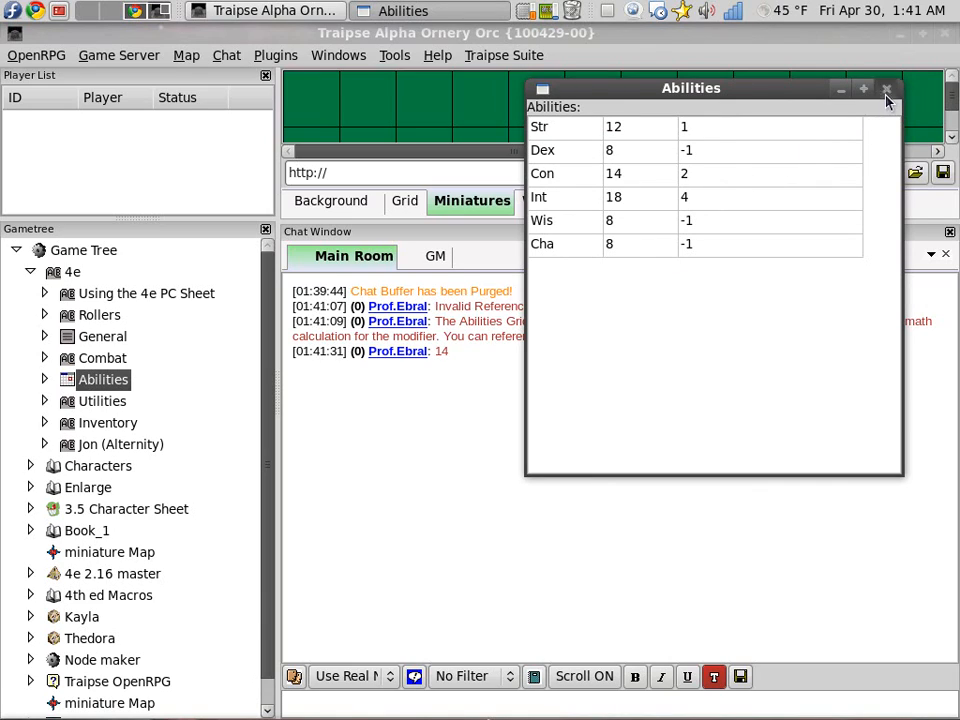
{"action": "left_click", "coordinate": [886, 88]}
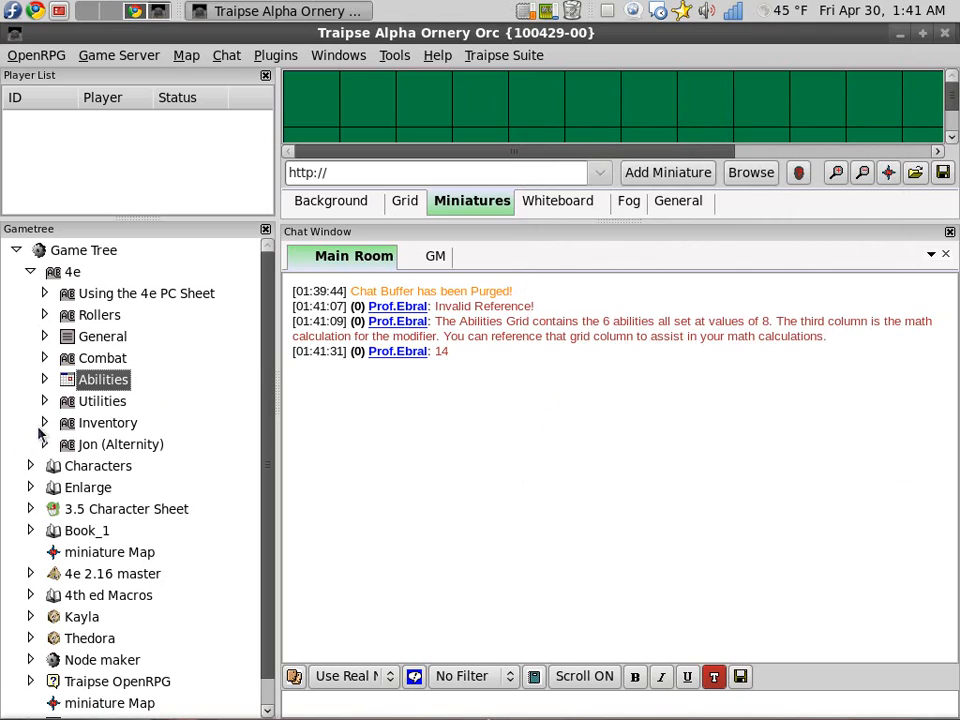
Expand Inventory and send the Belt and Back pack Slot 1 references, posting MyBelt and BackPack in chat.
{"action": "left_click", "coordinate": [44, 422]}
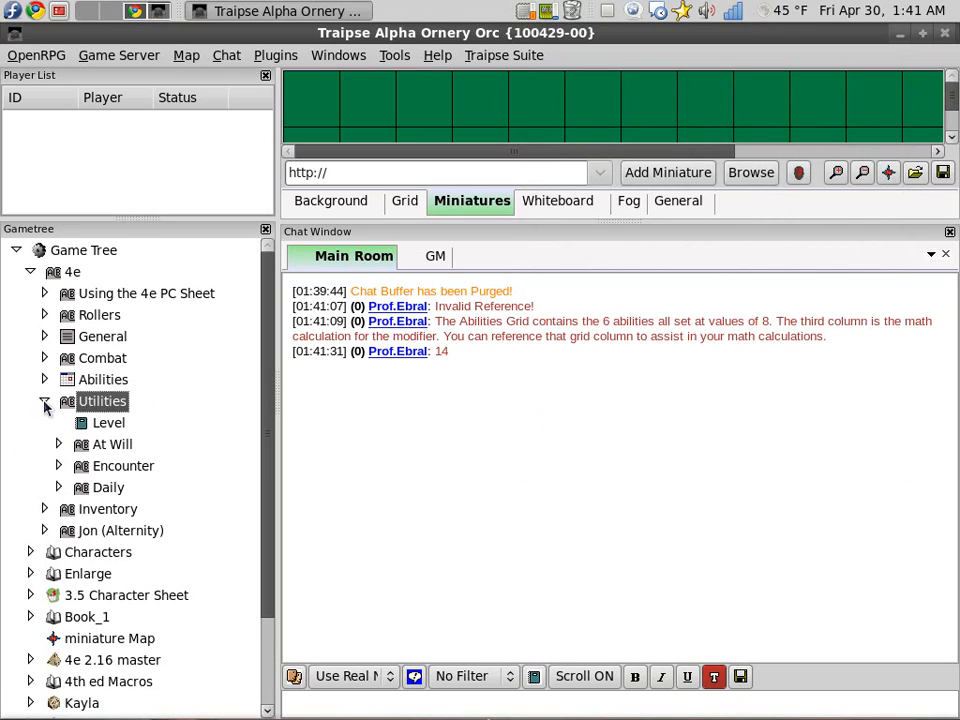
{"action": "left_click", "coordinate": [44, 422]}
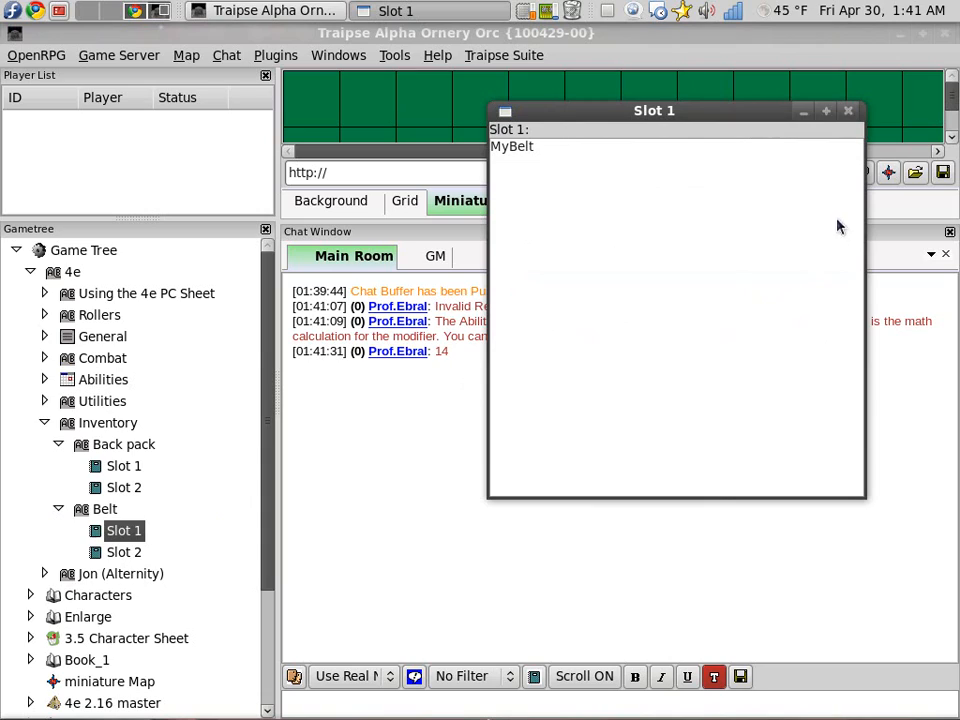
{"action": "left_click", "coordinate": [848, 110]}
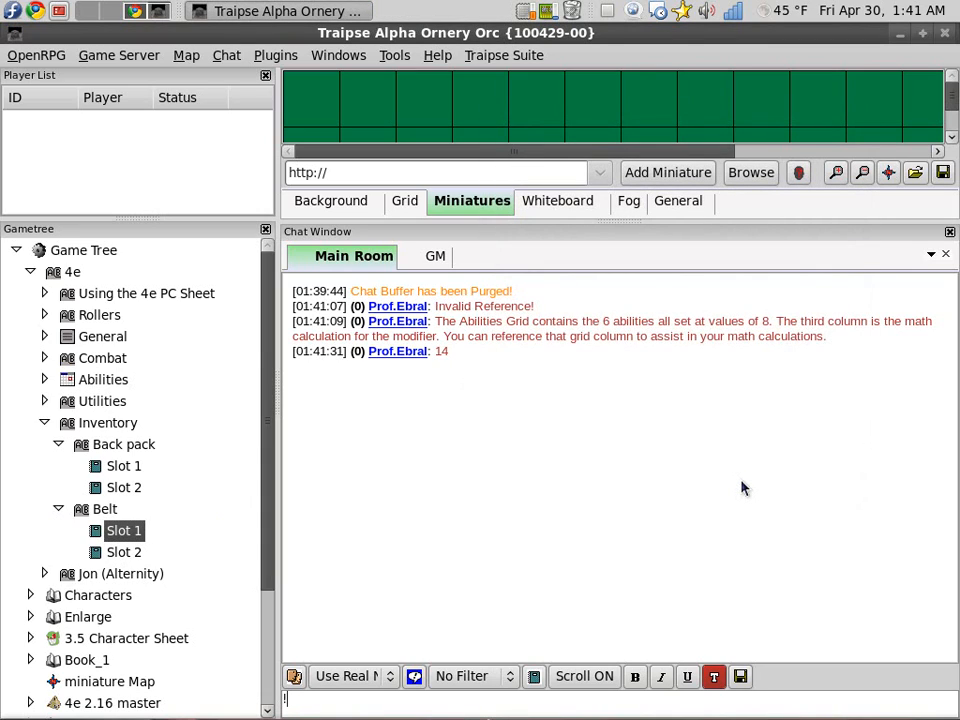
{"action": "type", "text": "!&4e::Belt::Slo"}
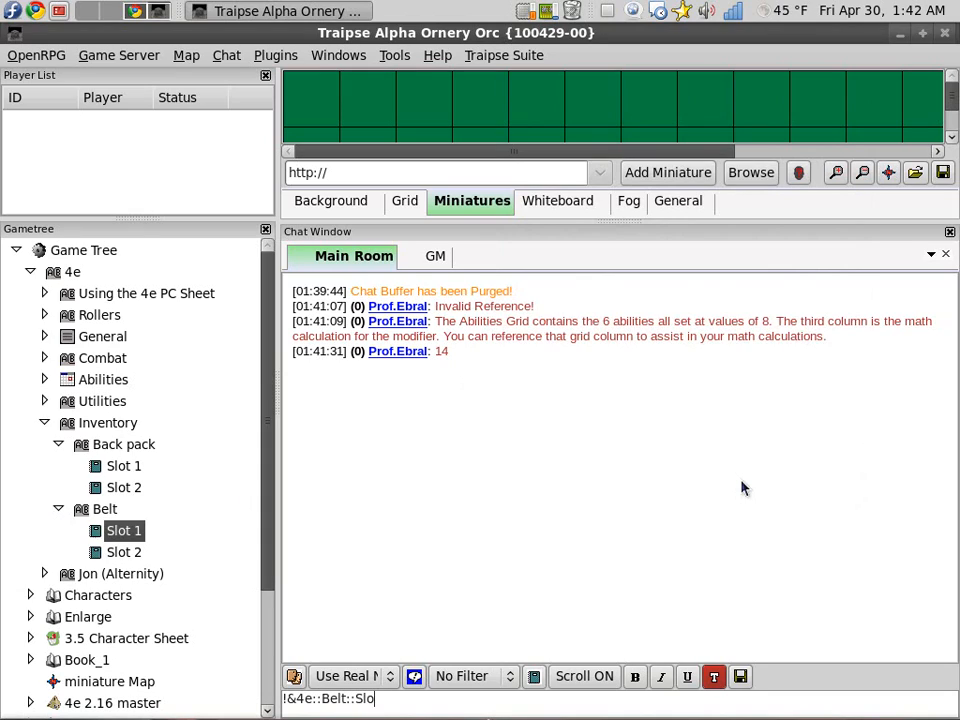
{"action": "type", "text": "t 1&"}
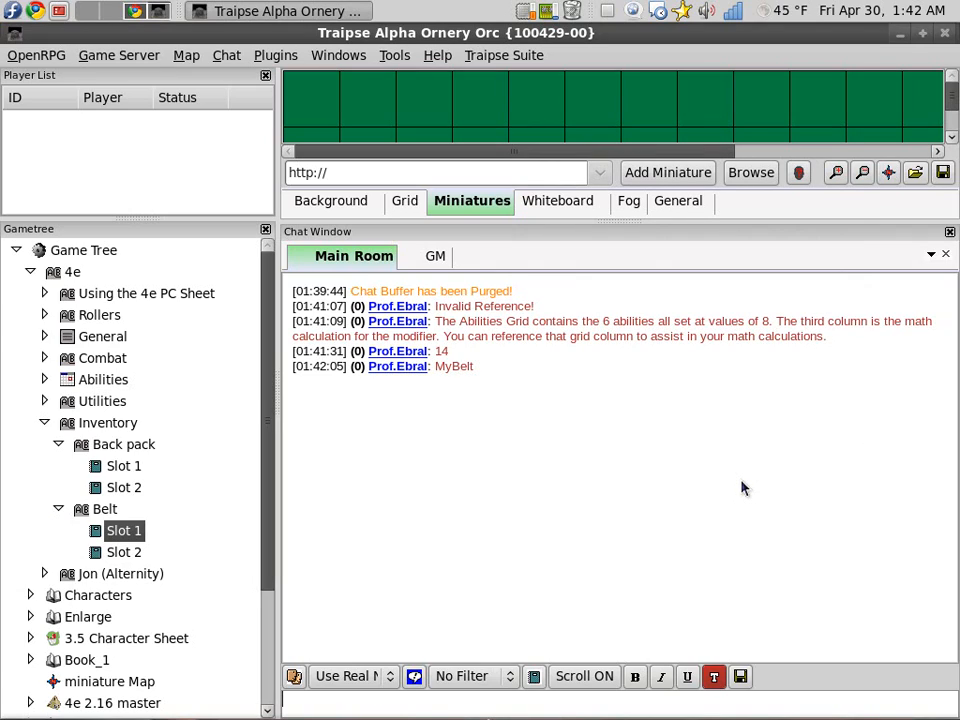
{"action": "type", "text": "!&4e::Belt::Slot 1&!"}
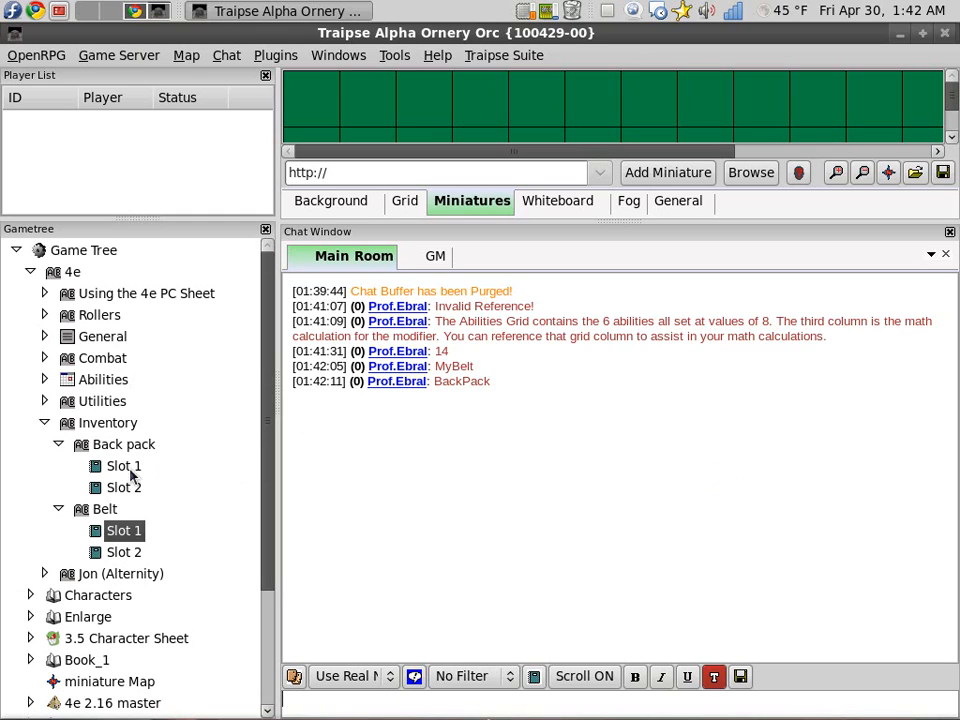
{"action": "double_click", "coordinate": [122, 464]}
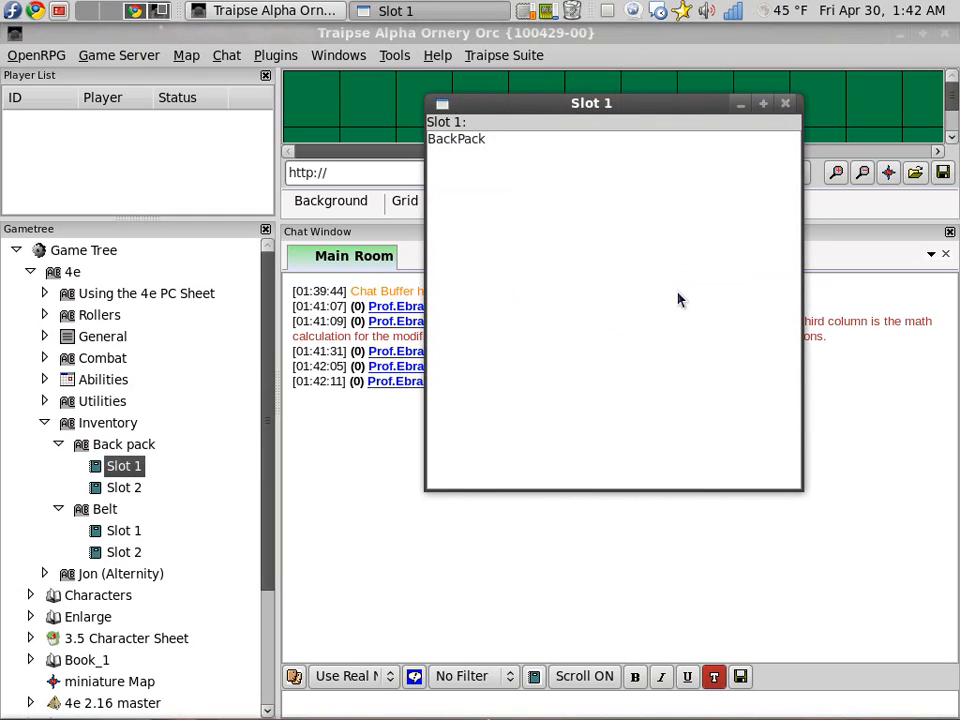
{"action": "mouse_move", "coordinate": [820, 144]}
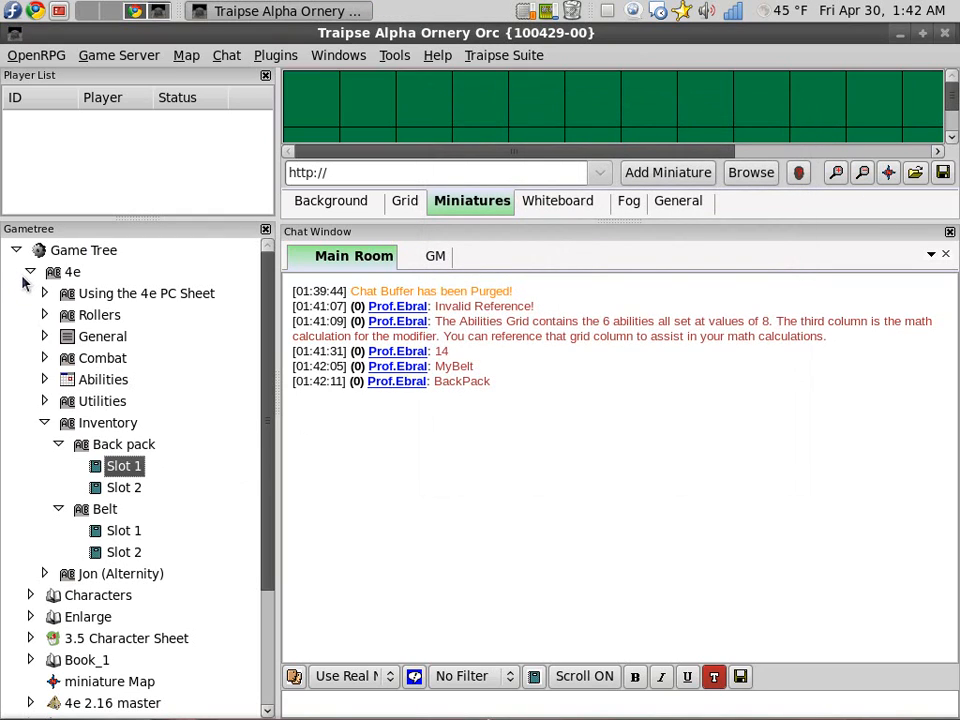
Collapse the 4e node so the game tree lists only its top-level entries.
{"action": "left_click", "coordinate": [30, 272]}
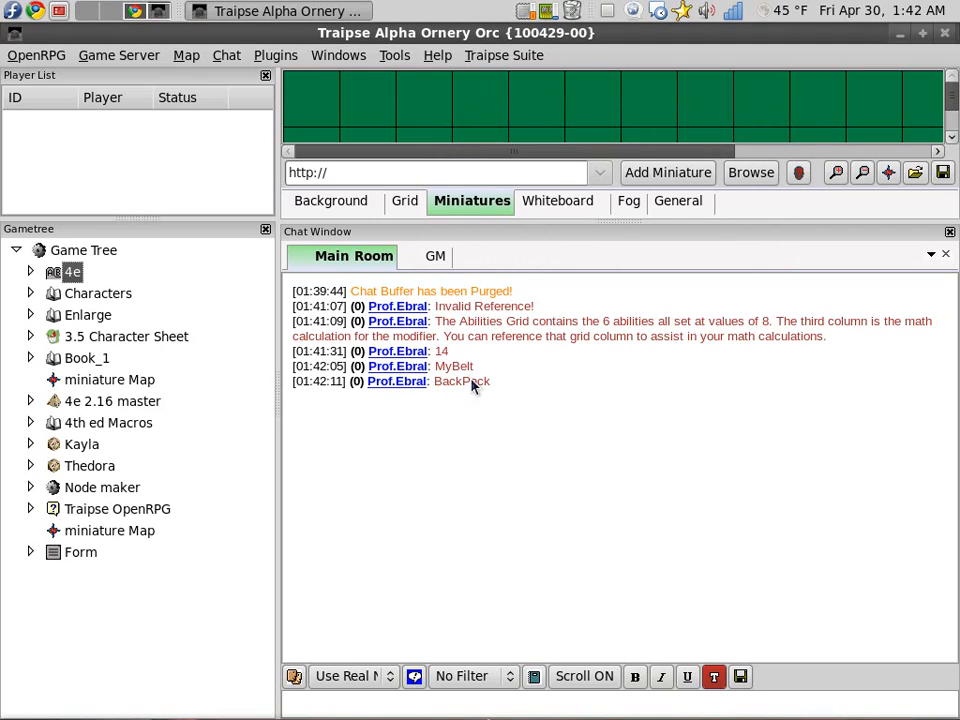
{"action": "mouse_move", "coordinate": [628, 520]}
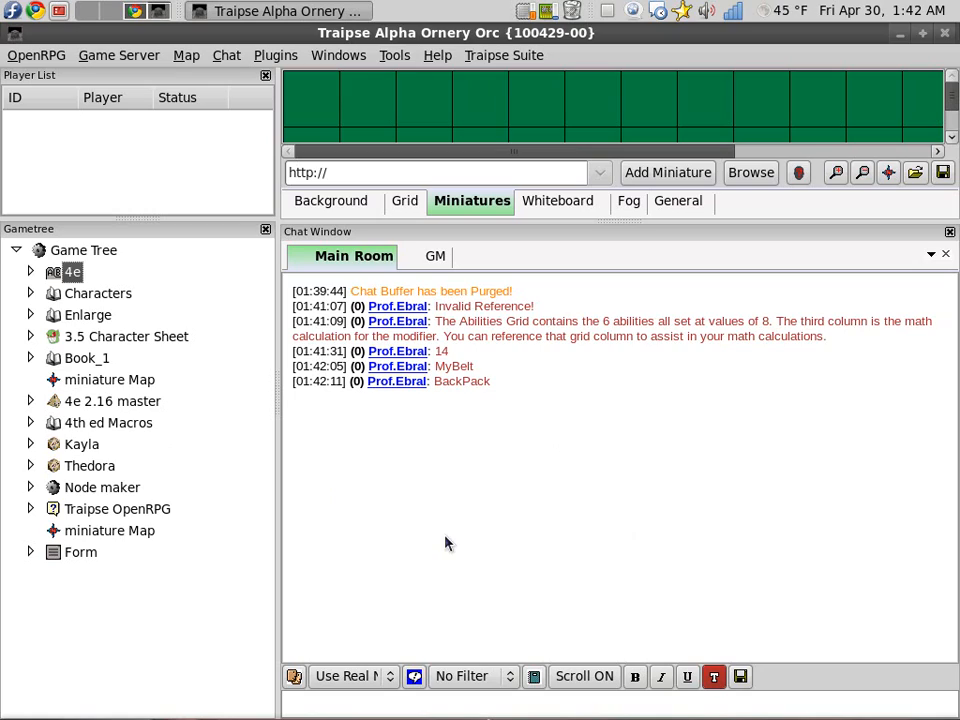
{"action": "mouse_move", "coordinate": [756, 354]}
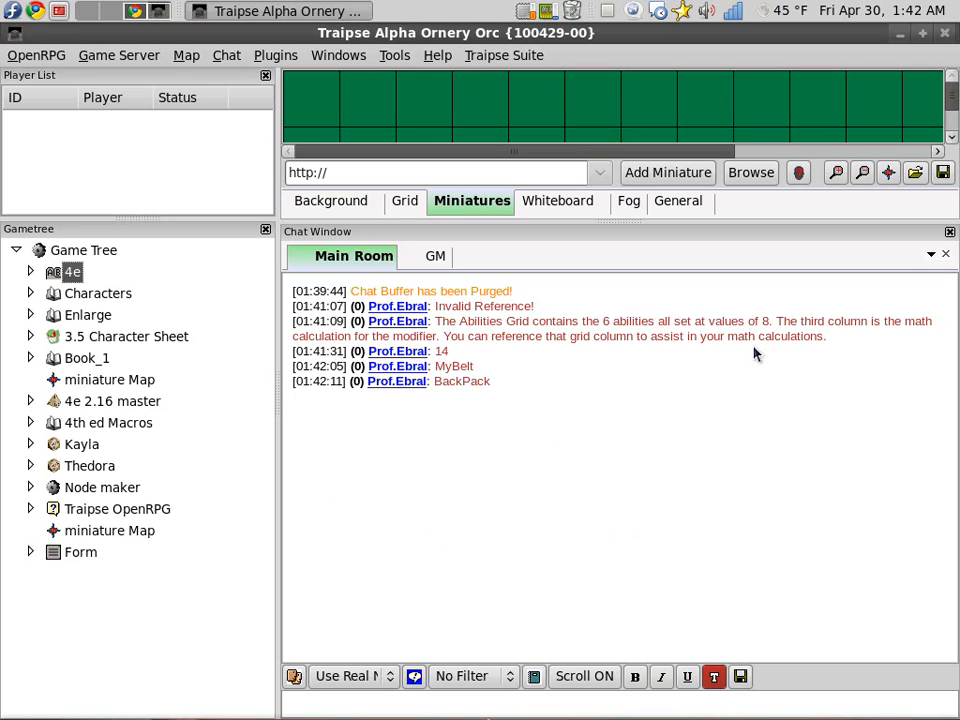
{"action": "mouse_move", "coordinate": [658, 512]}
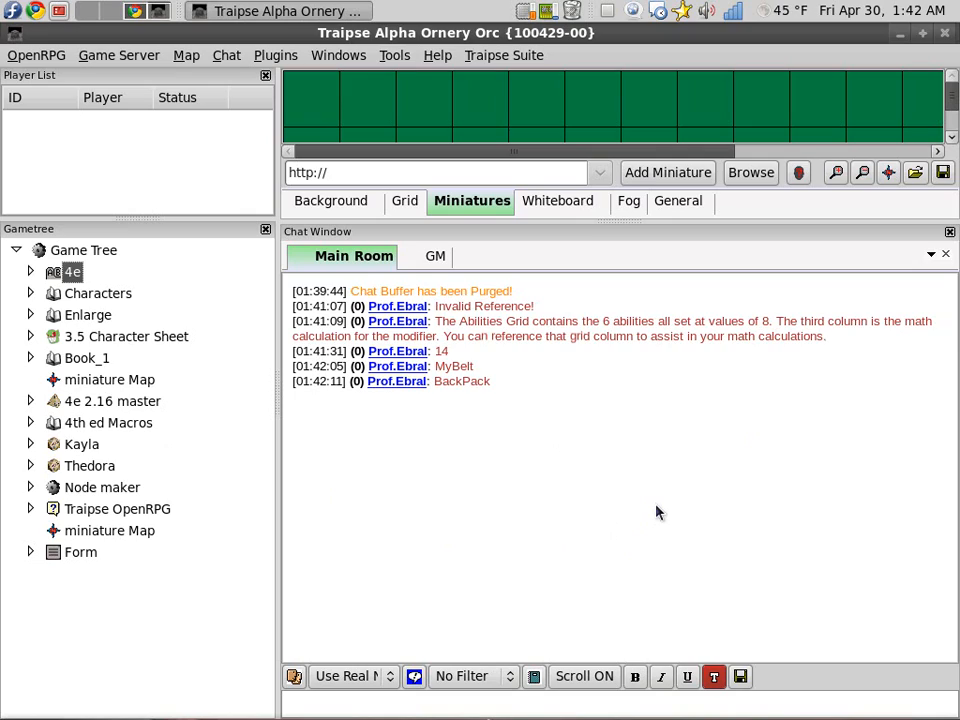
{"action": "mouse_move", "coordinate": [128, 260]}
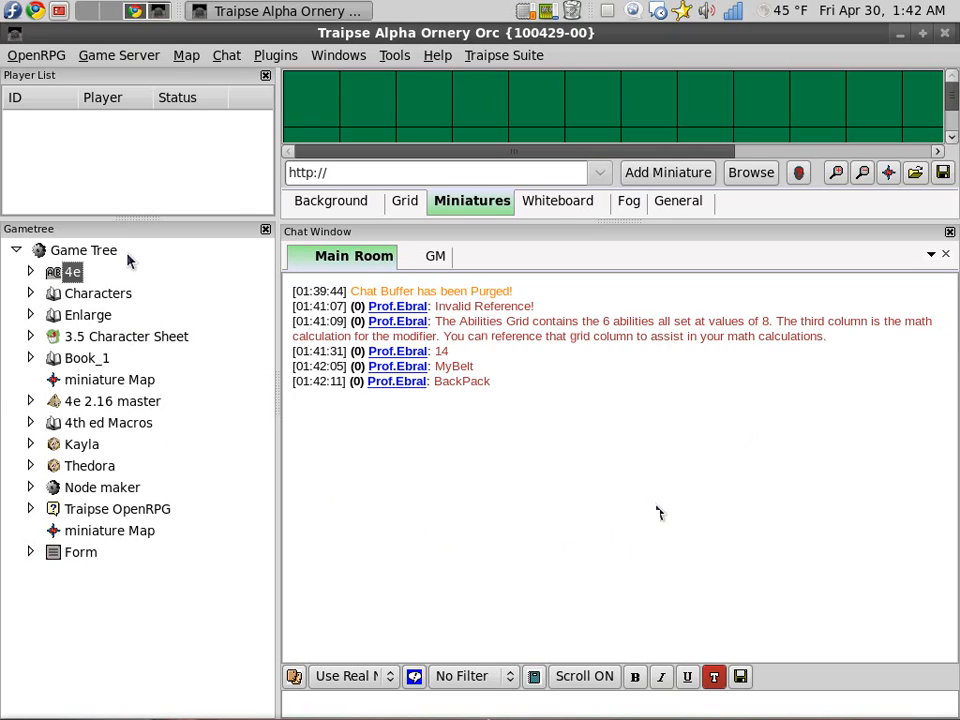
{"action": "mouse_move", "coordinate": [90, 272]}
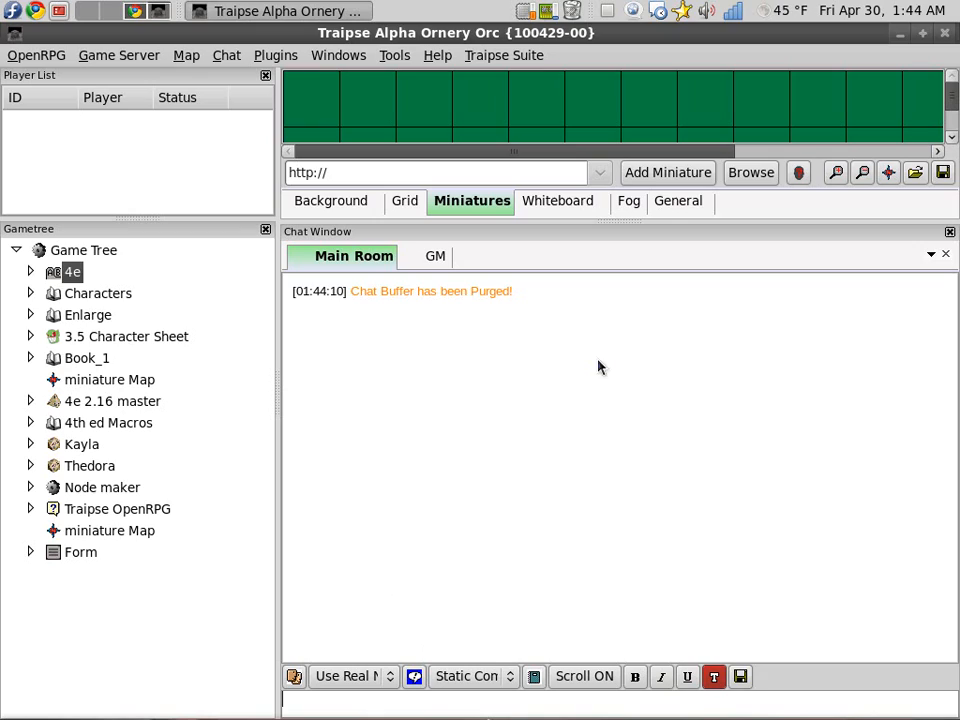
{"action": "mouse_move", "coordinate": [610, 12]}
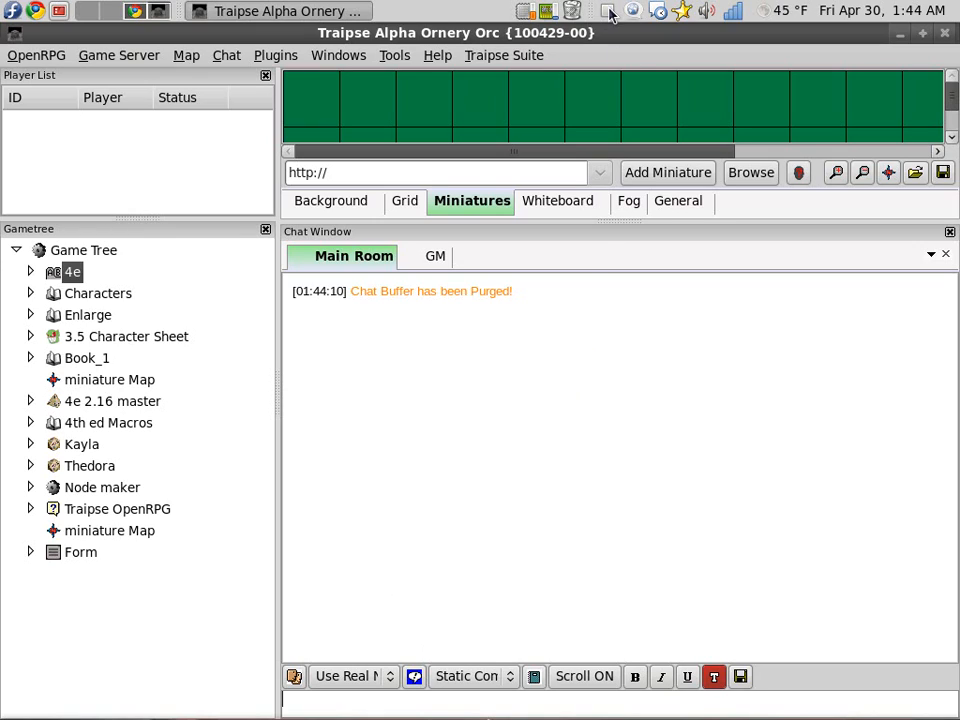
{"action": "mouse_move", "coordinate": [700, 396]}
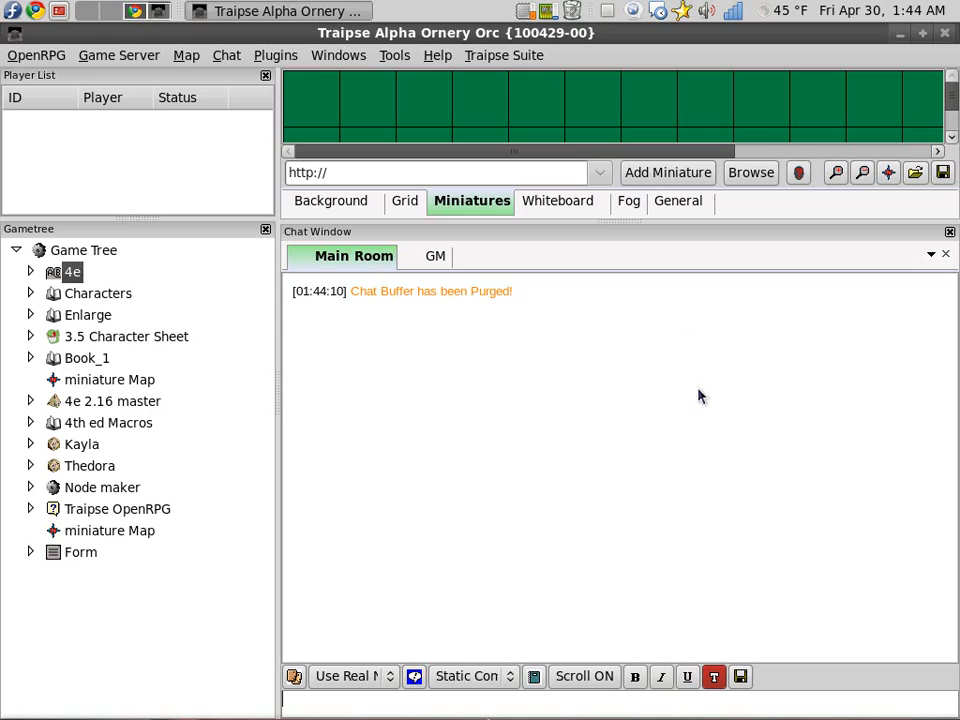
{"action": "mouse_move", "coordinate": [650, 224]}
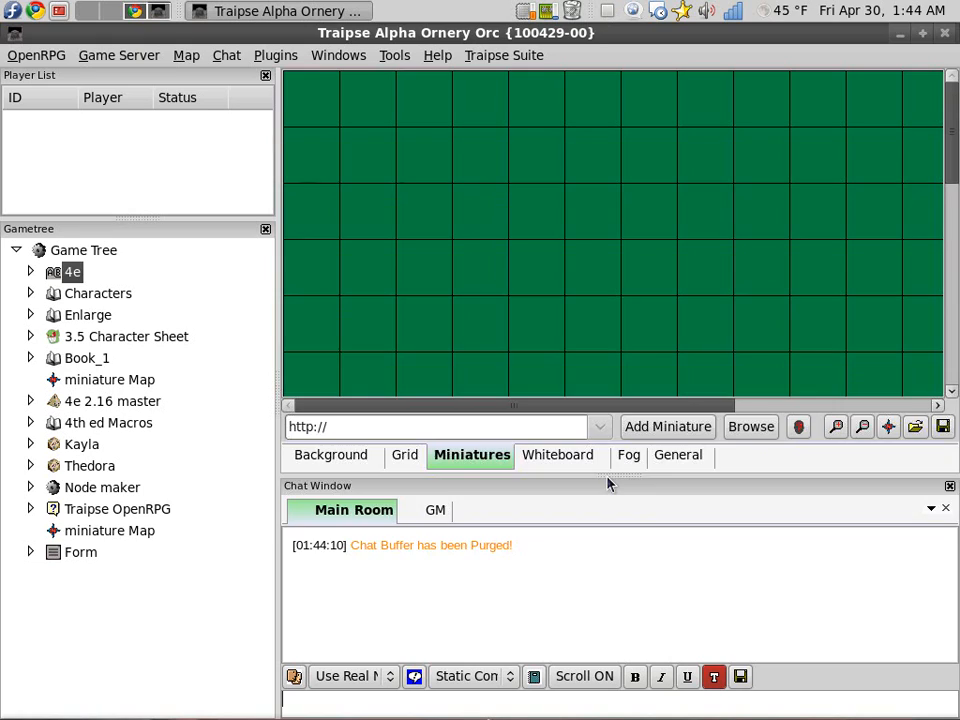
{"action": "mouse_move", "coordinate": [388, 438]}
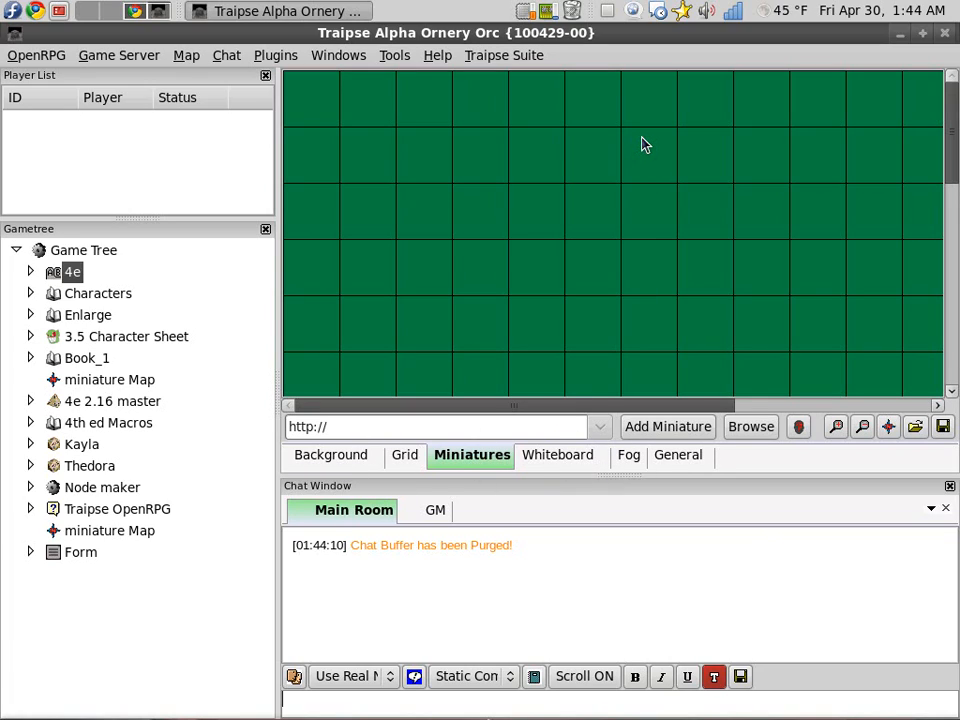
{"action": "mouse_move", "coordinate": [612, 24]}
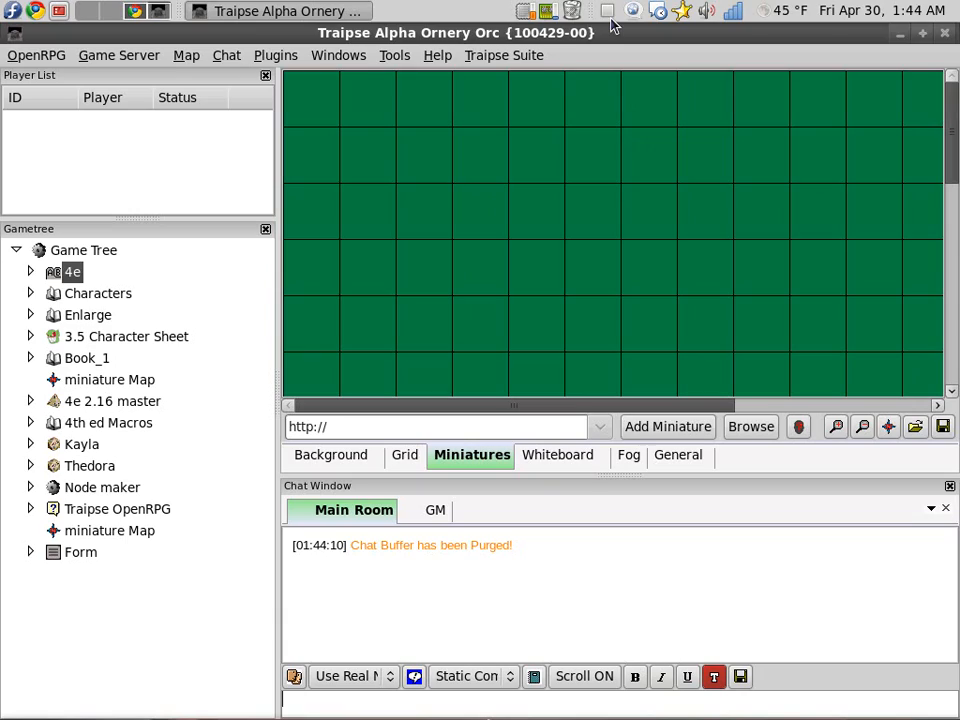